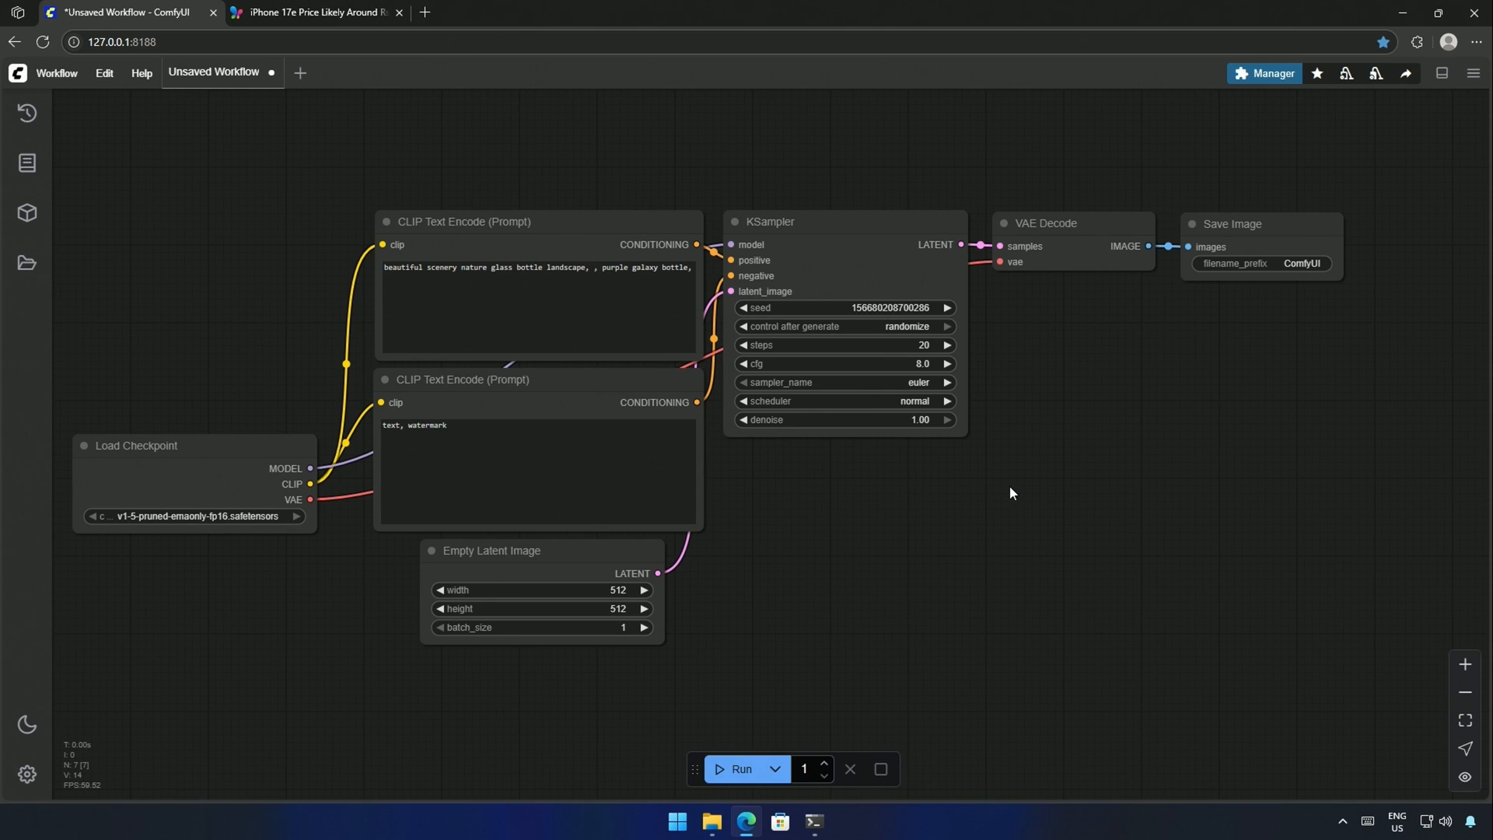
- Switch from ComfyUI to the YouTube channel's Videos page
click(1263, 73)
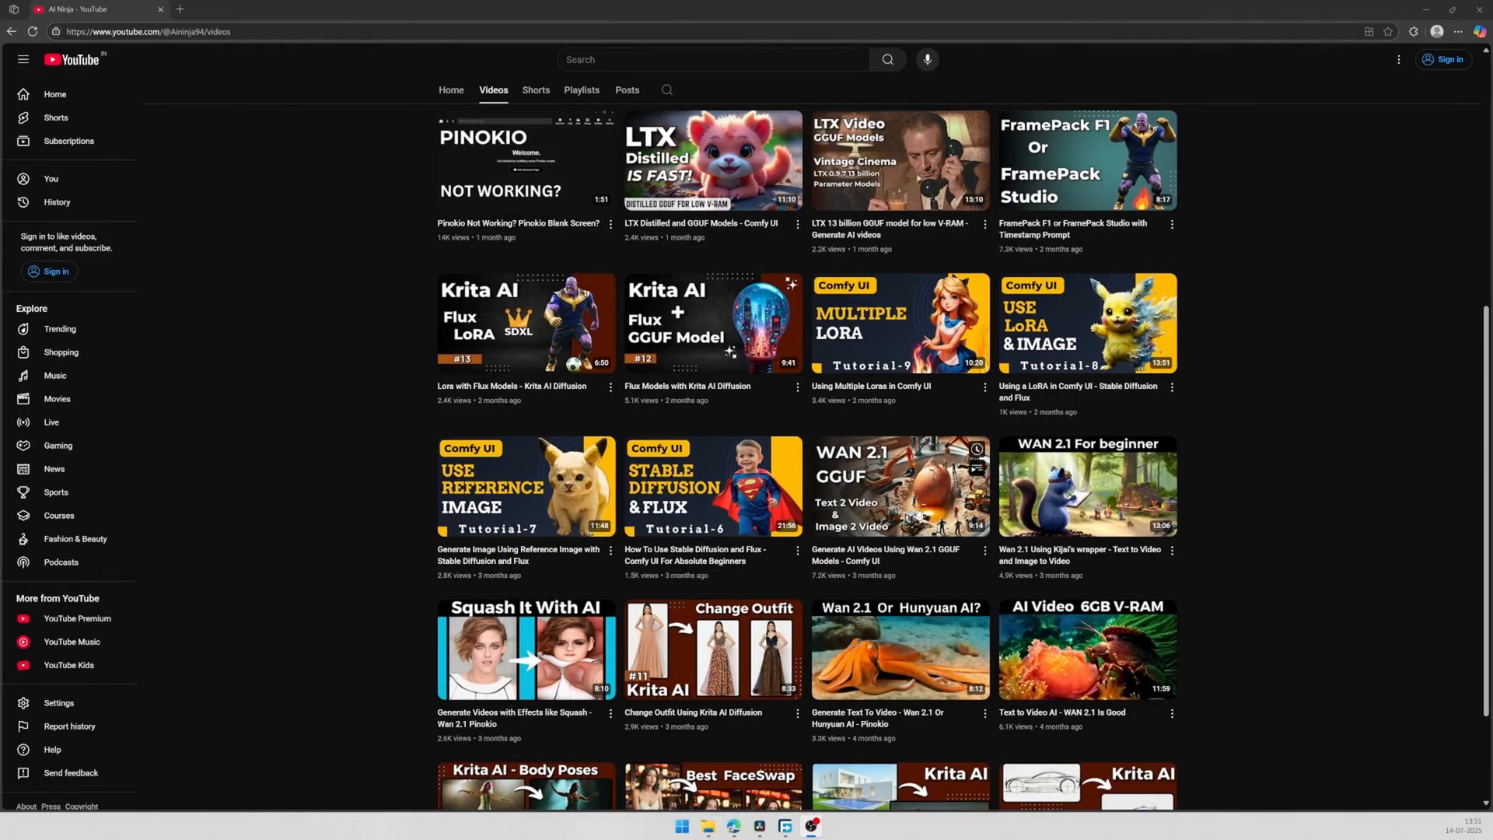
- Return to ComfyUI and run the default workflow to render the purple galaxy bottle
click(898, 487)
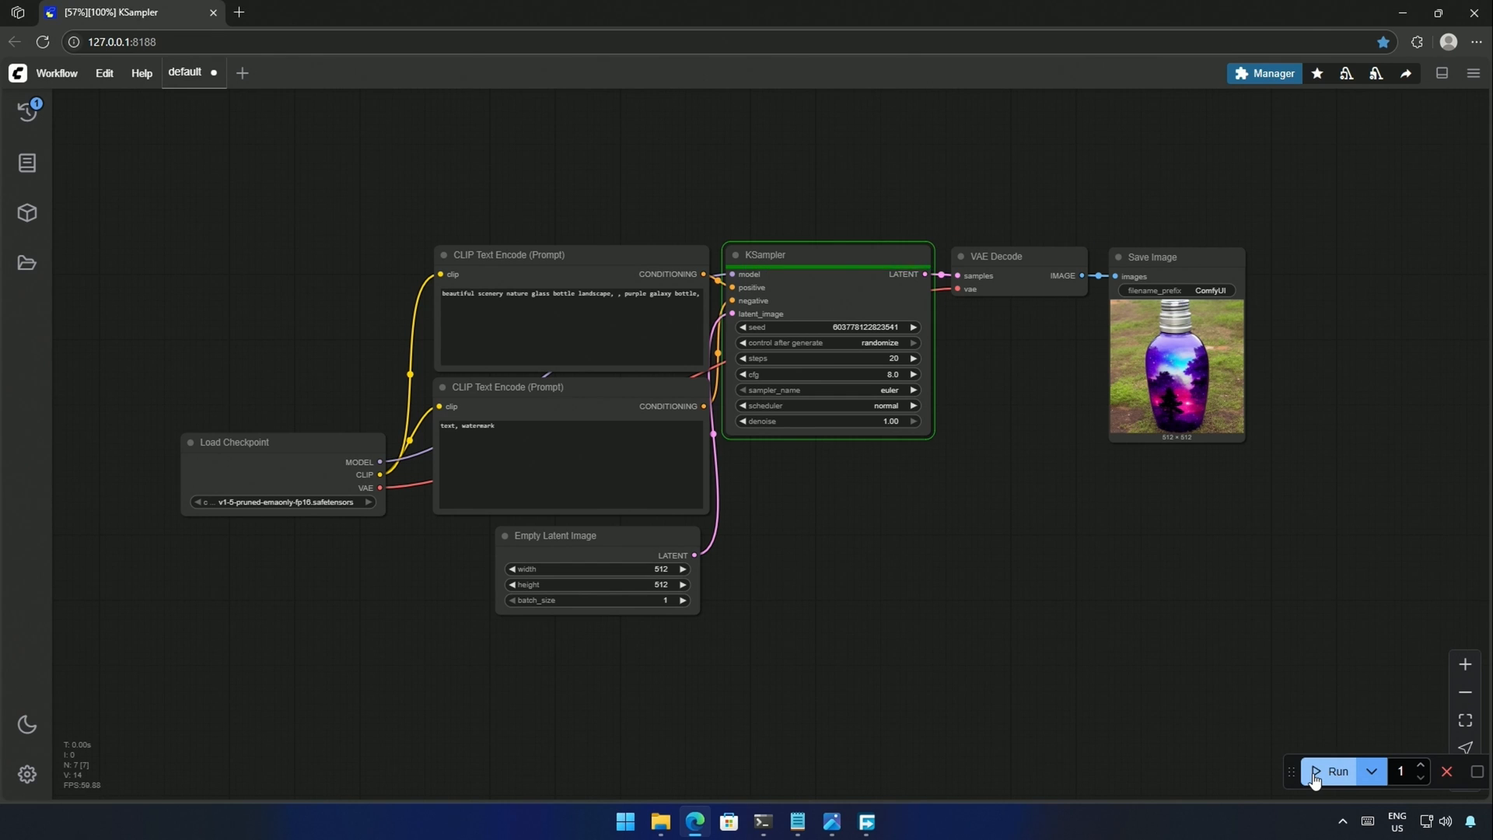
- Queue another render, then search the Custom Nodes Manager for 'gguf'
click(1337, 771)
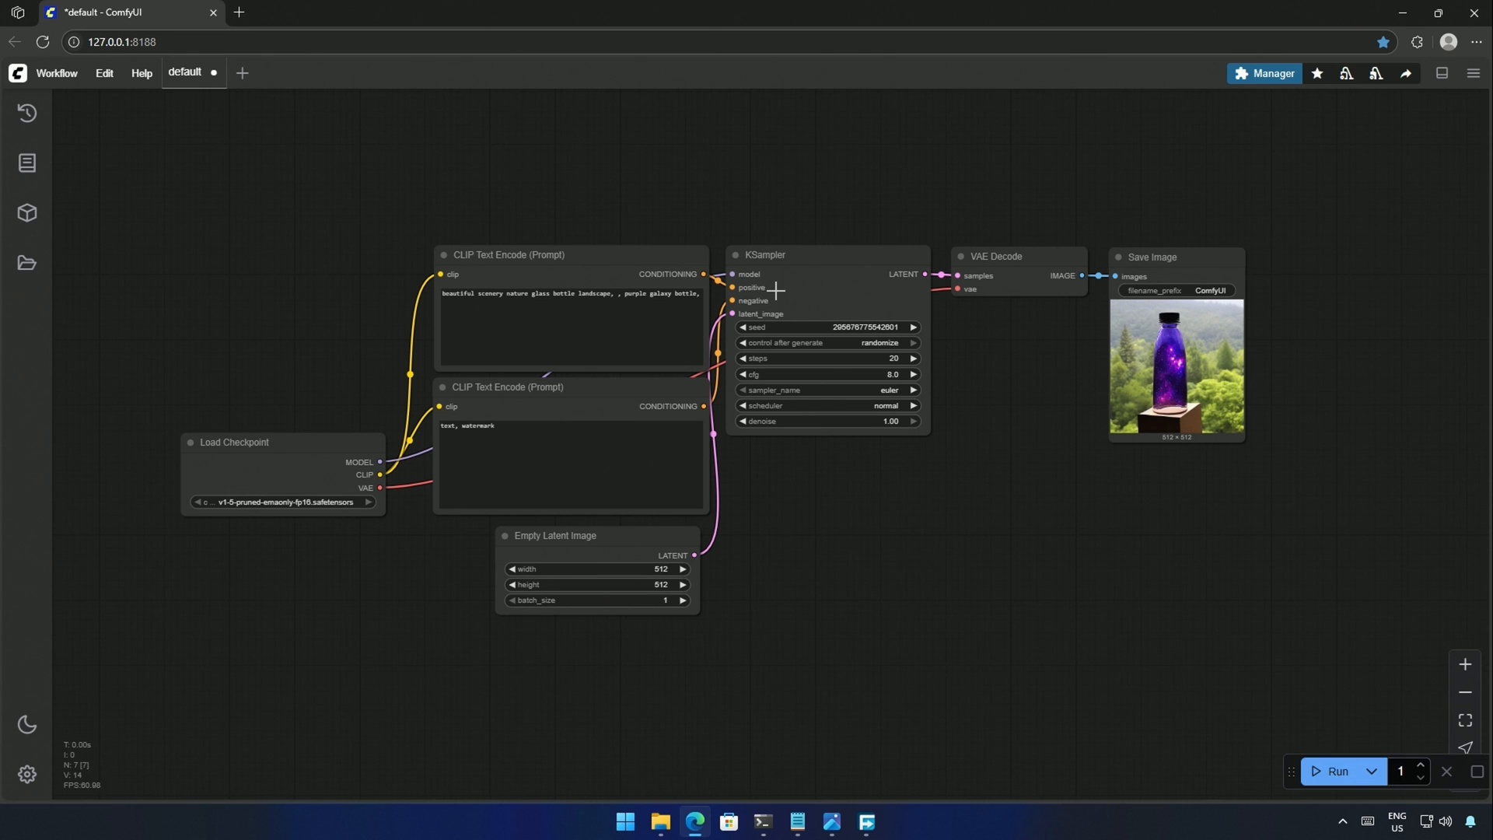
click(1269, 73)
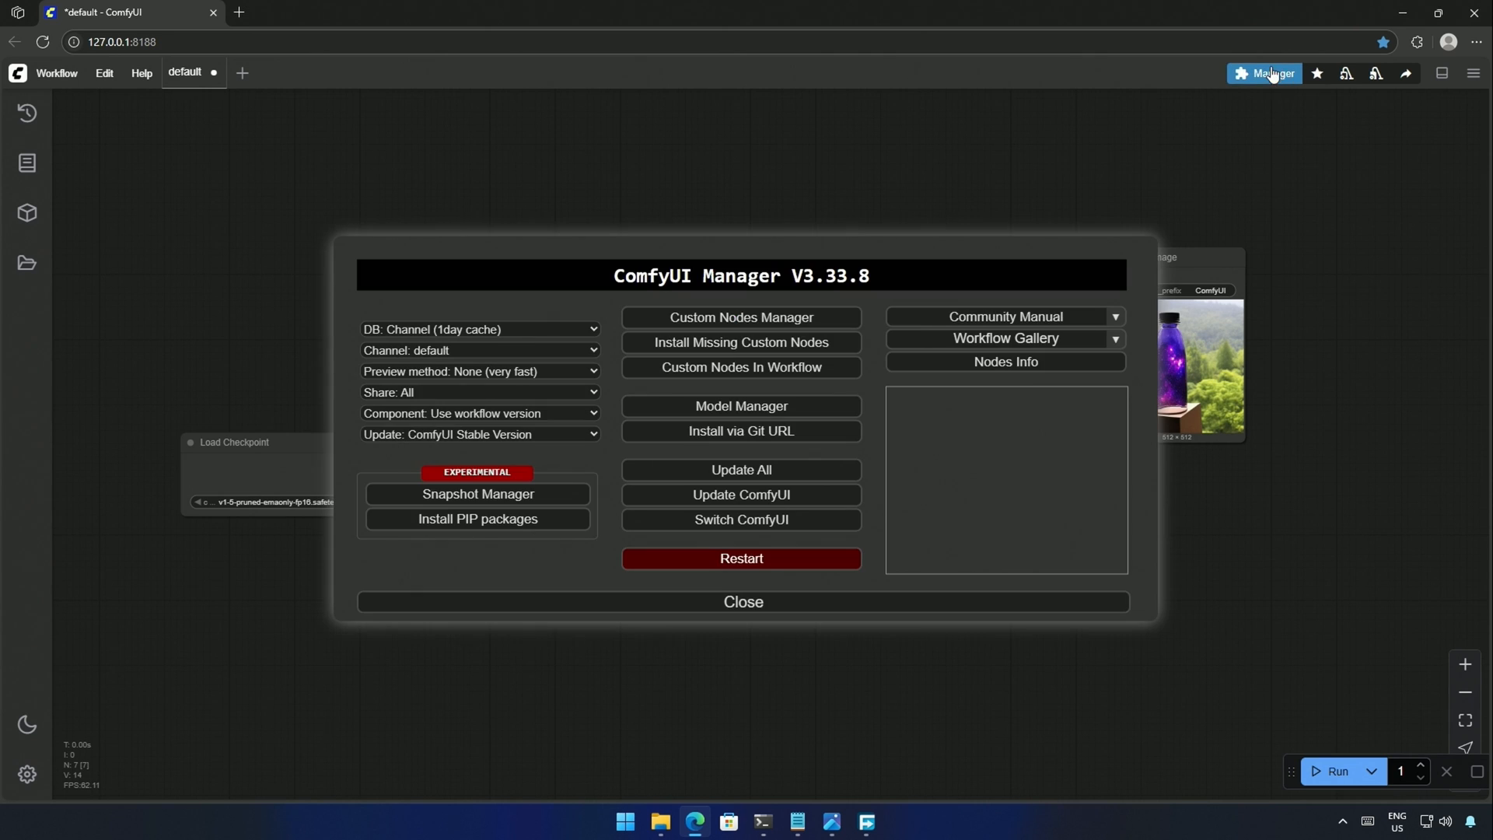
click(741, 317)
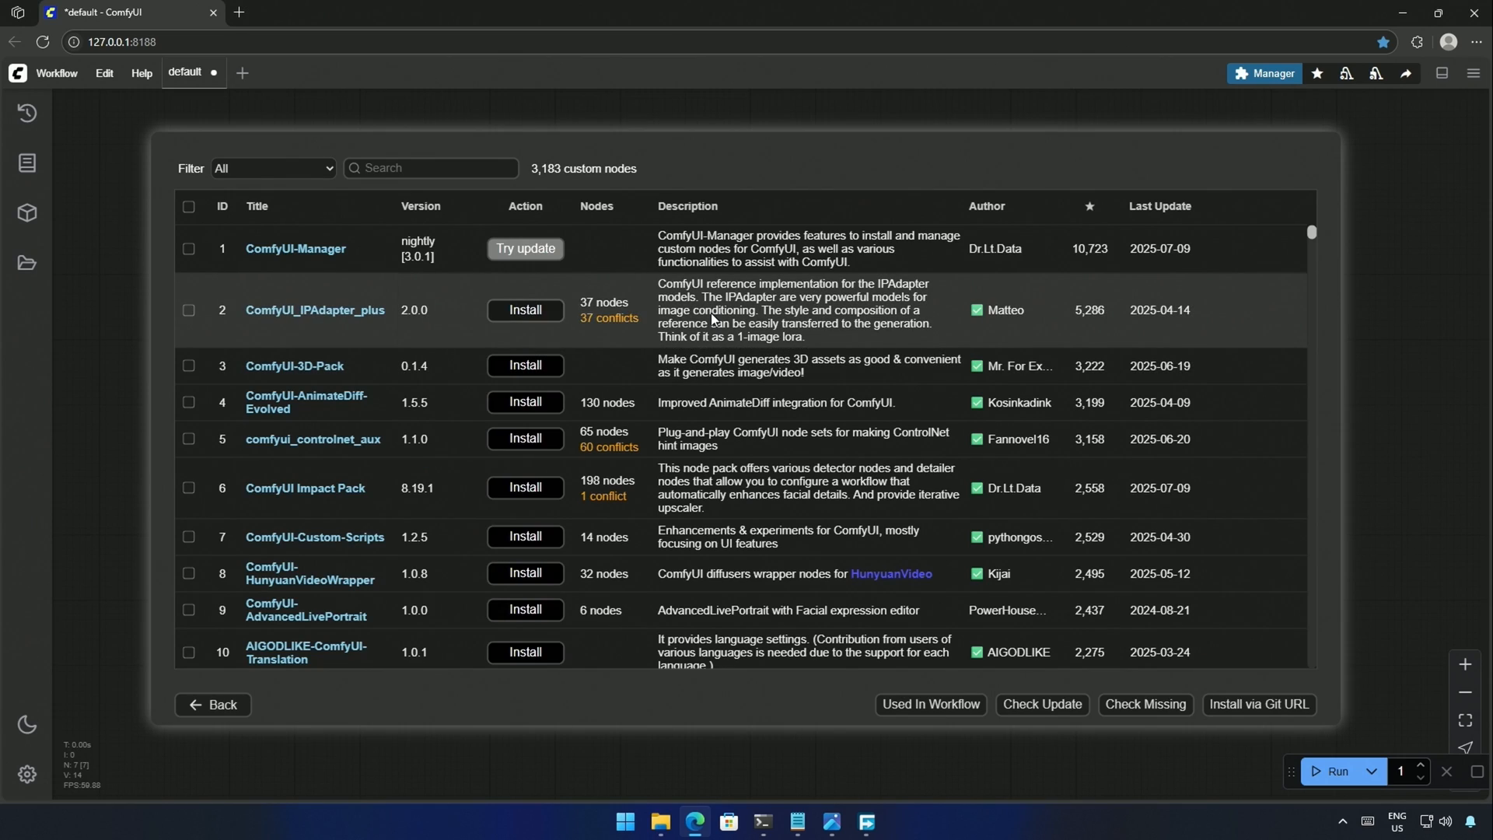
text(gguf)
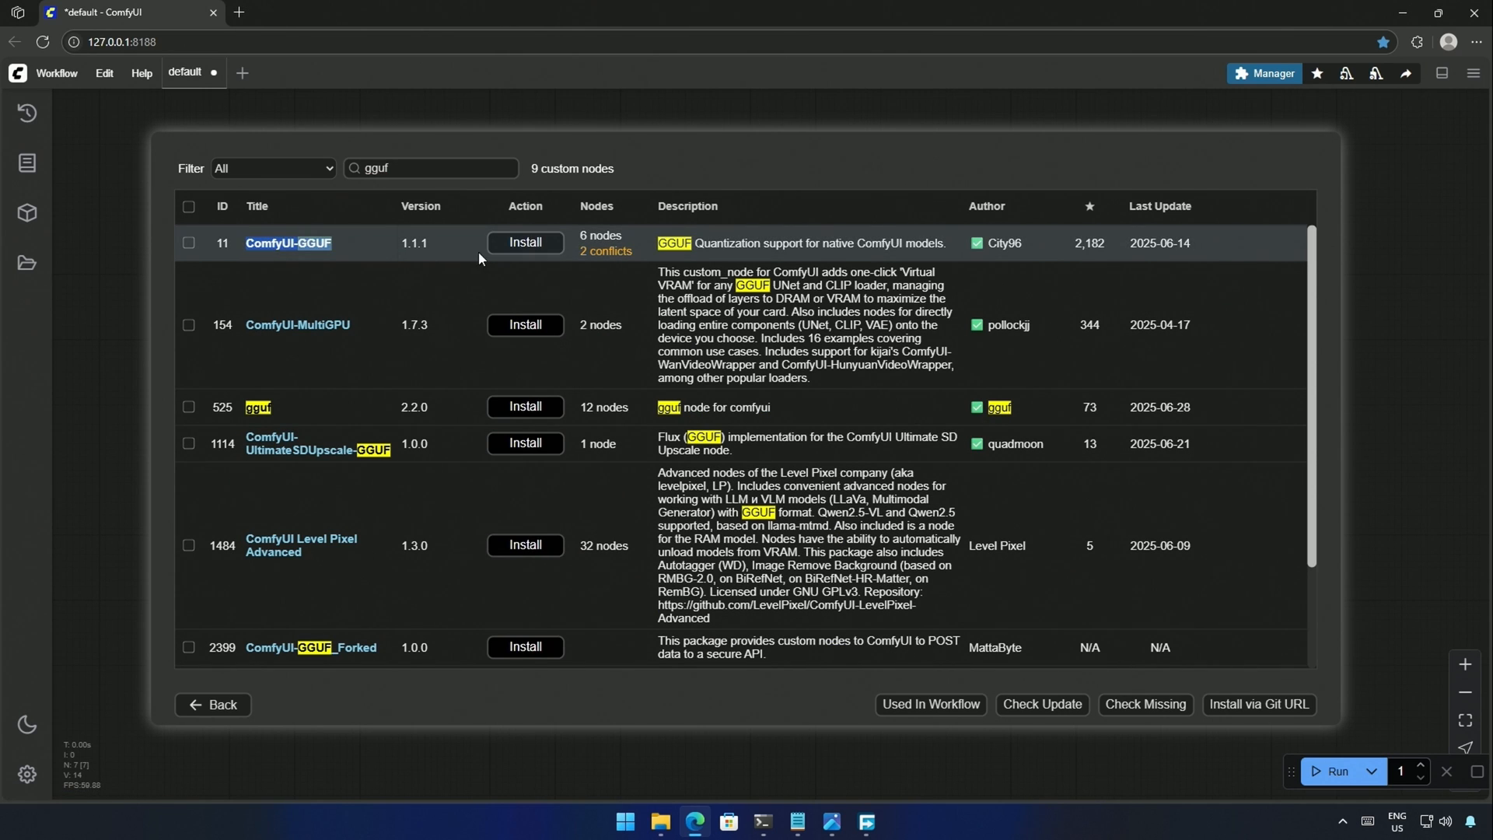
- Install the ComfyUI-GGUF node pack, reboot the server and refresh the page
click(524, 243)
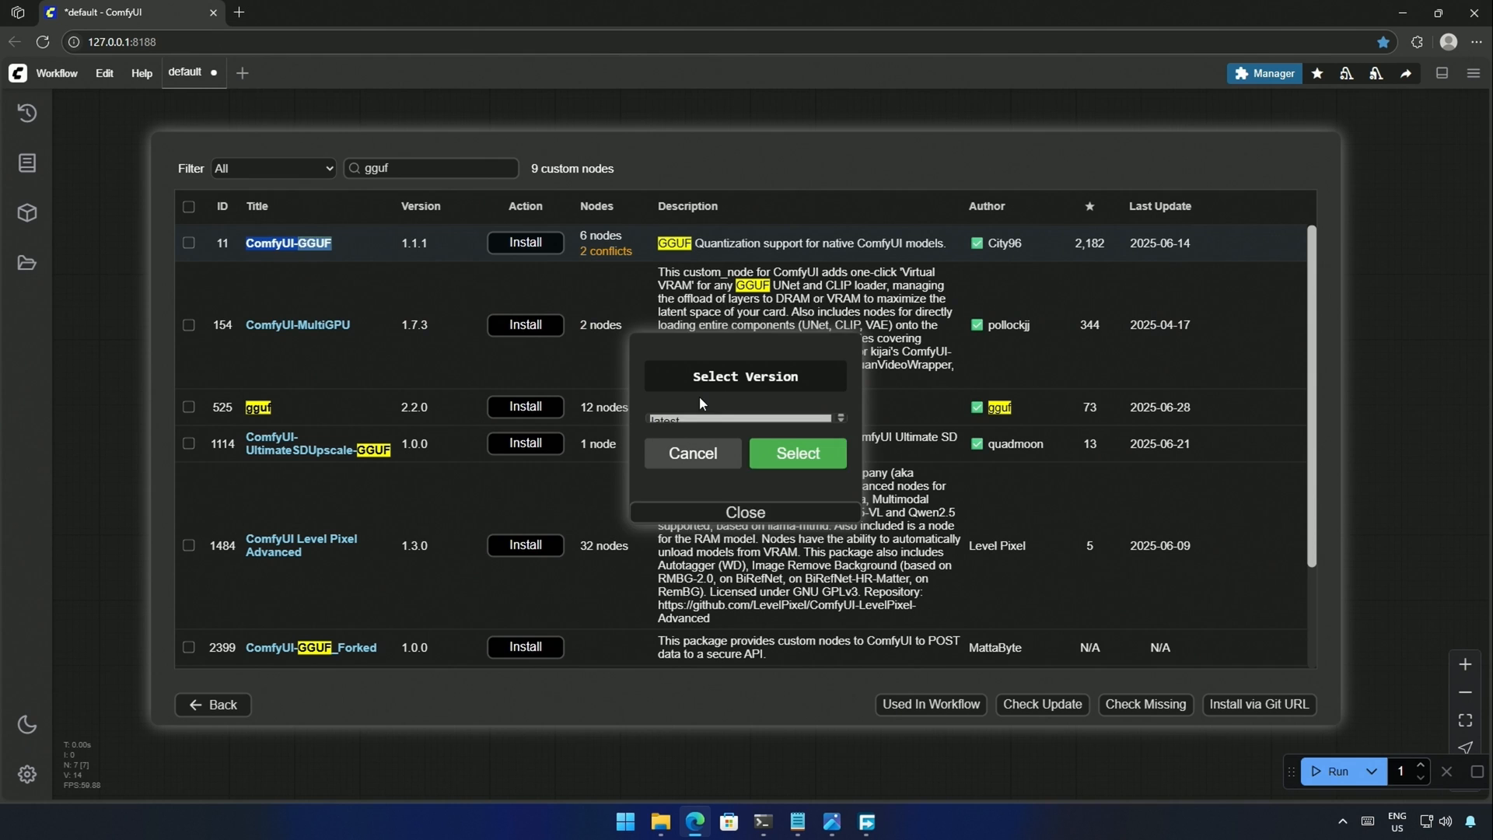
click(743, 418)
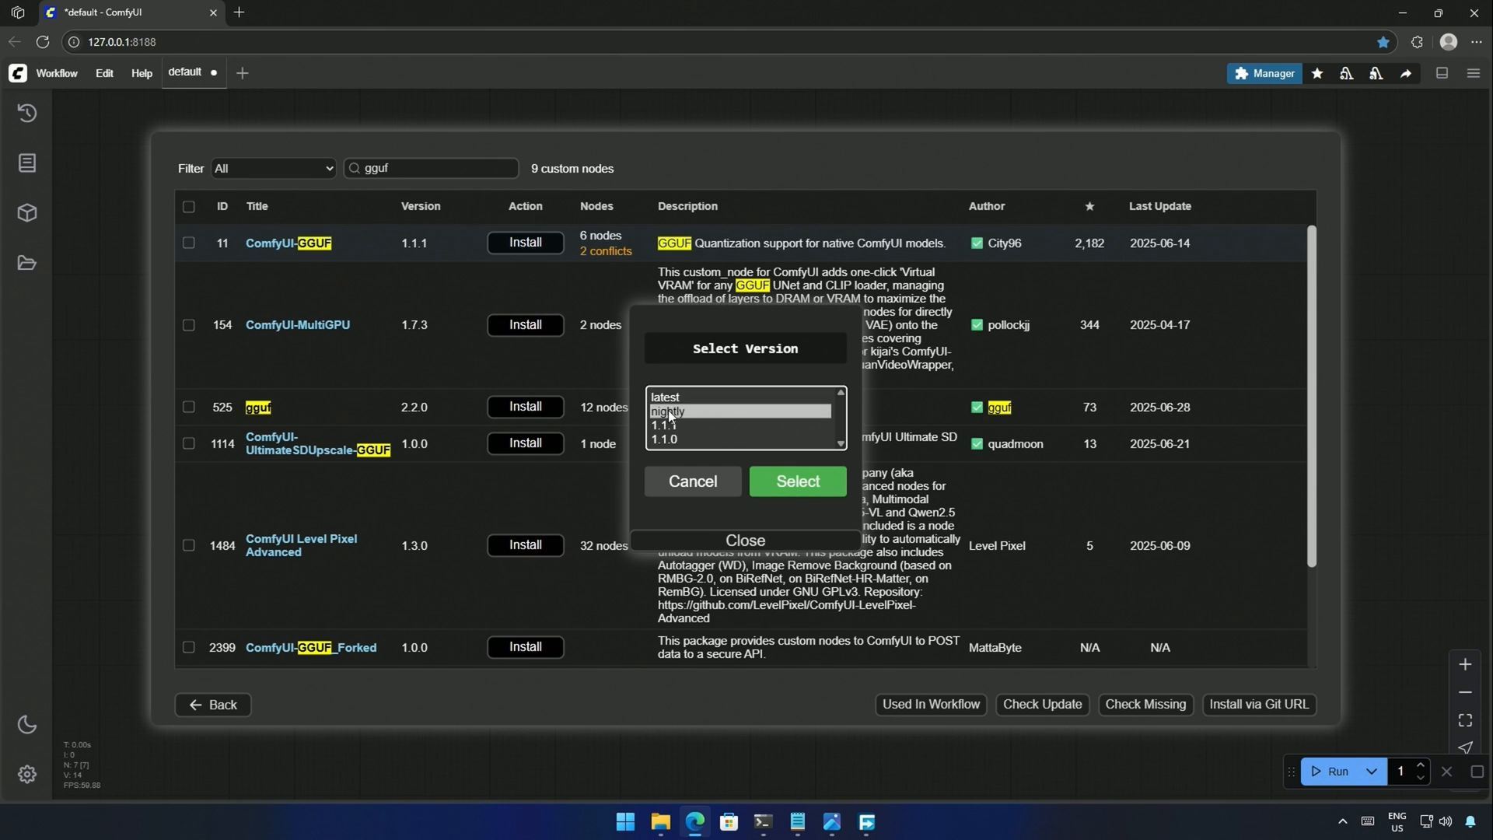
click(796, 480)
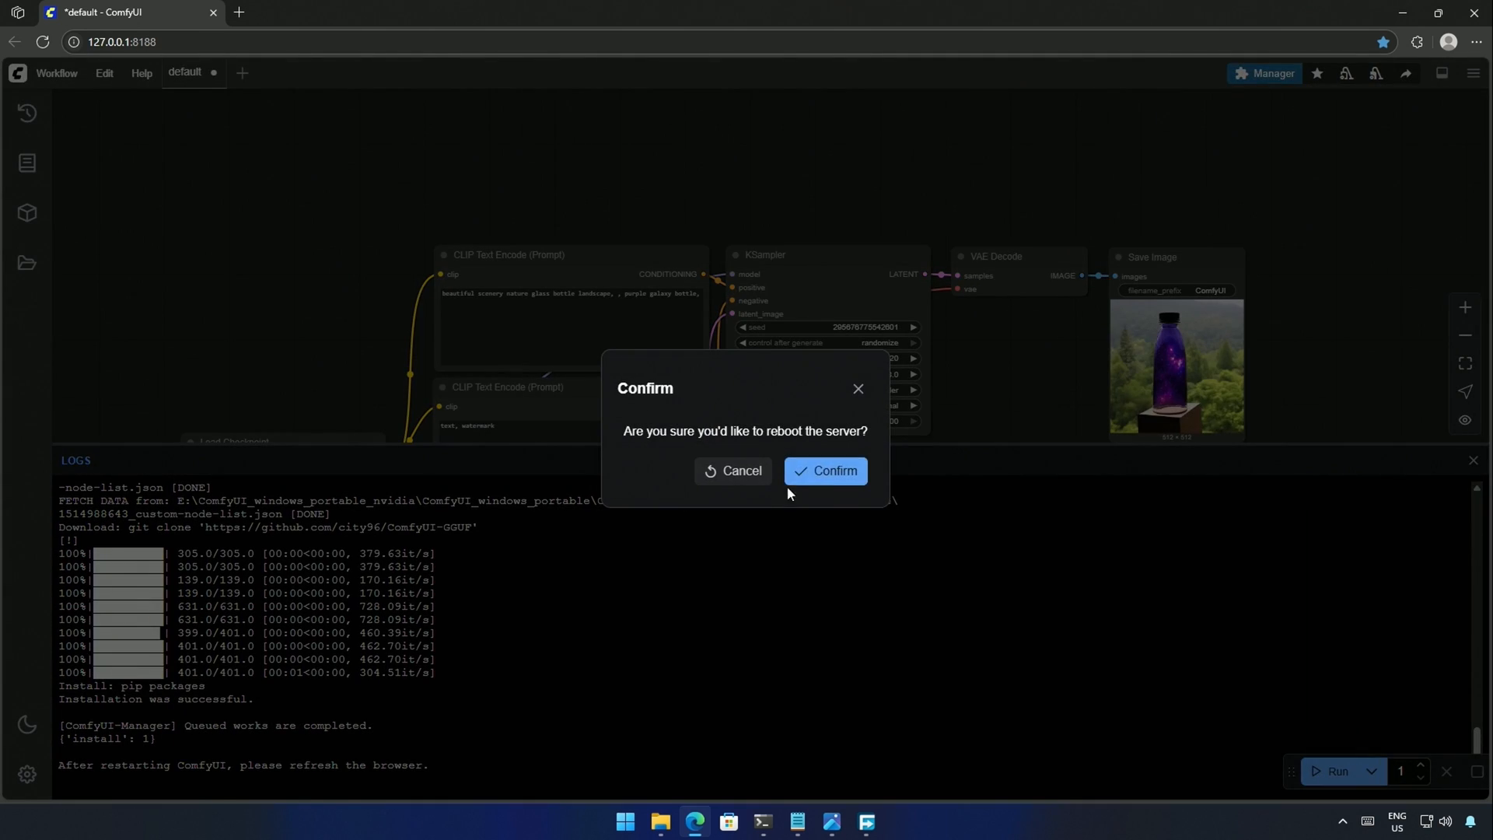
click(826, 470)
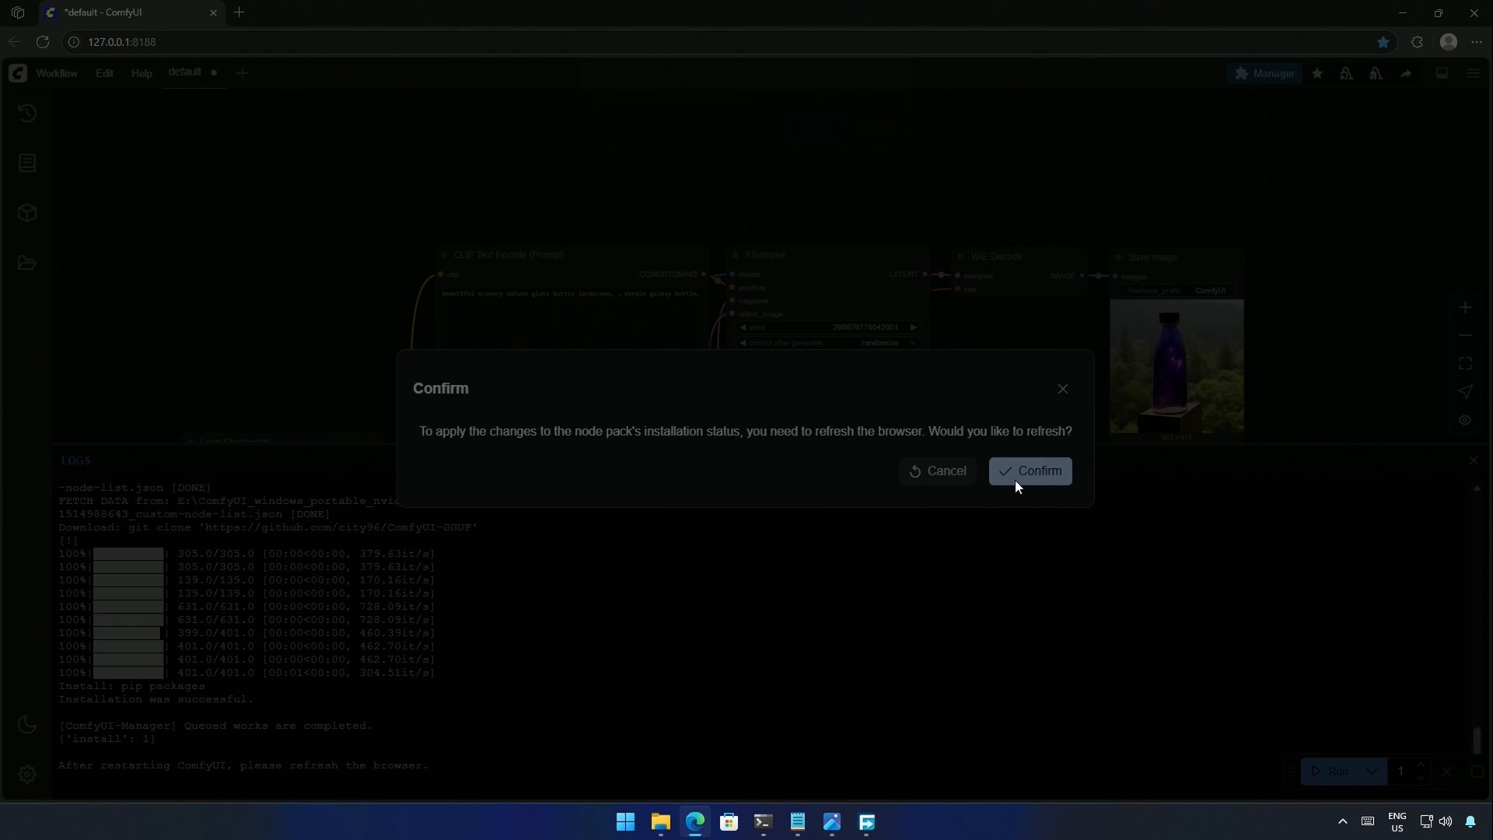
click(1037, 470)
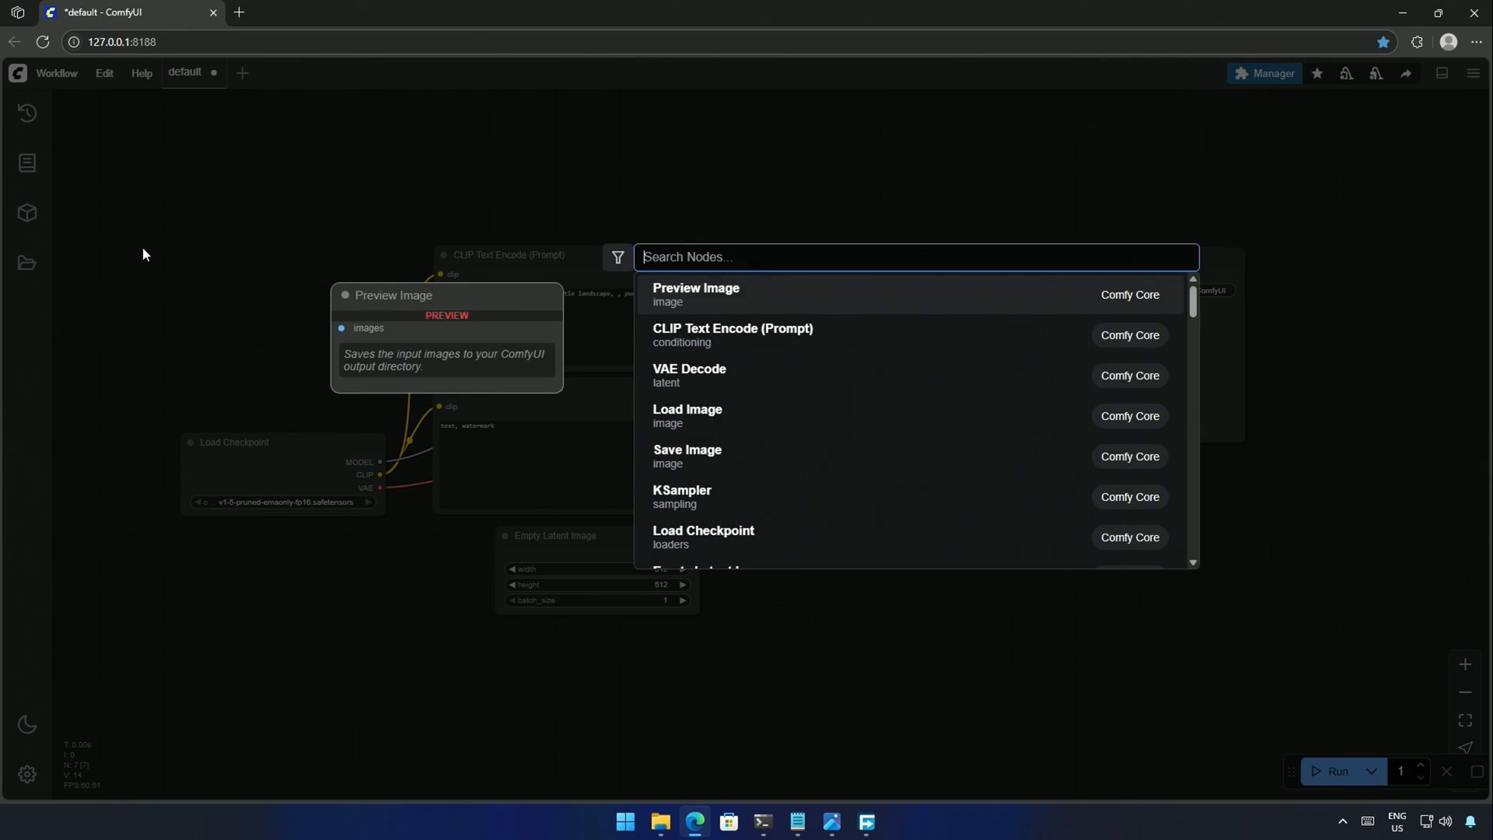
- Add Unet Loader (GGUF), CLIPLoader (GGUF) and Load VAE nodes to the canvas
text(unet)
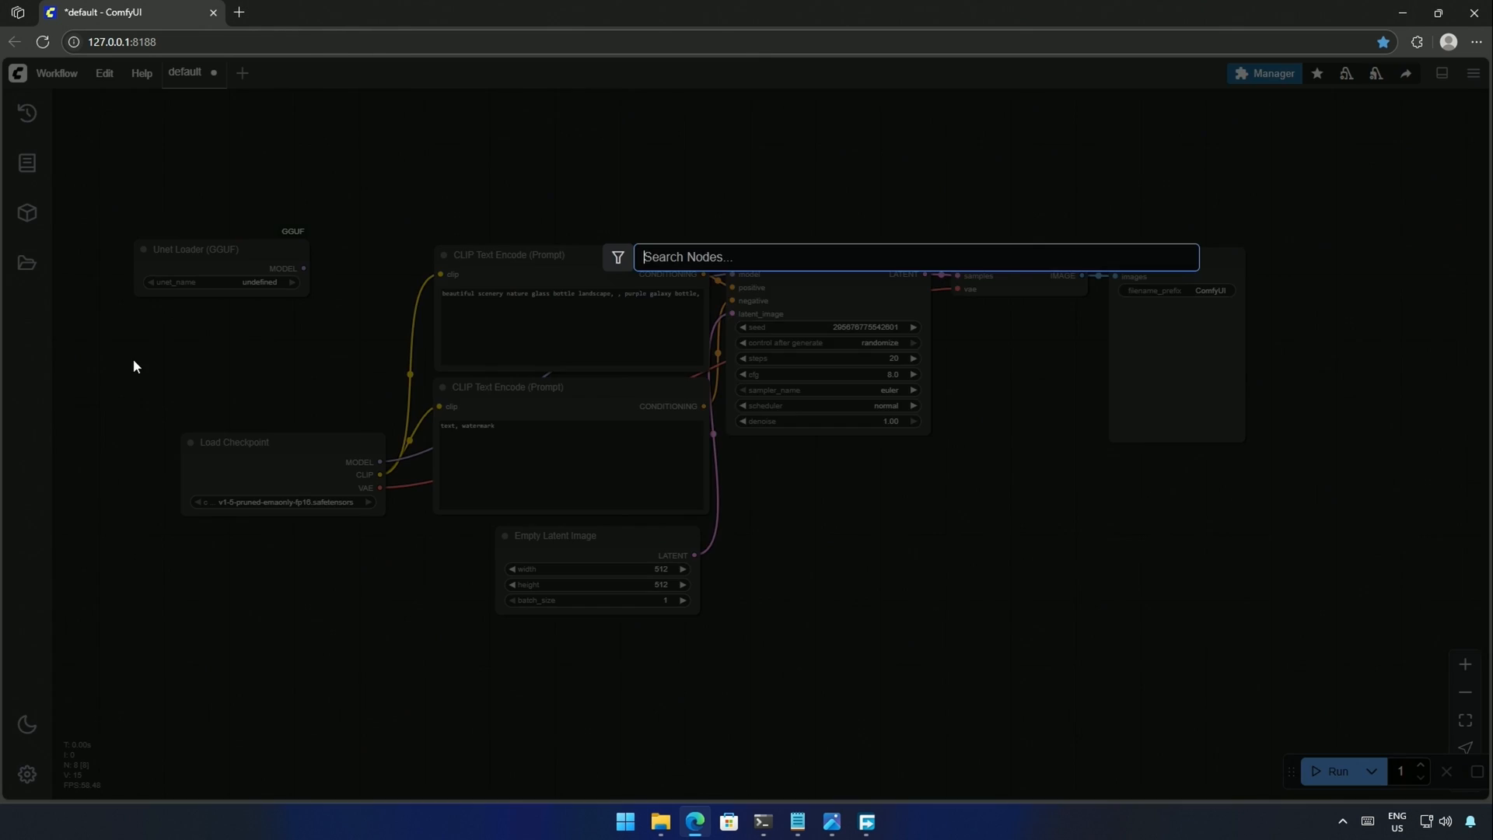
text(clip load)
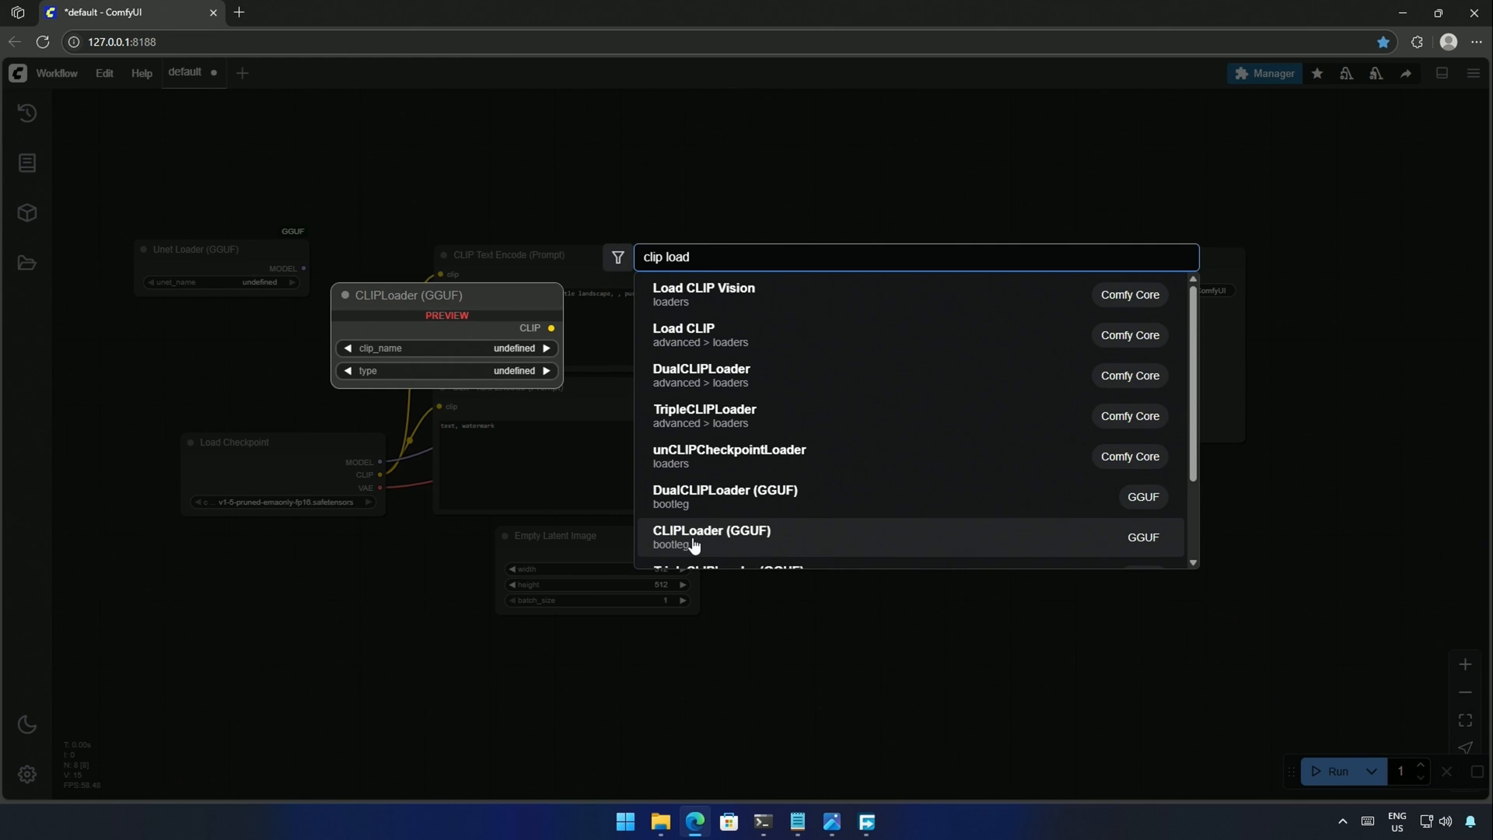
click(711, 531)
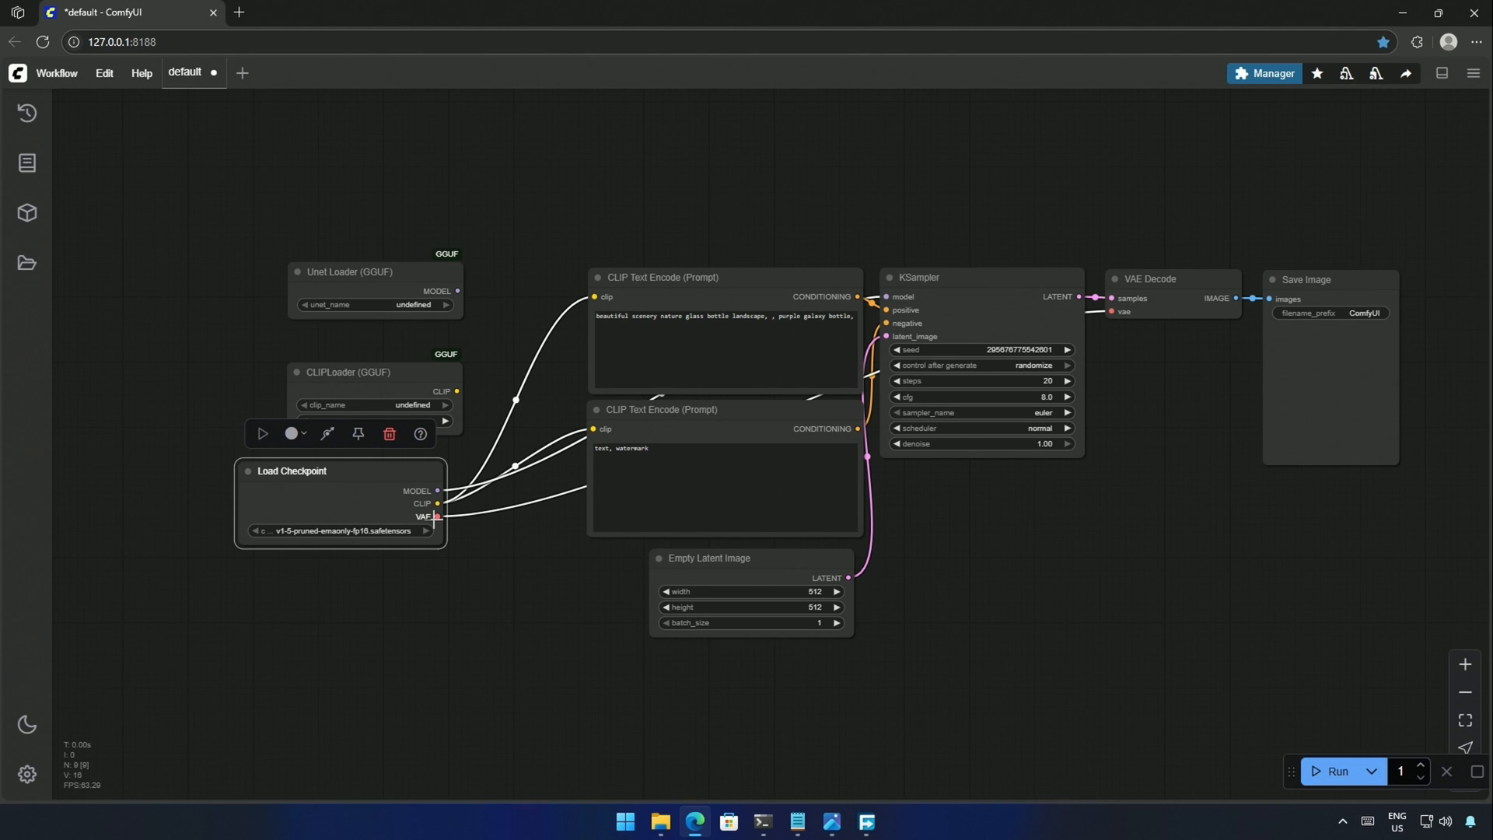
mouse_move(536, 586)
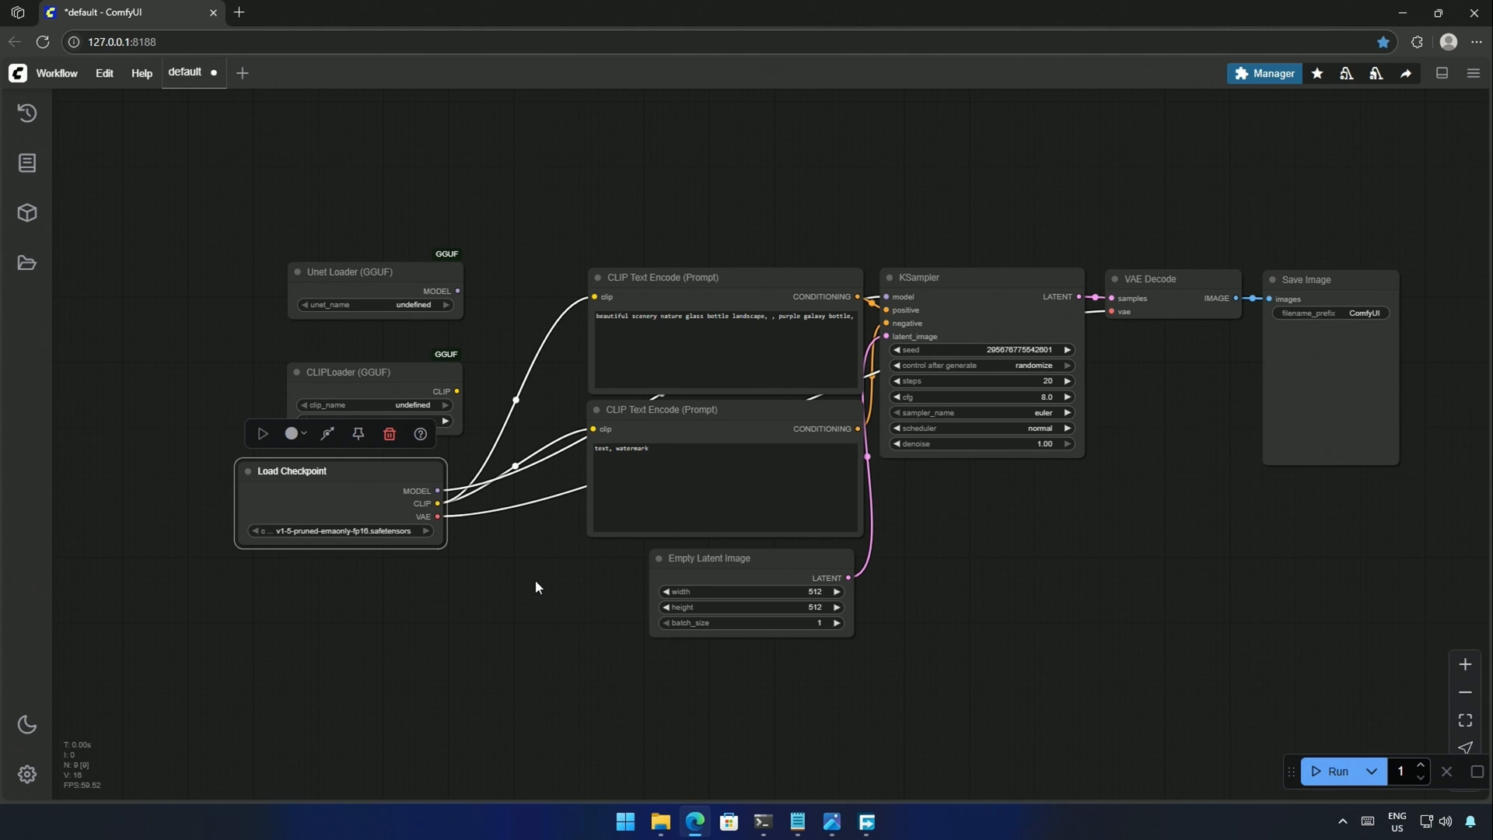
text(vae)
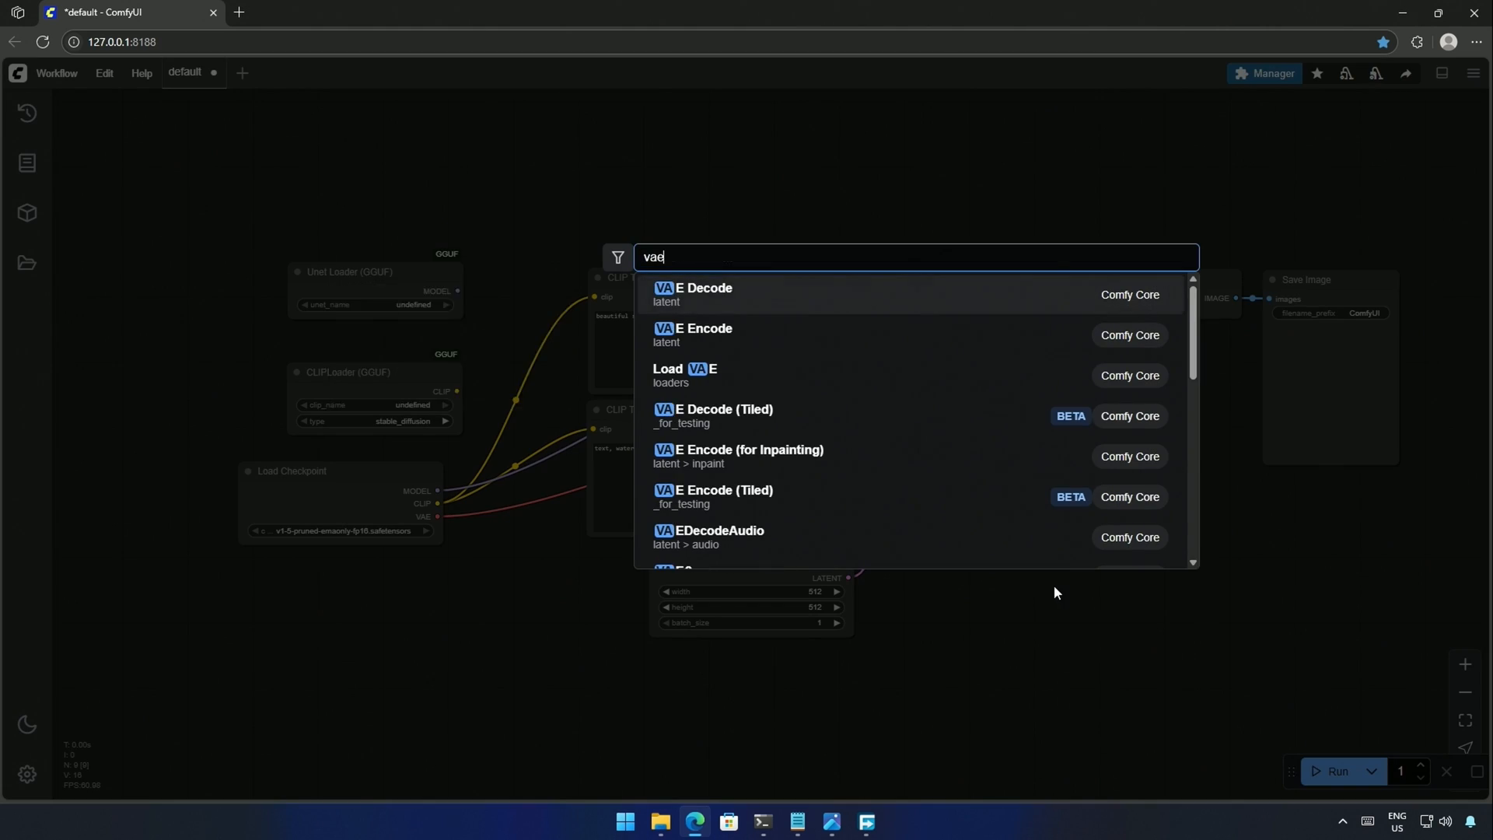
mouse_move(676, 375)
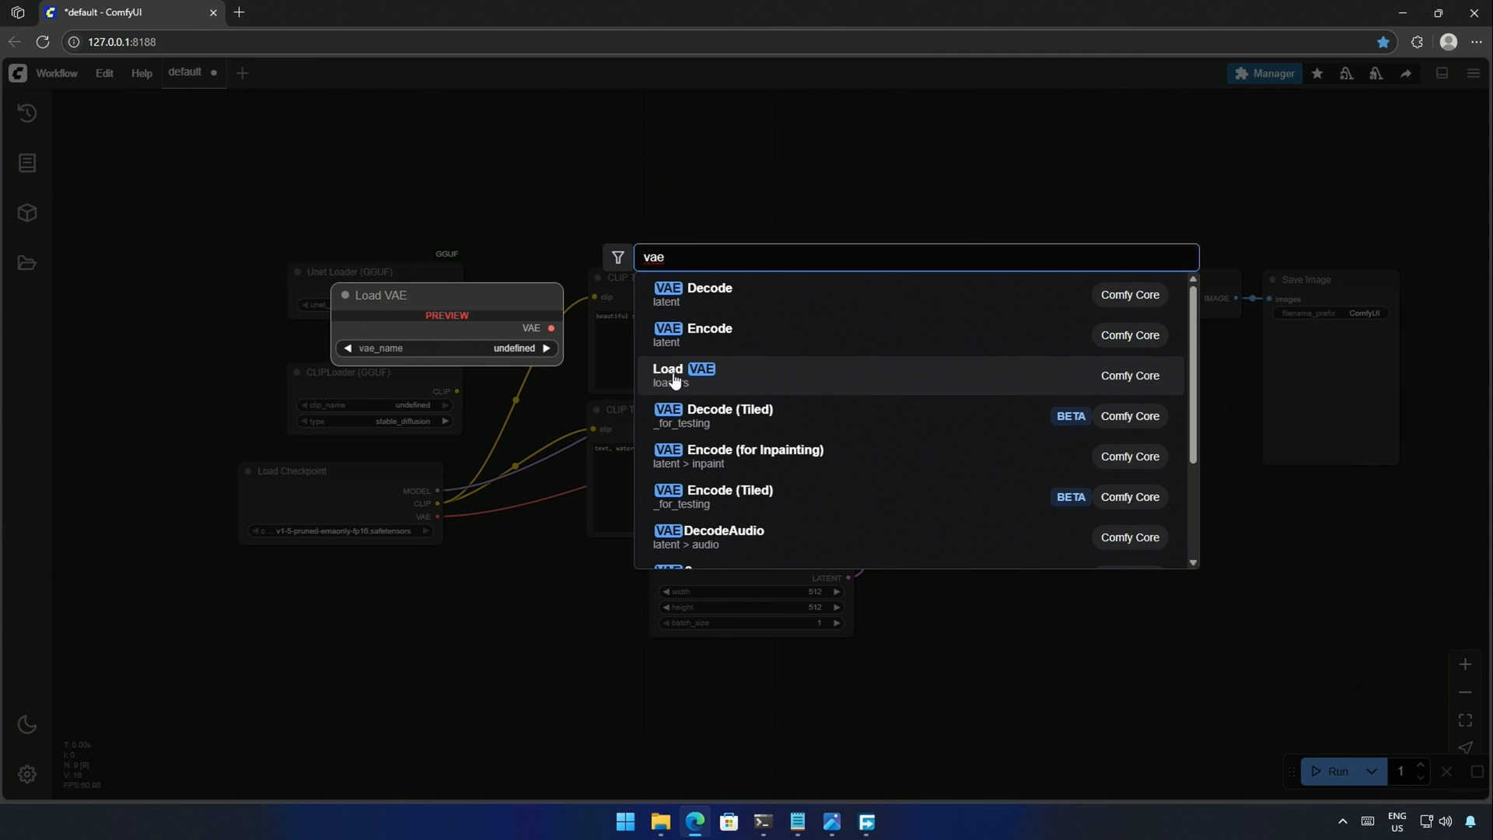
click(677, 375)
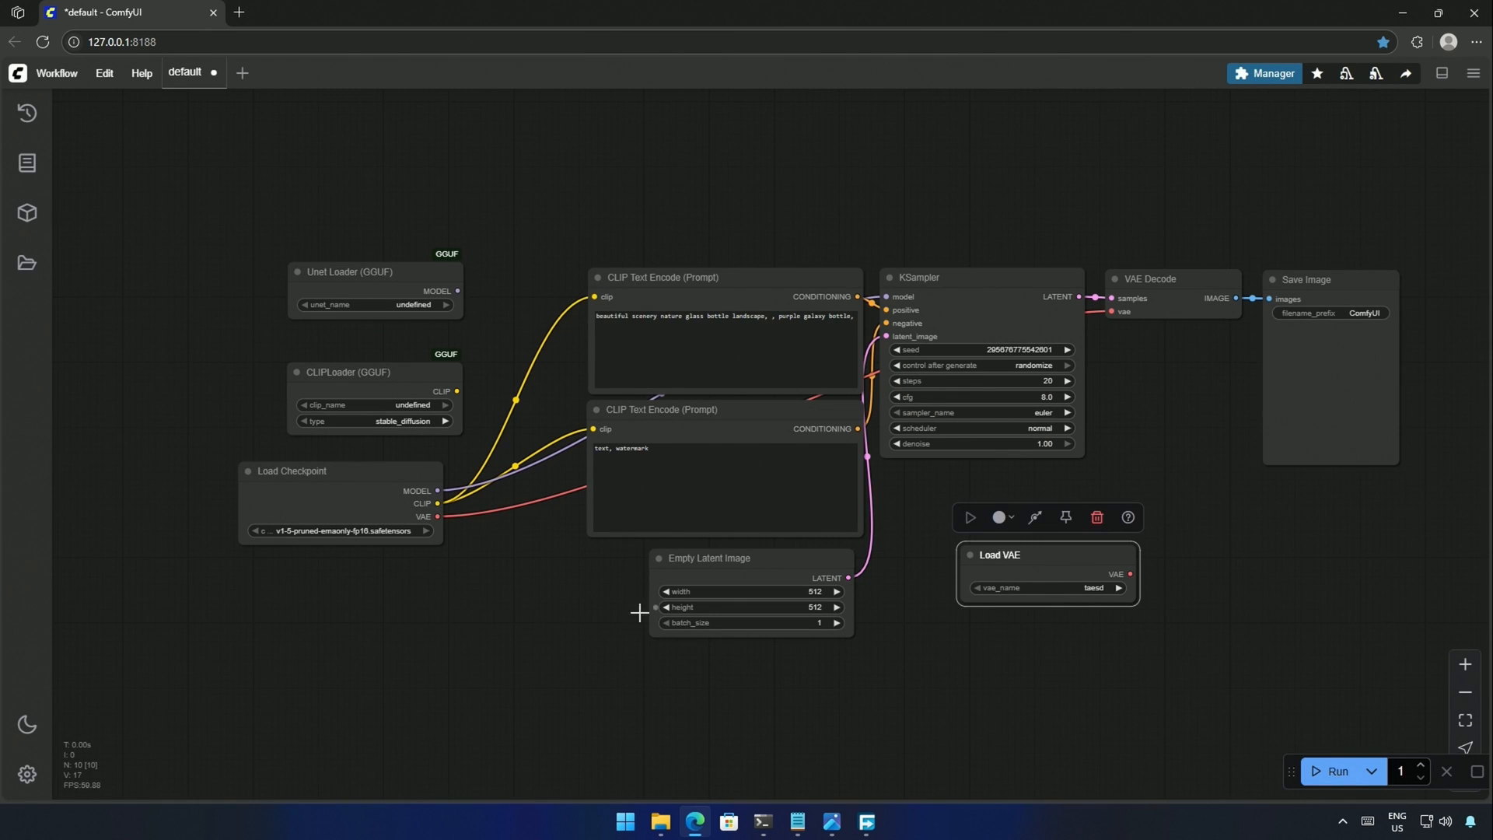
- Drop Load Checkpoint and wire the GGUF Unet loader's MODEL into KSampler
drag(292, 470, 288, 477)
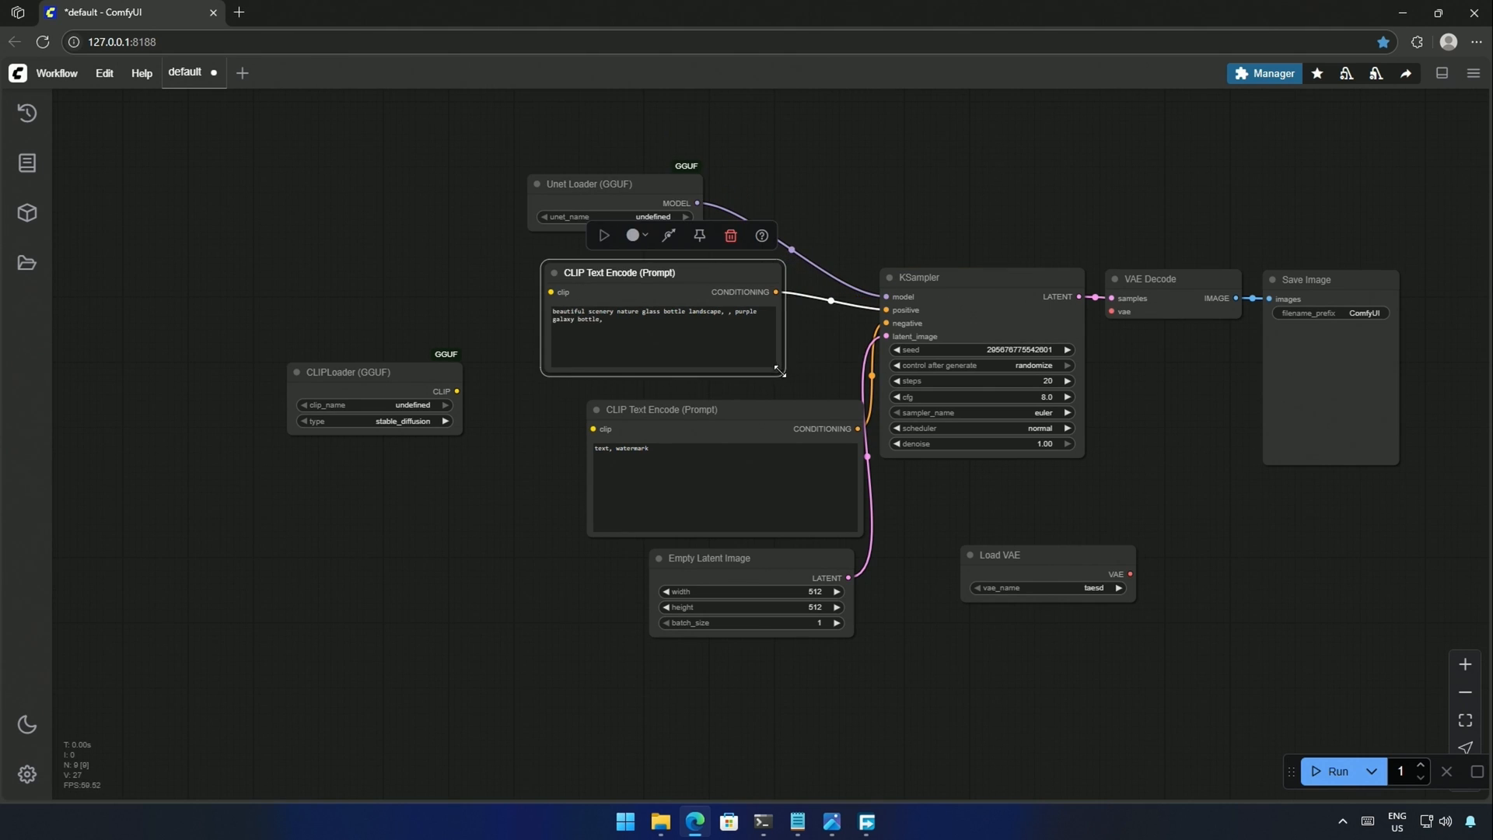
drag(455, 391, 580, 429)
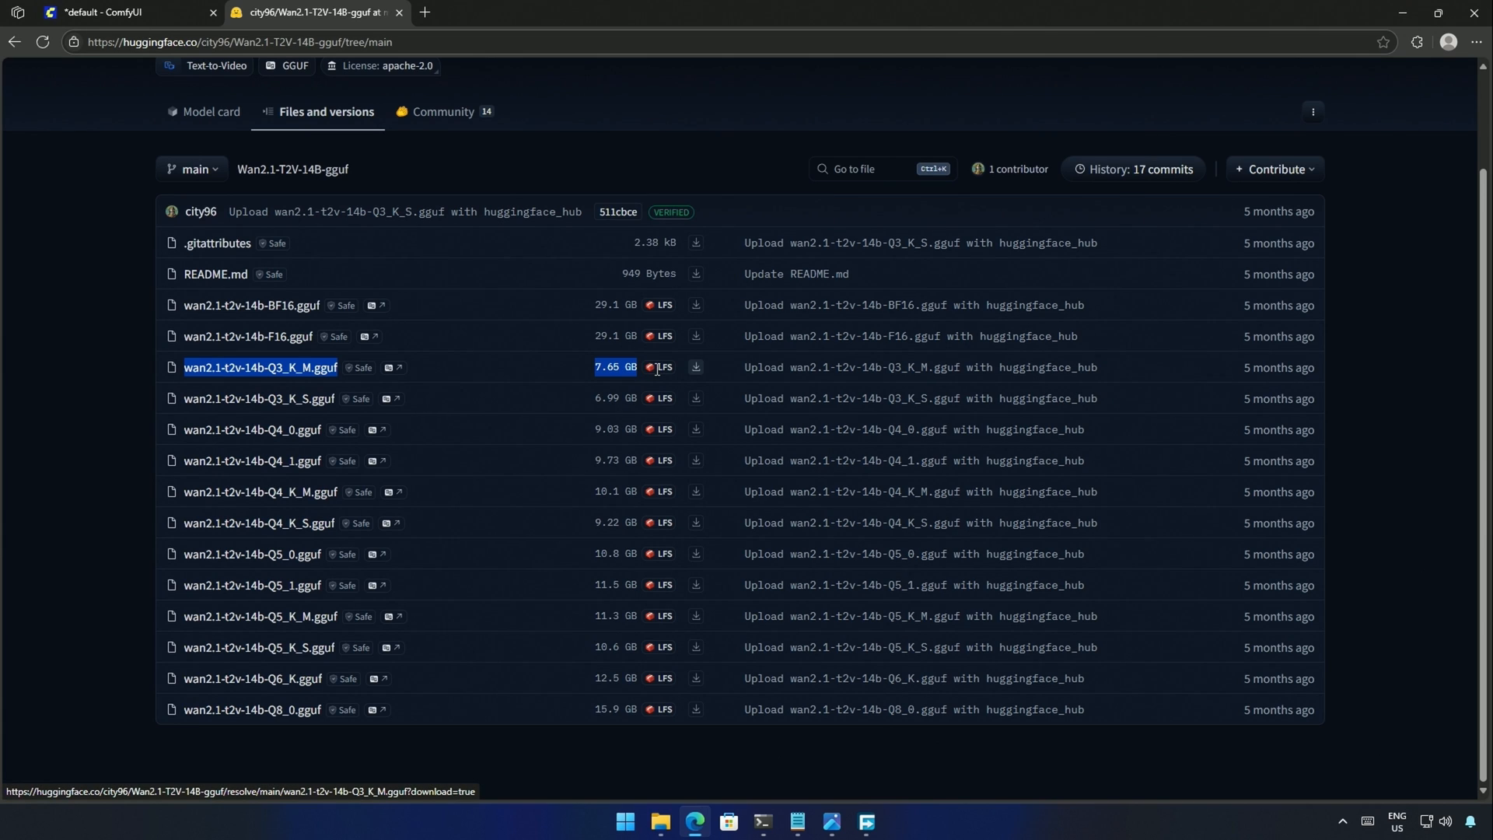
mouse_move(112, 387)
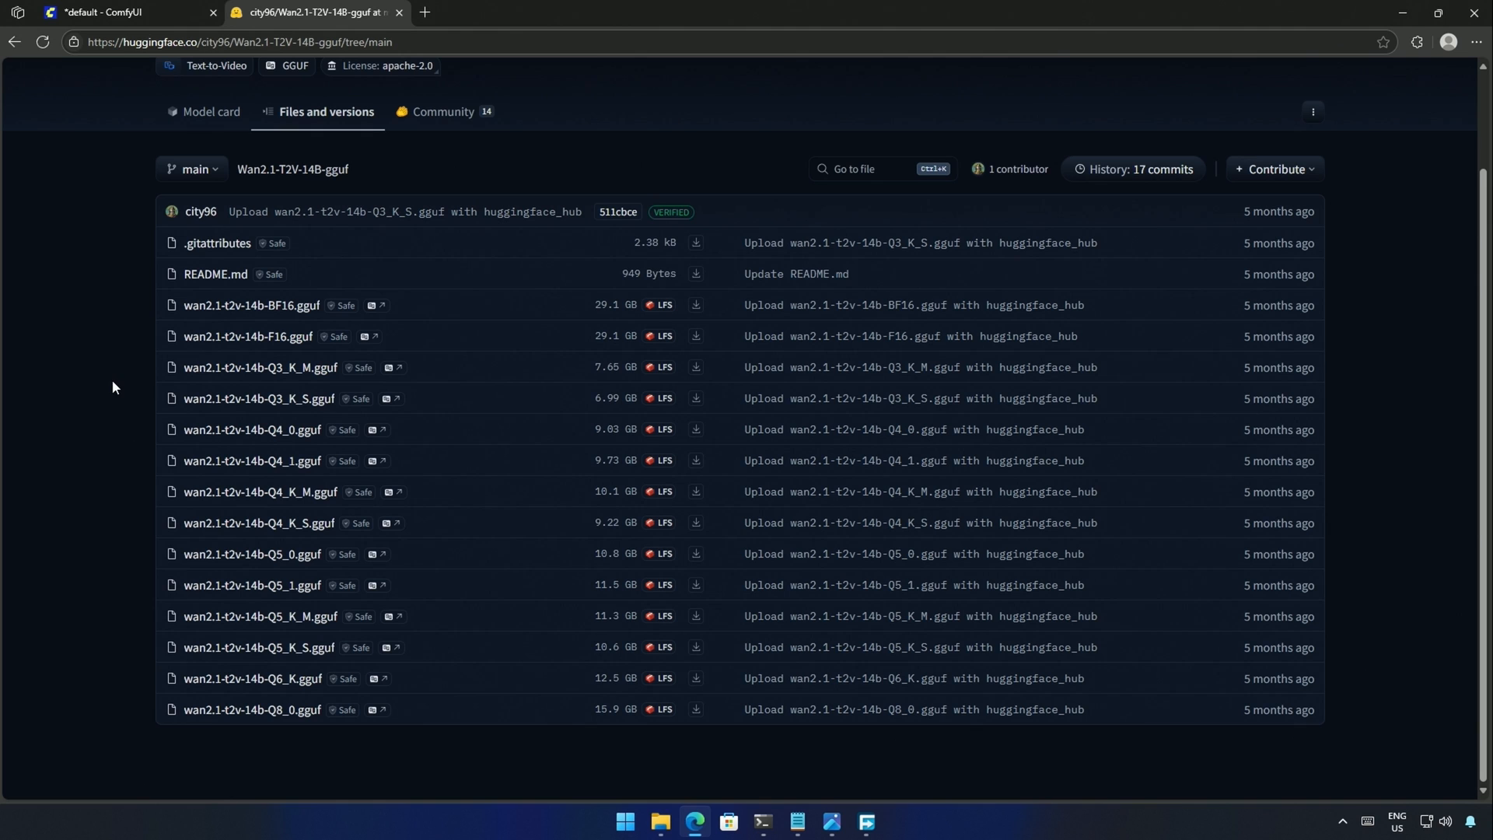
mouse_move(697, 369)
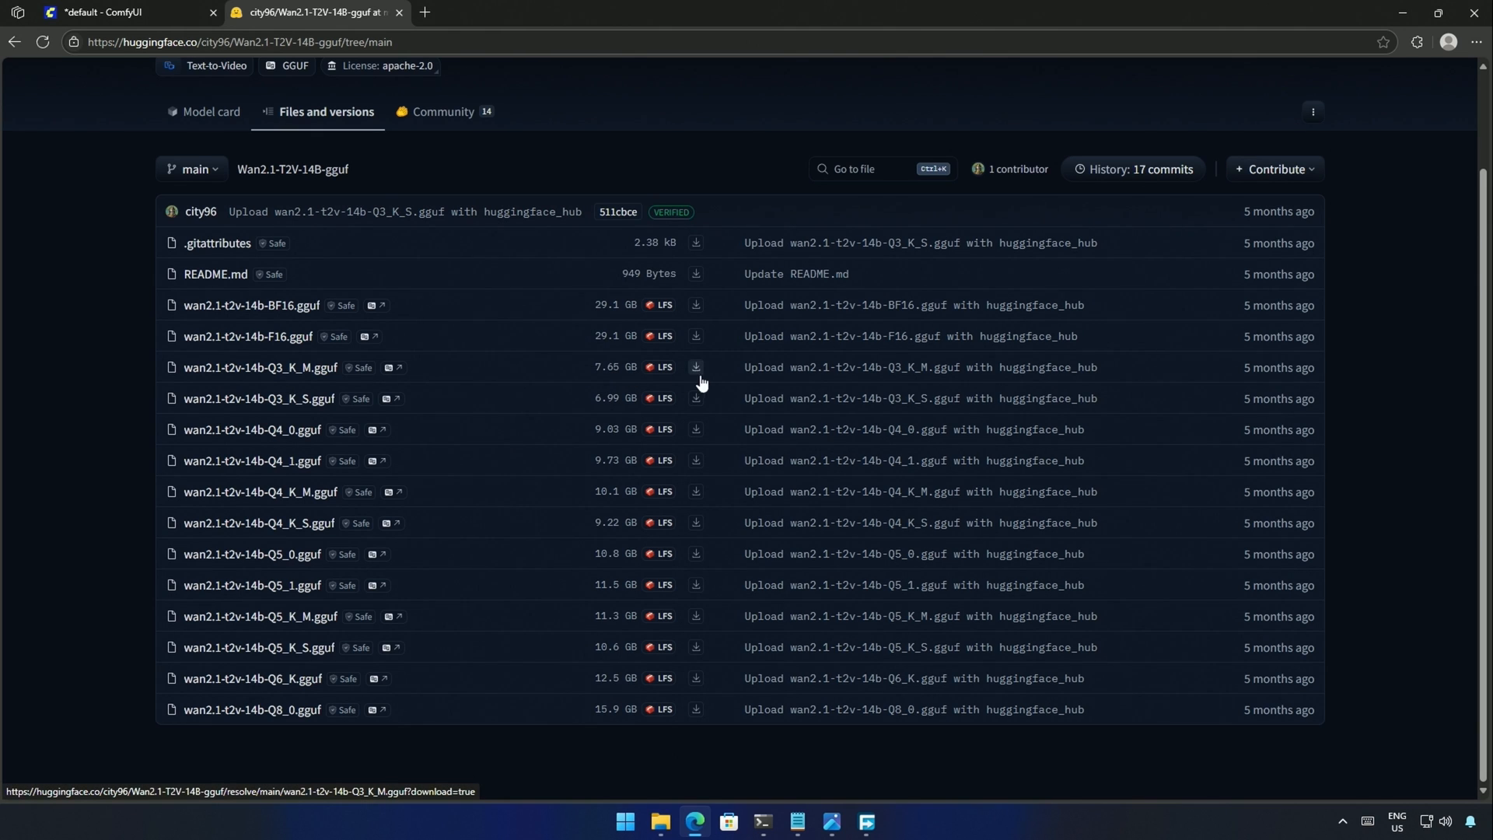
- Download the Wan2.1 T2V 14B Q3_K_M and Q4_K_M GGUF files into ComfyUI/models/unet
click(696, 368)
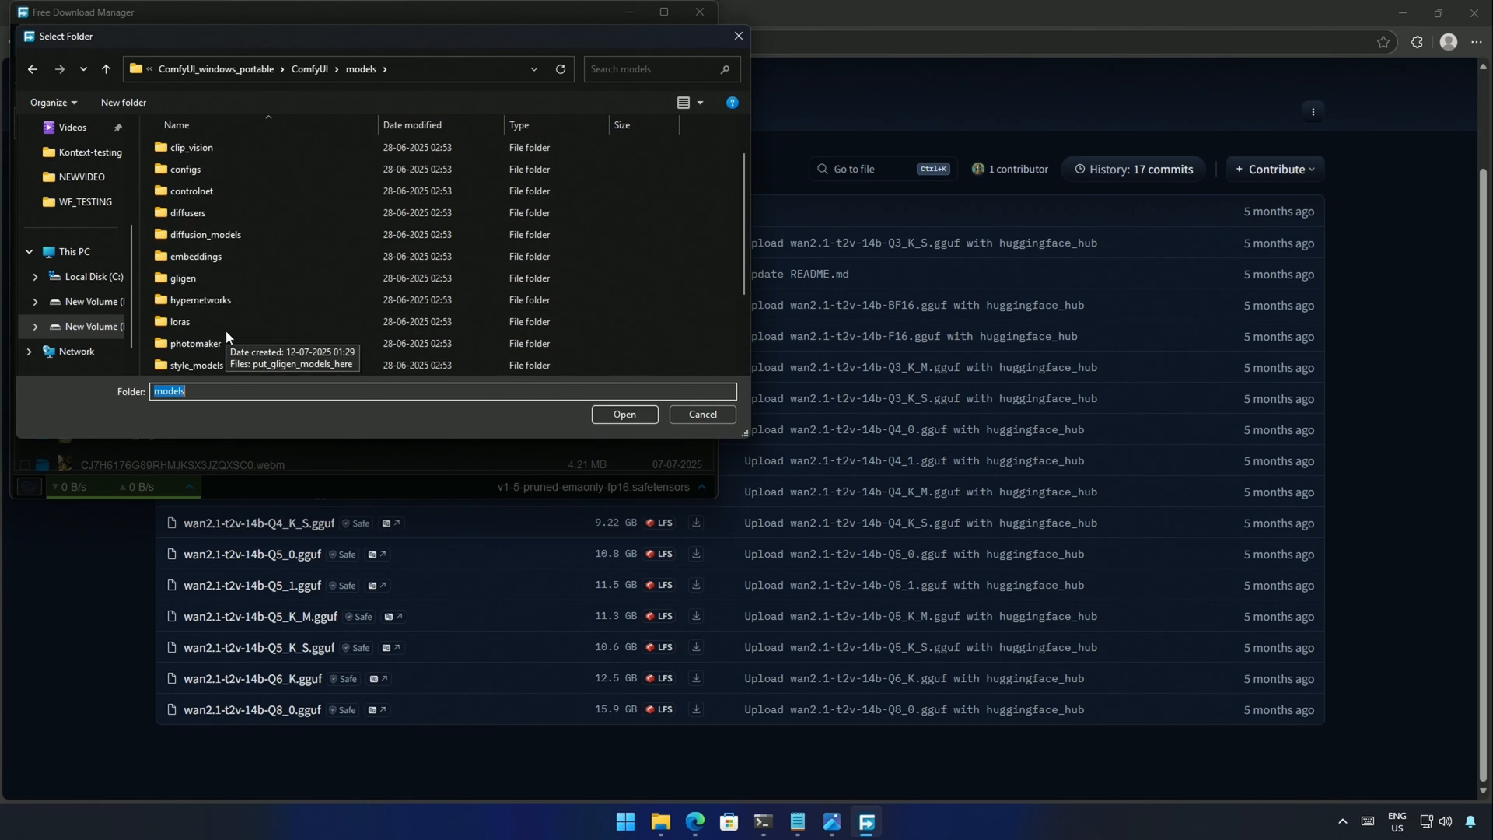
scroll(down, 3)
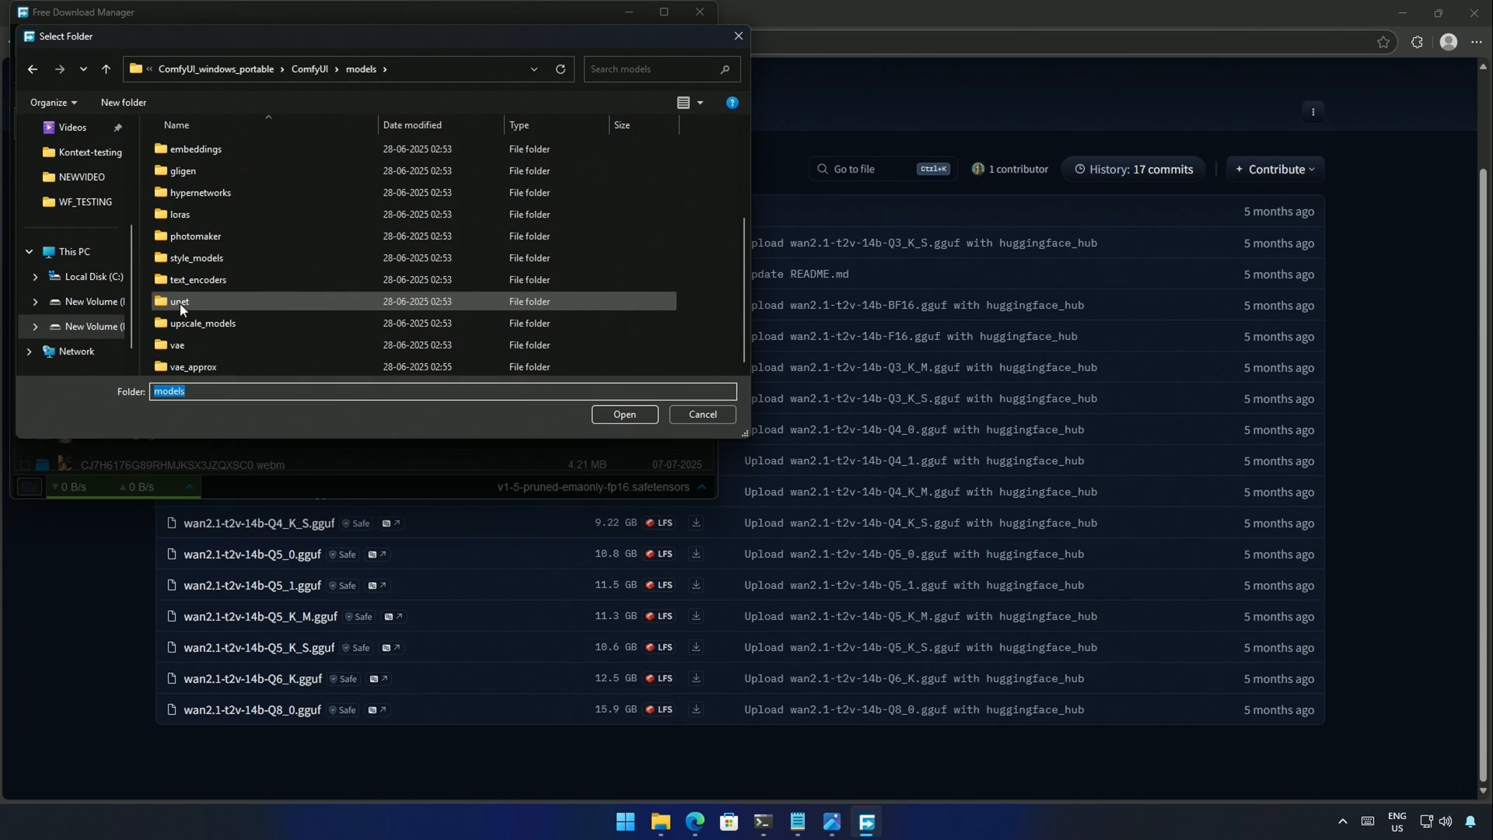
double_click(179, 300)
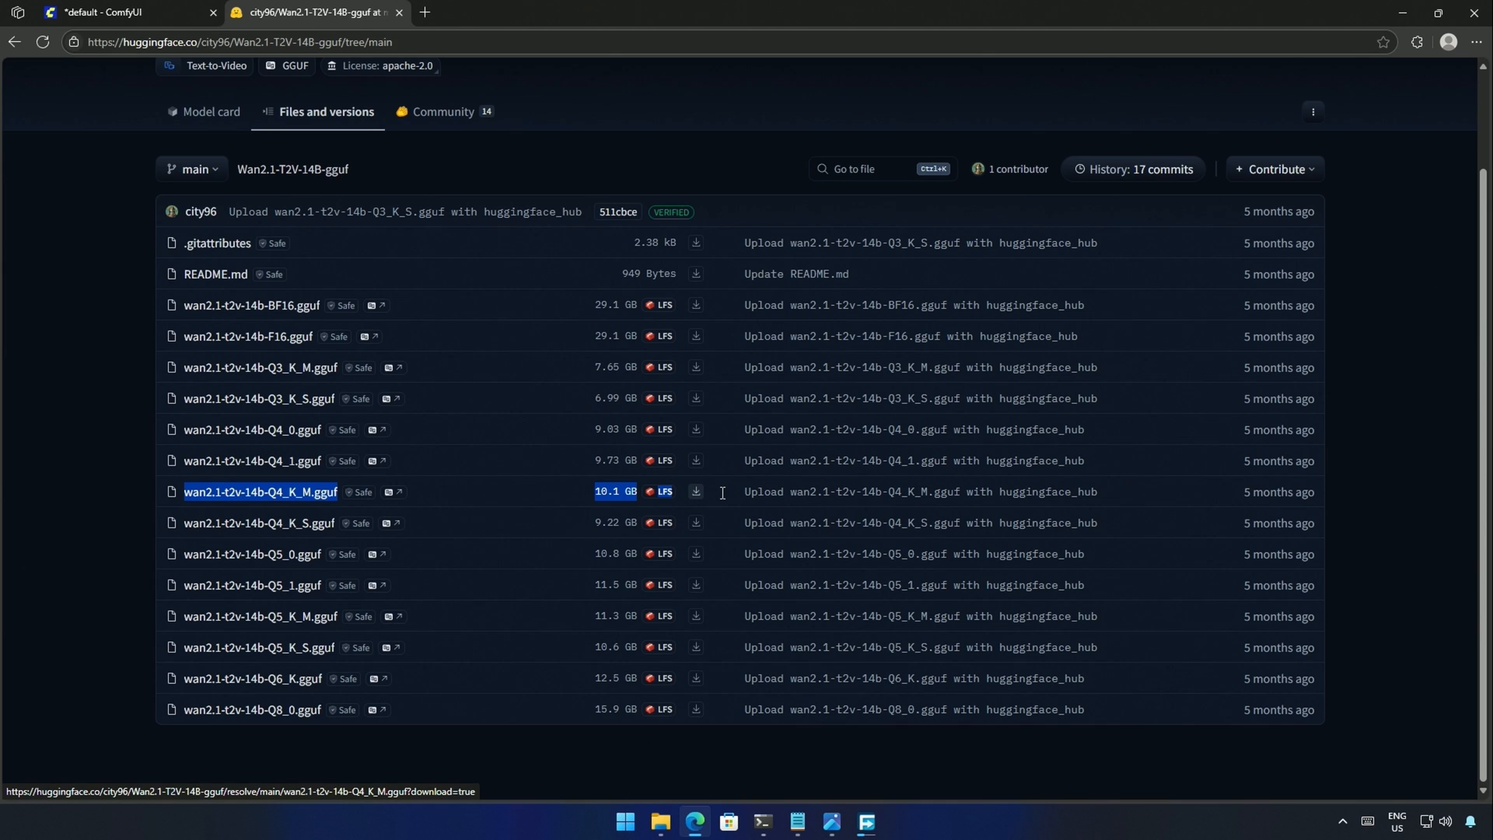
mouse_move(696, 498)
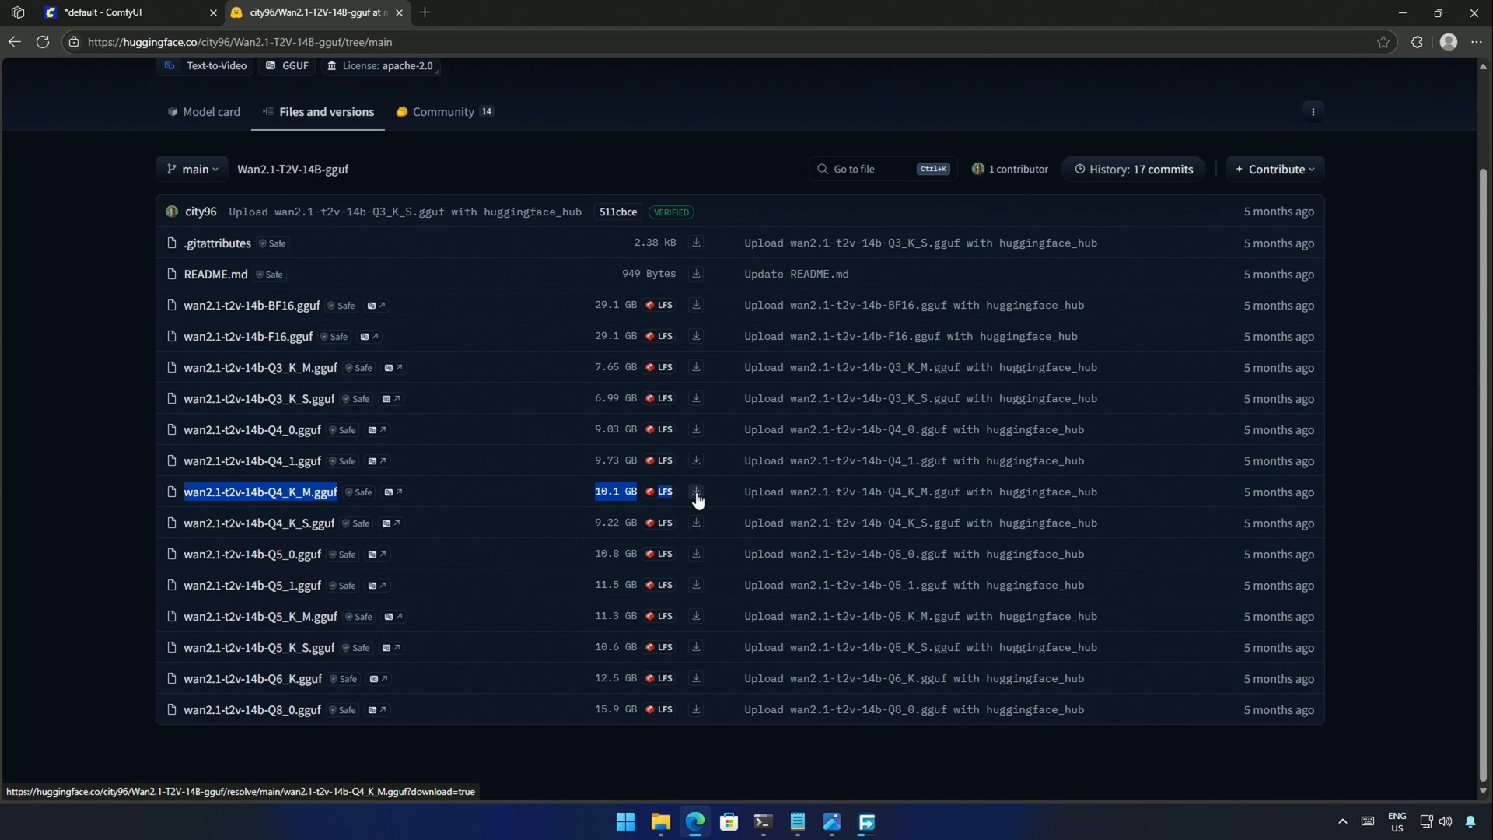
click(695, 495)
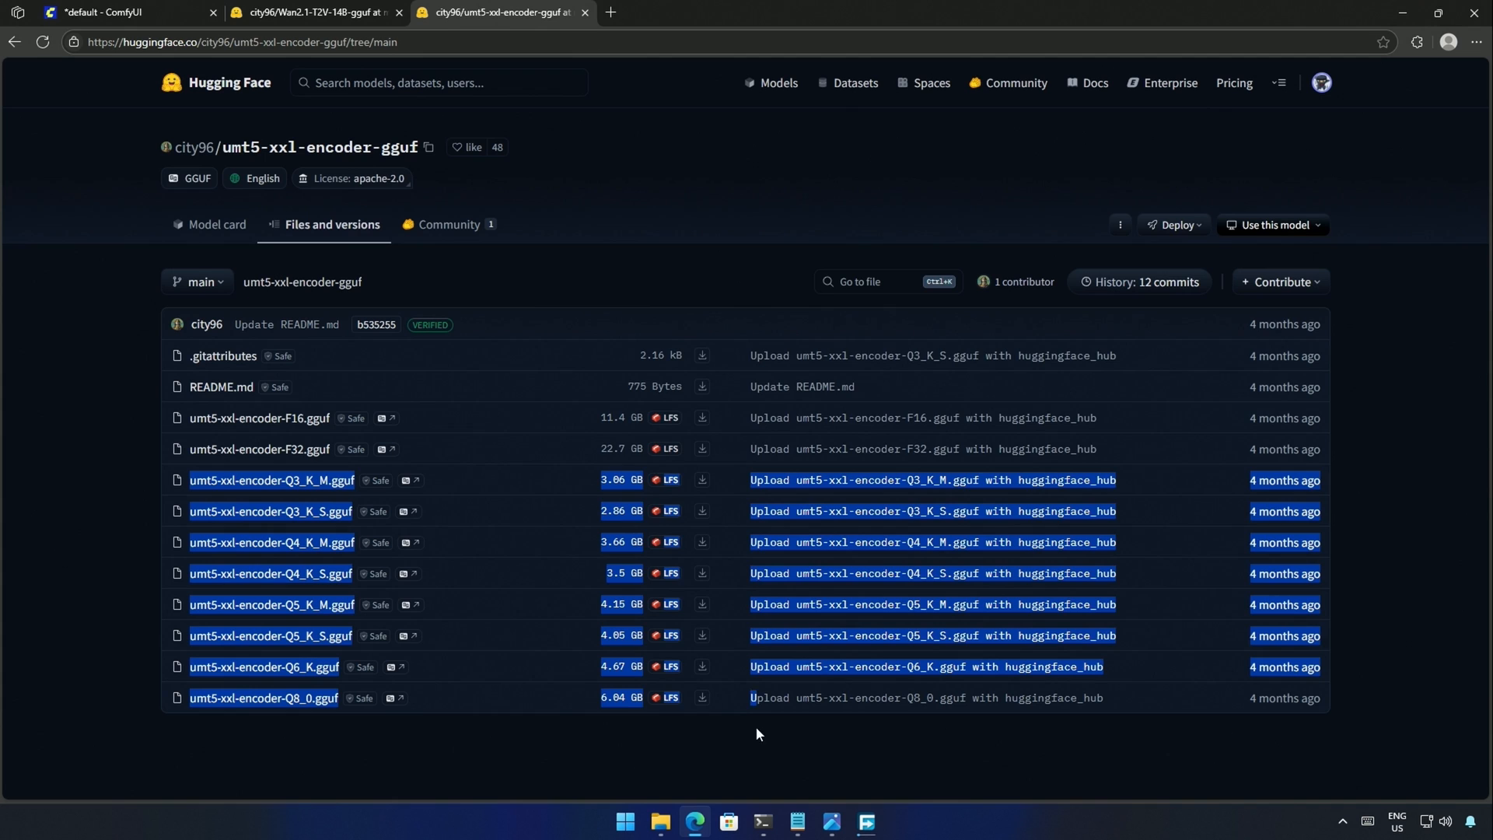
- Download umt5-xxl-encoder-Q8_0.gguf into ComfyUI/models/text_encoders
click(866, 829)
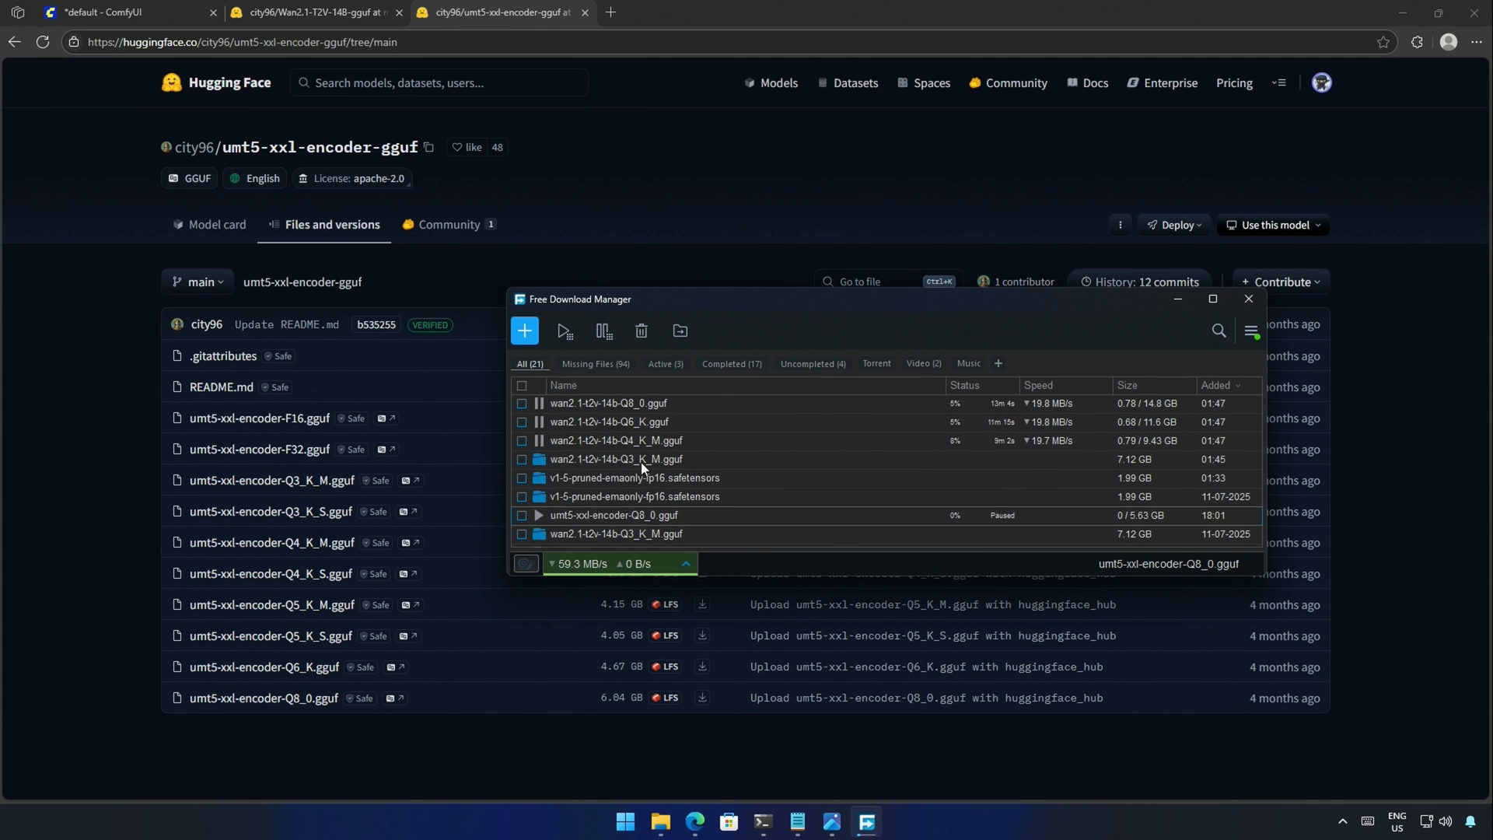
click(1247, 299)
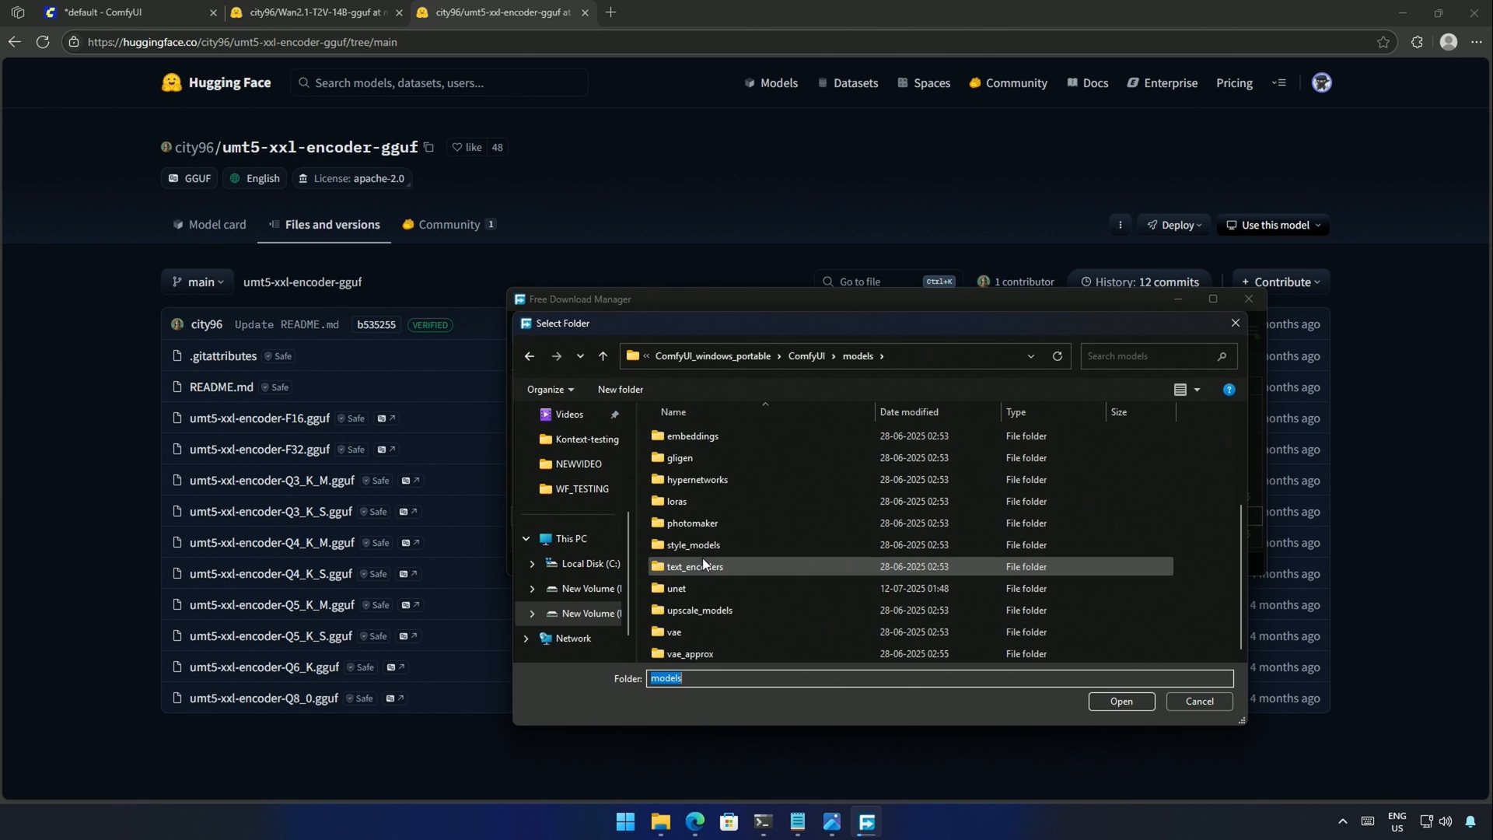
double_click(694, 566)
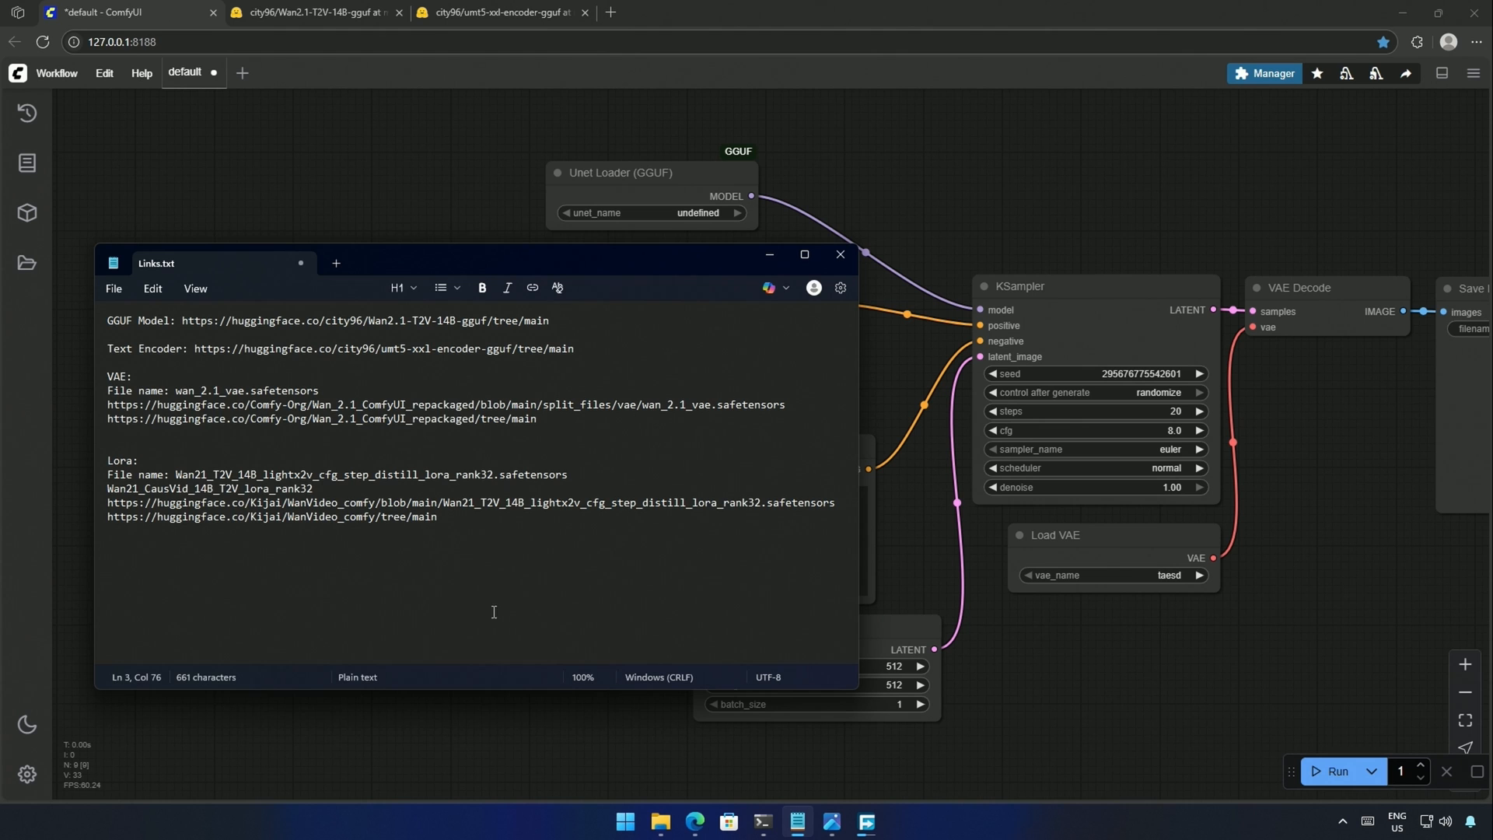
- Follow the VAE repo link, then load the Q3_K_M Wan model in the Unet Loader
right_click(323, 418)
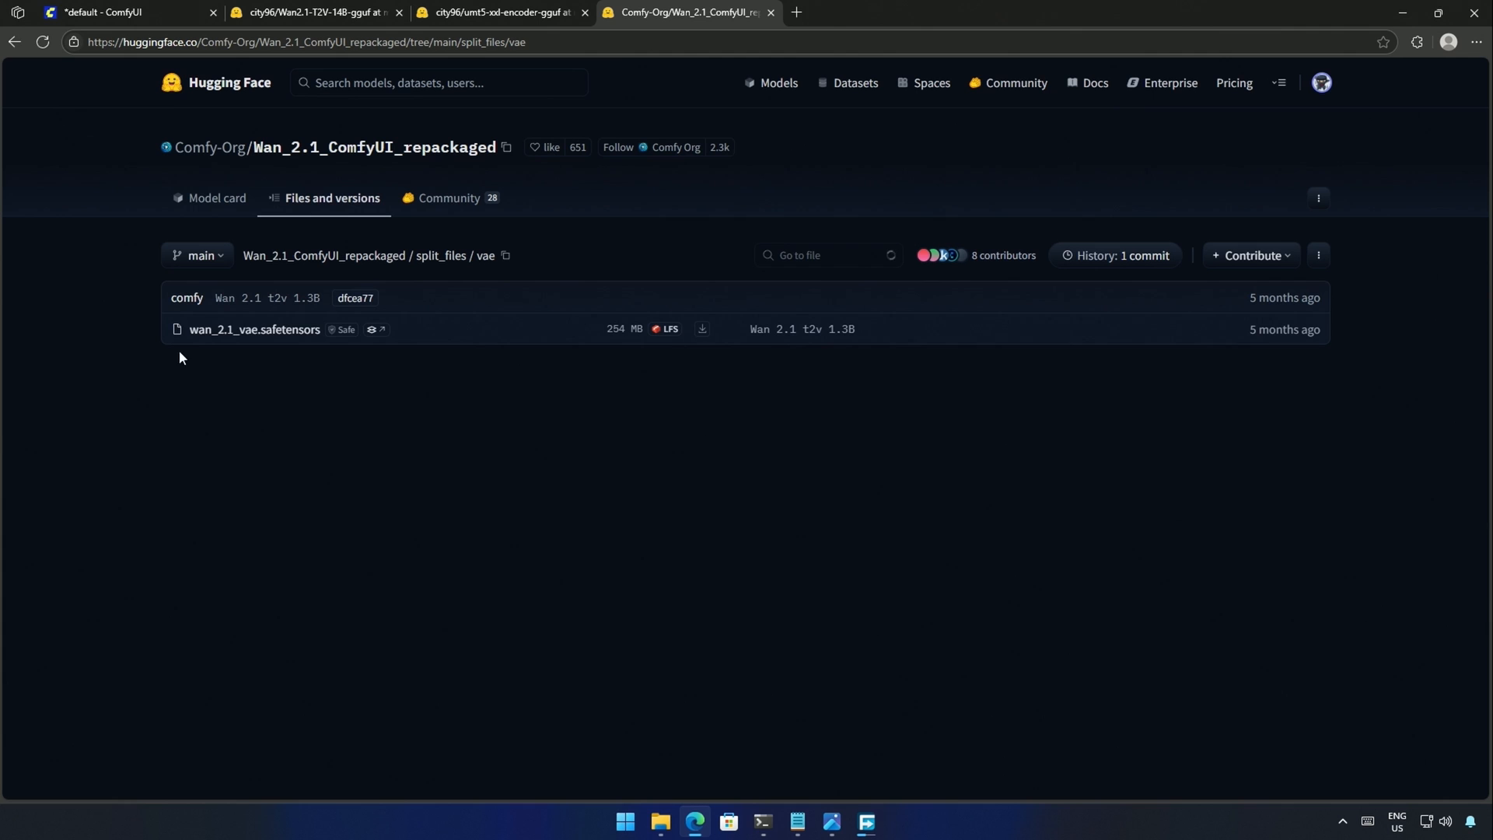
mouse_move(364, 400)
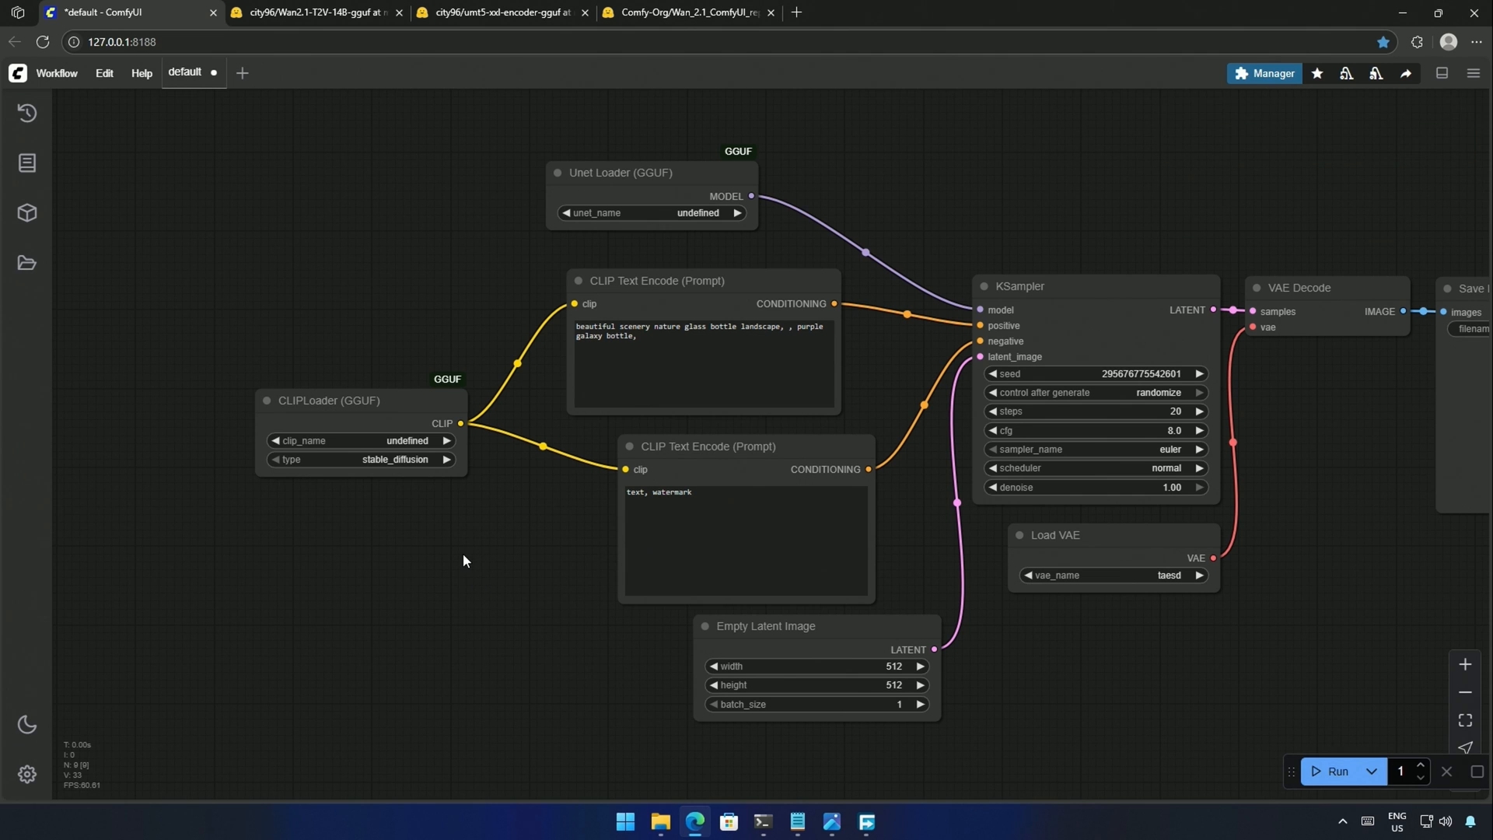
drag(463, 561, 422, 394)
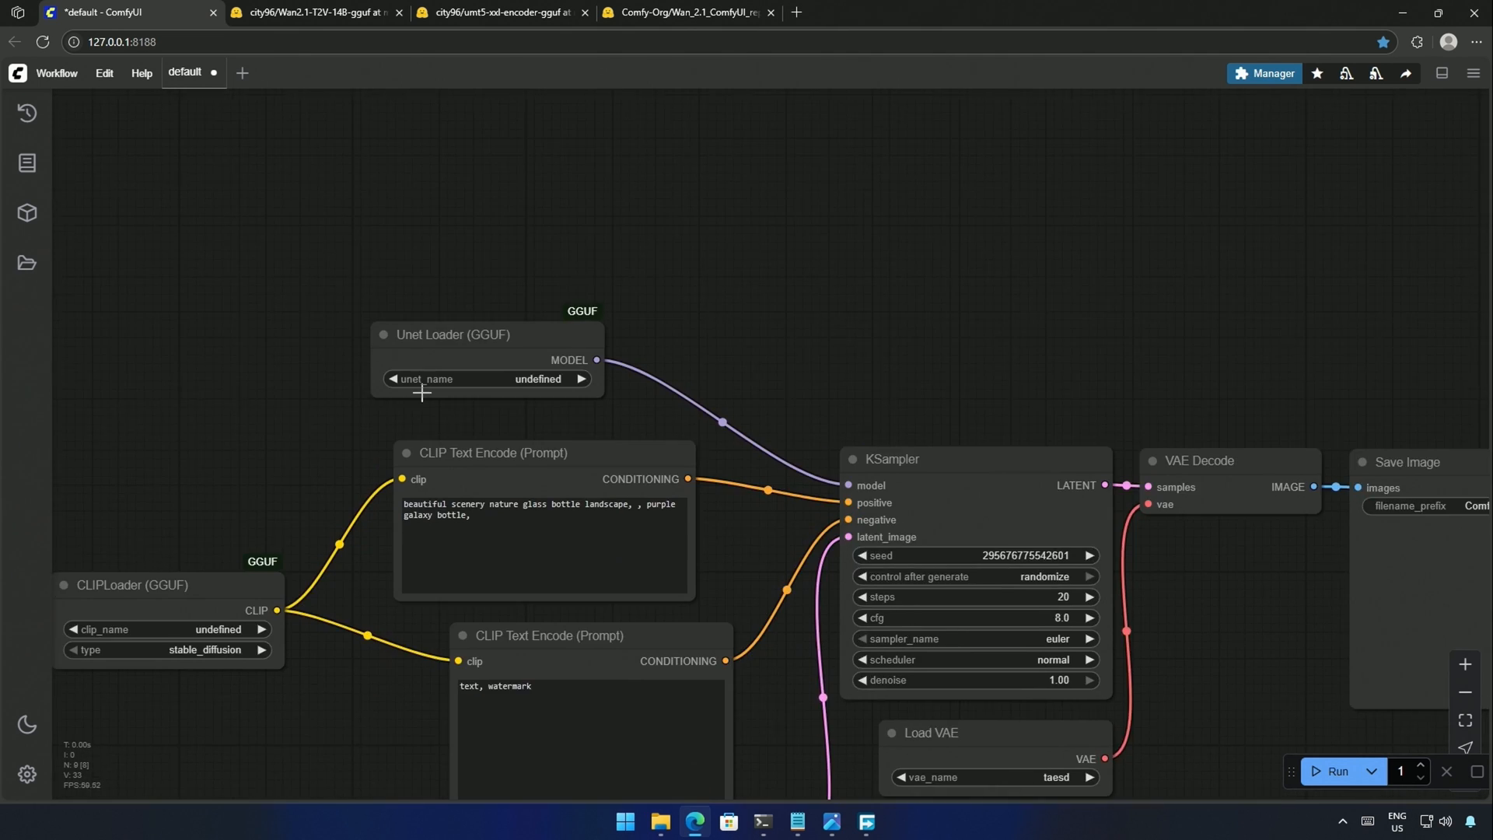
click(485, 378)
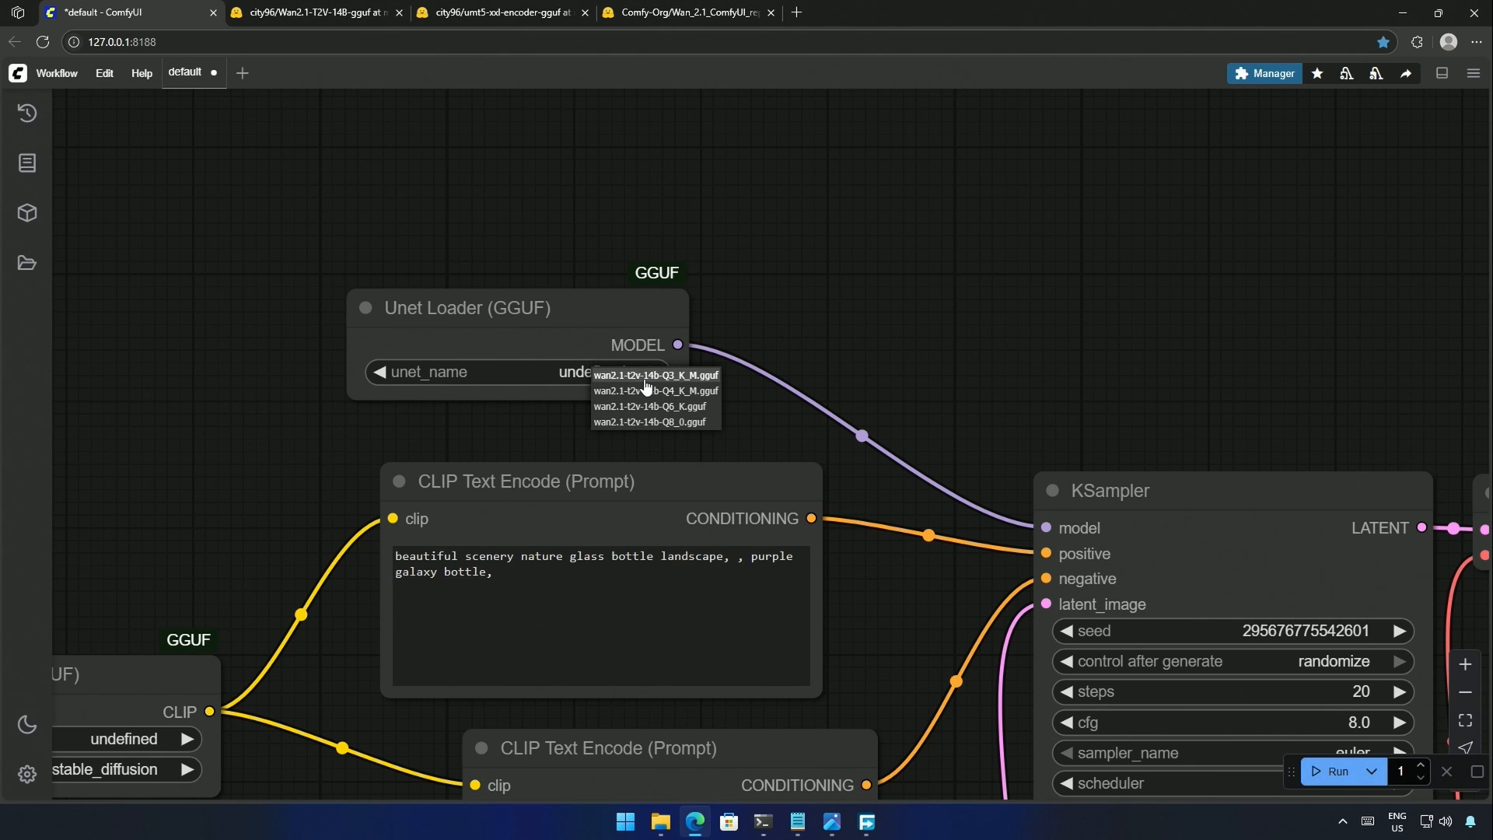
click(654, 375)
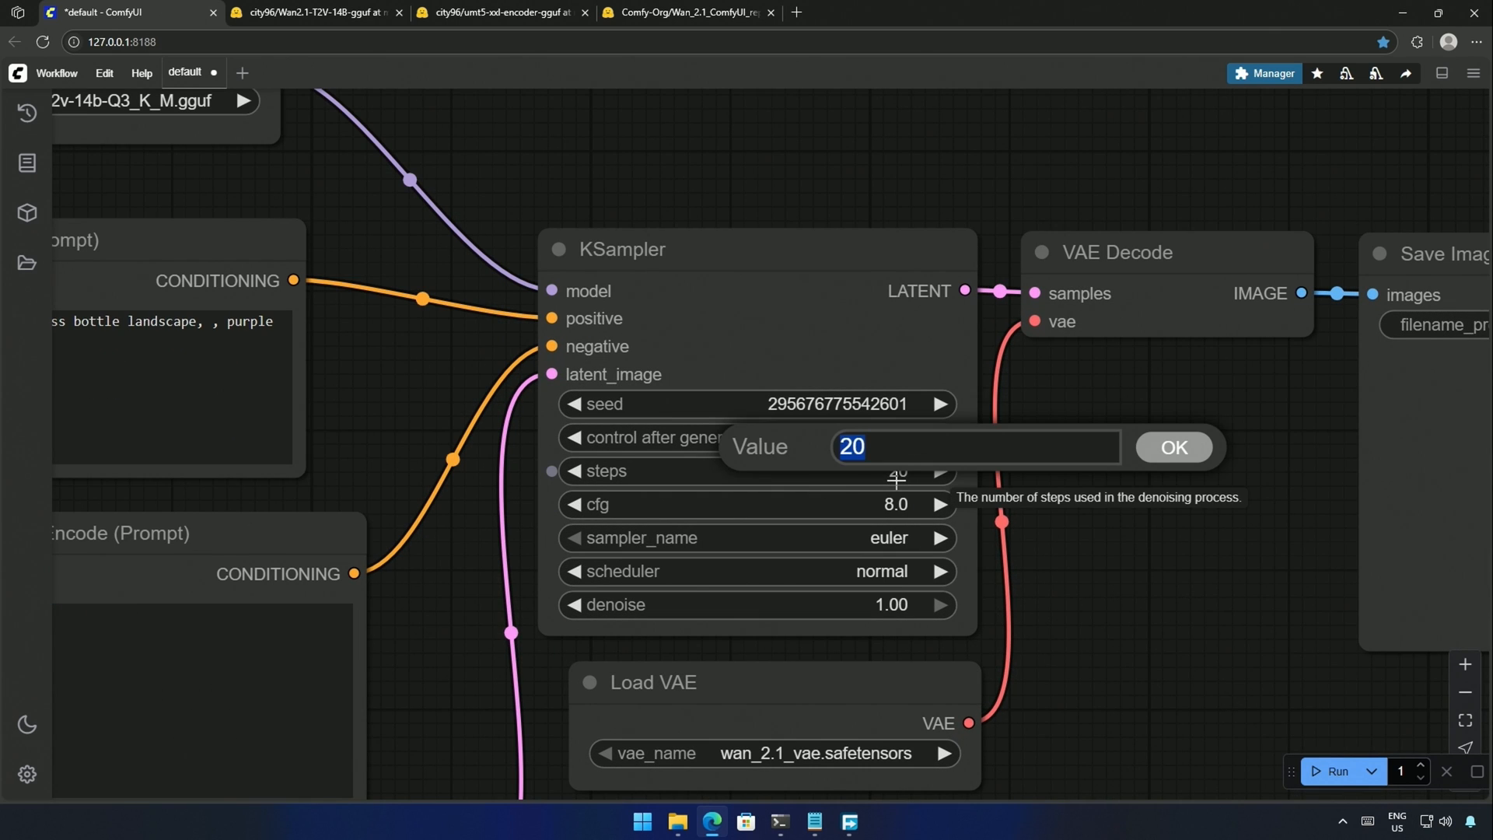
- Set KSampler to 10 steps, cfg 1.0, euler sampler and beta scheduler
click(1172, 446)
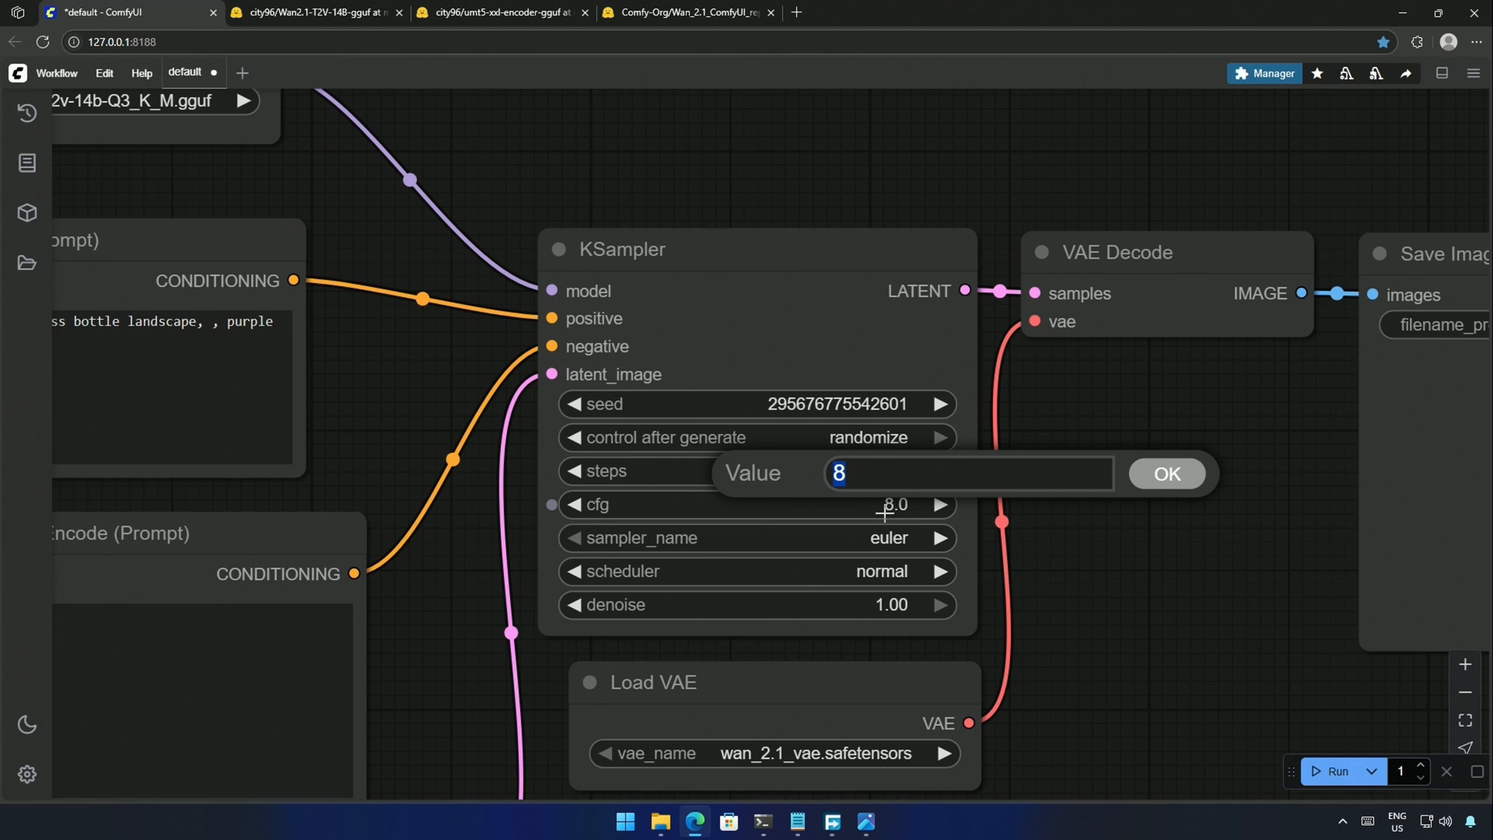
click(888, 538)
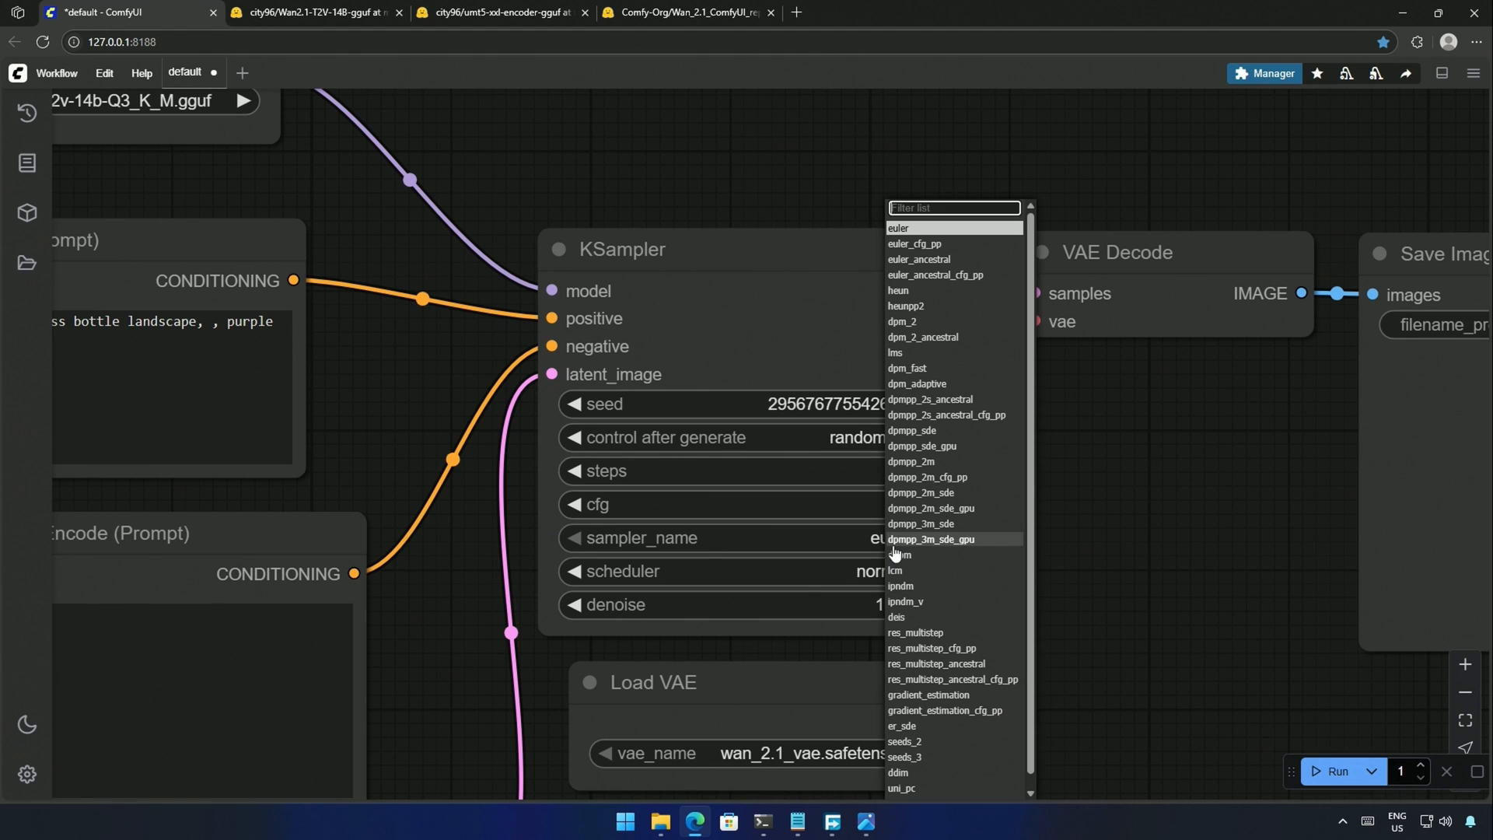
click(897, 227)
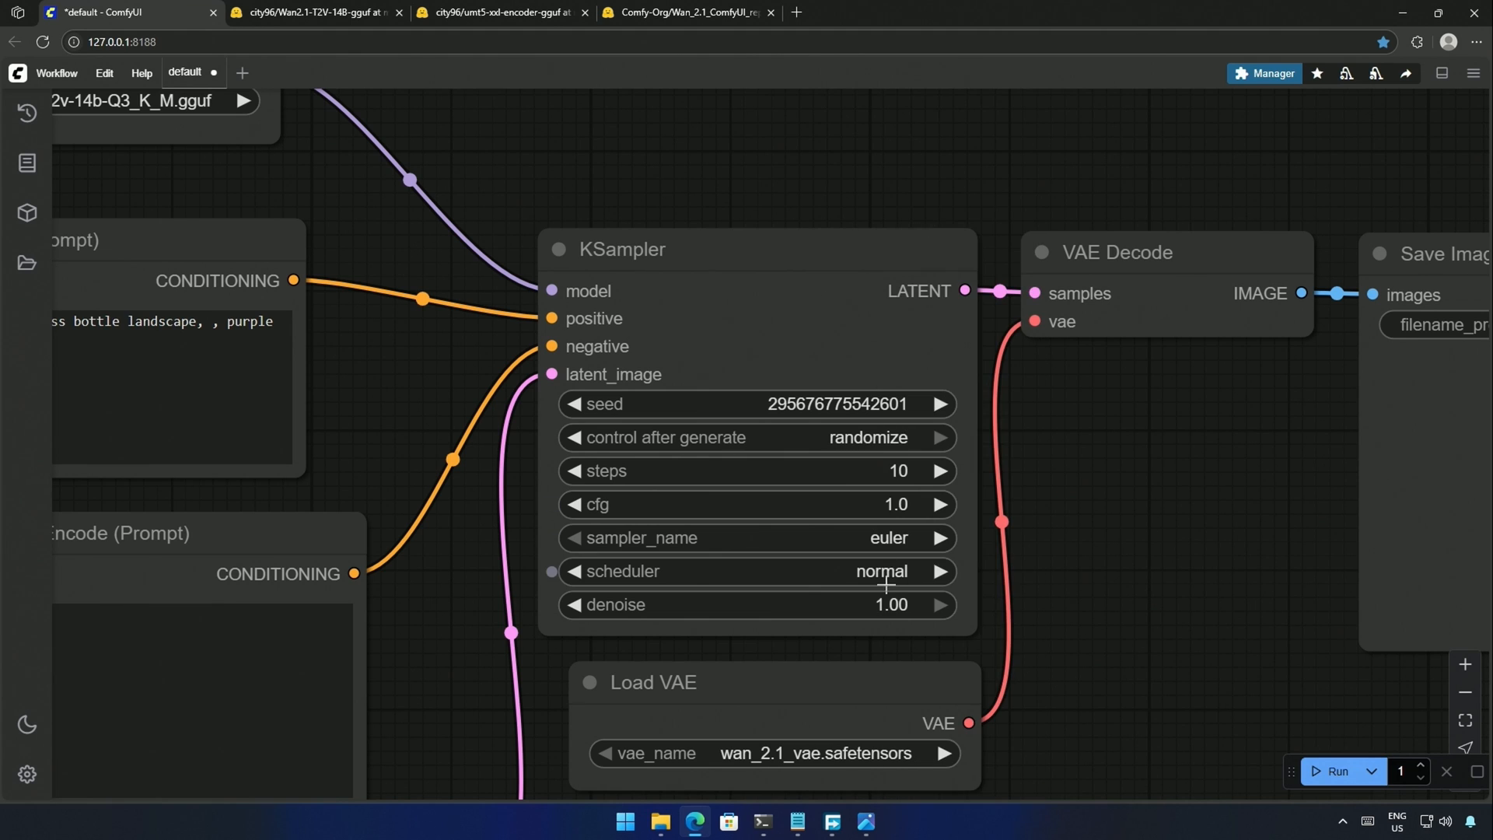
click(880, 571)
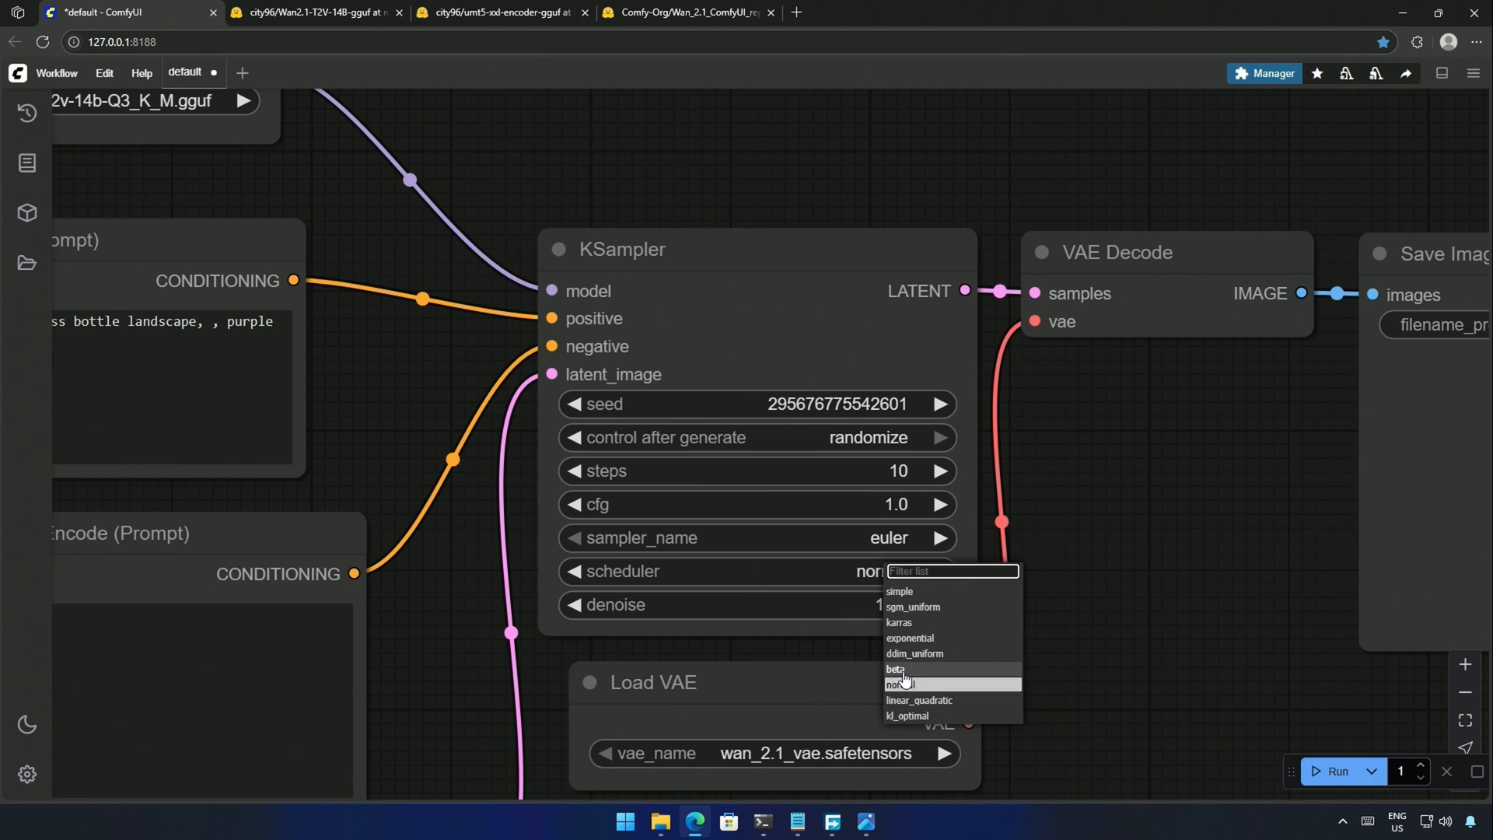
click(896, 669)
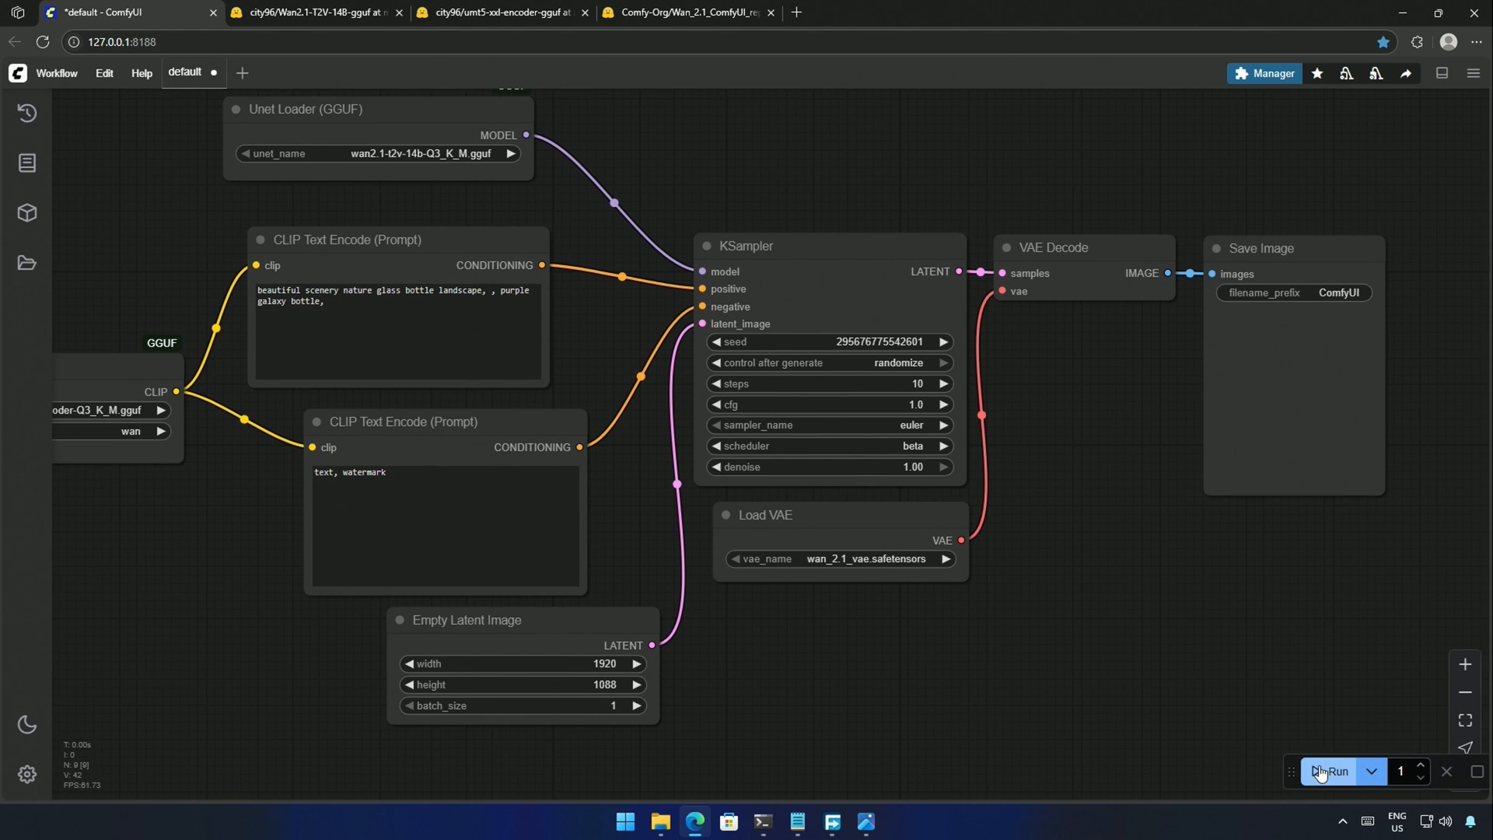
- Run the Wan GGUF workflow, then search Kijai's WanVideo_comfy files for LoRAs
click(1331, 771)
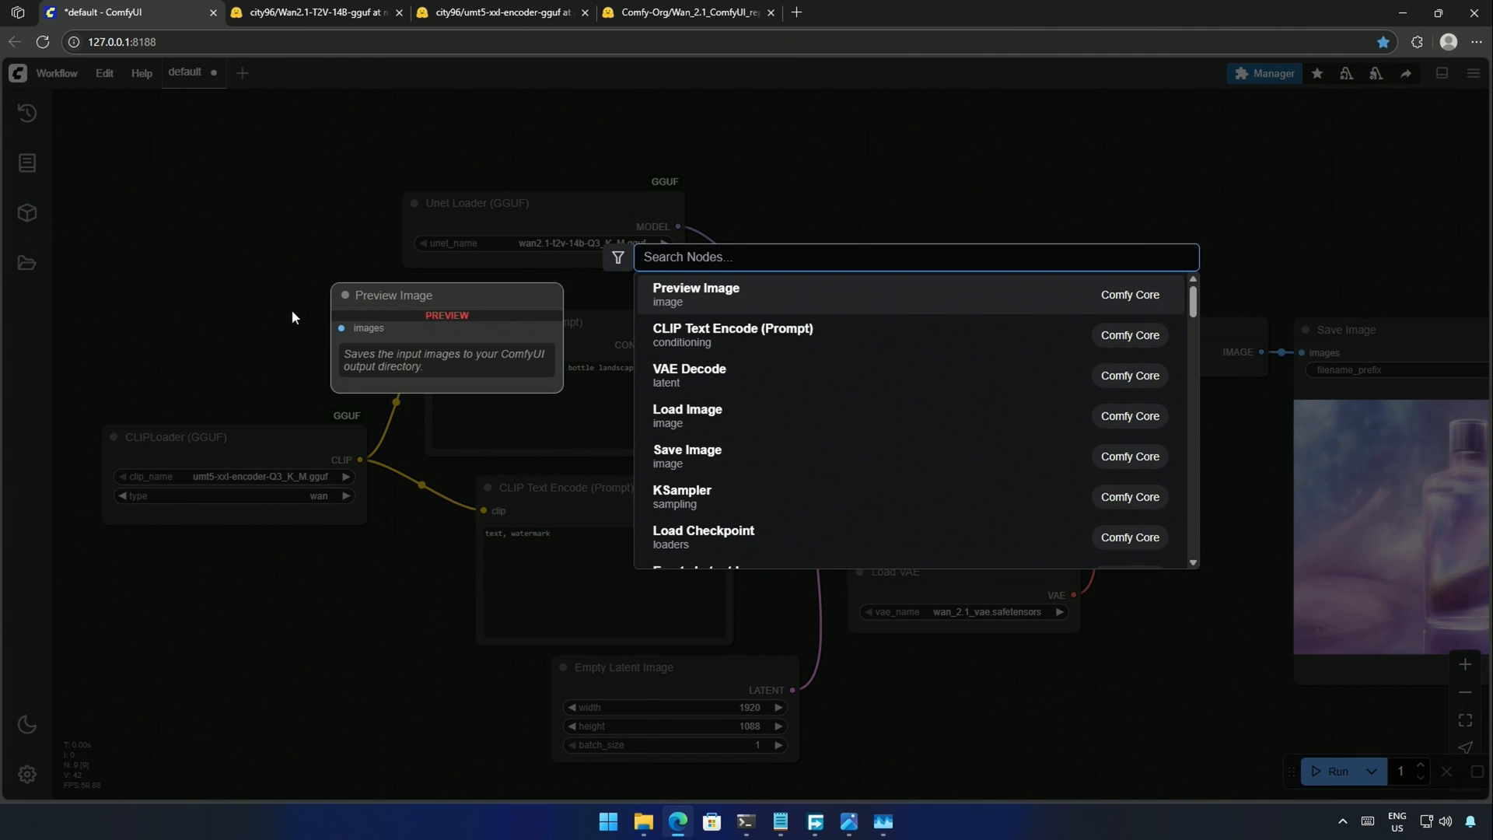
text(load)
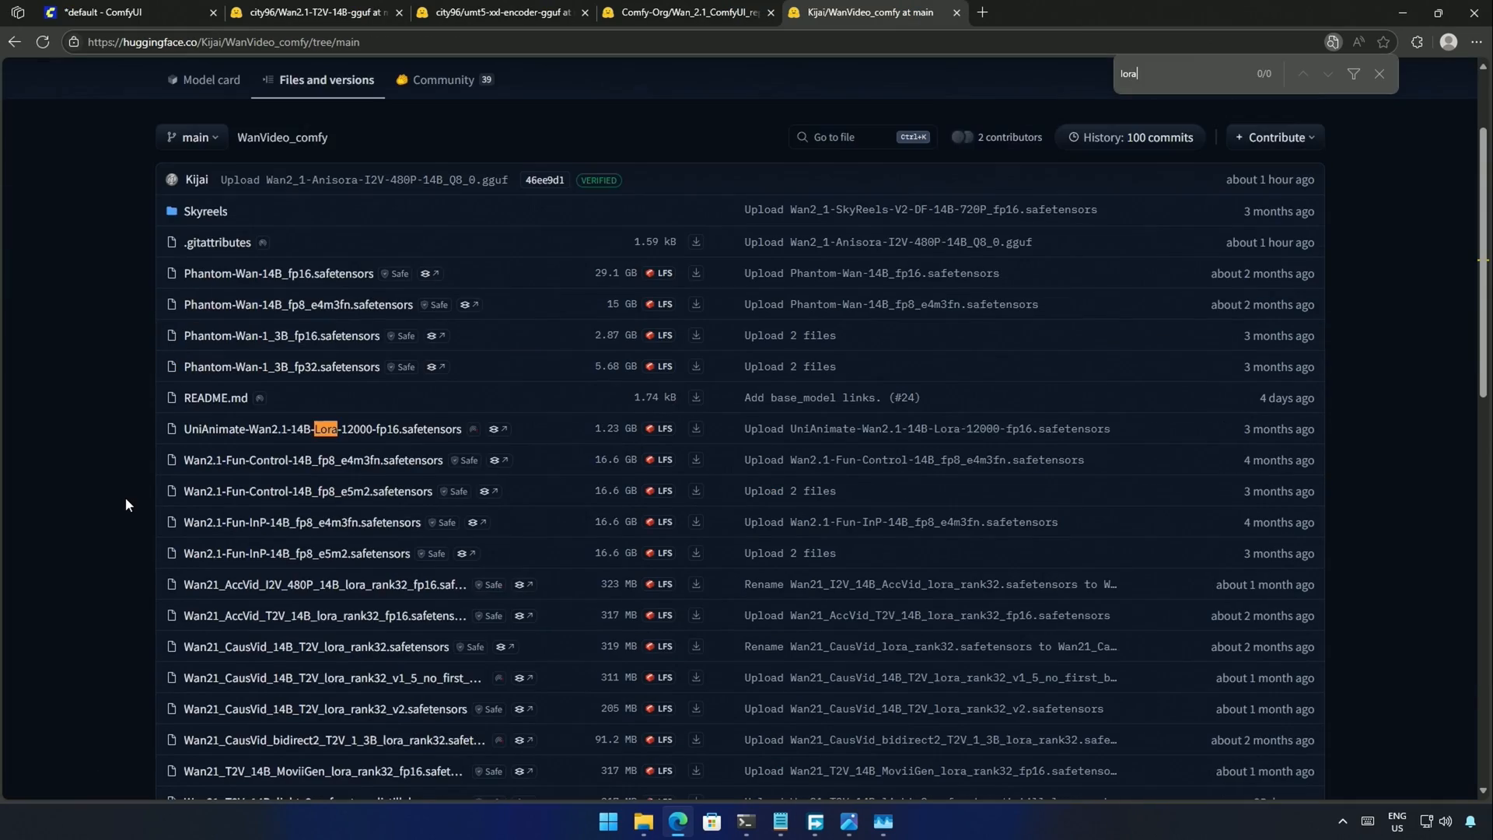
- Locate the lightx2v T2V 14B step-distill LoRA and point its download at the loras folder
key(Enter)
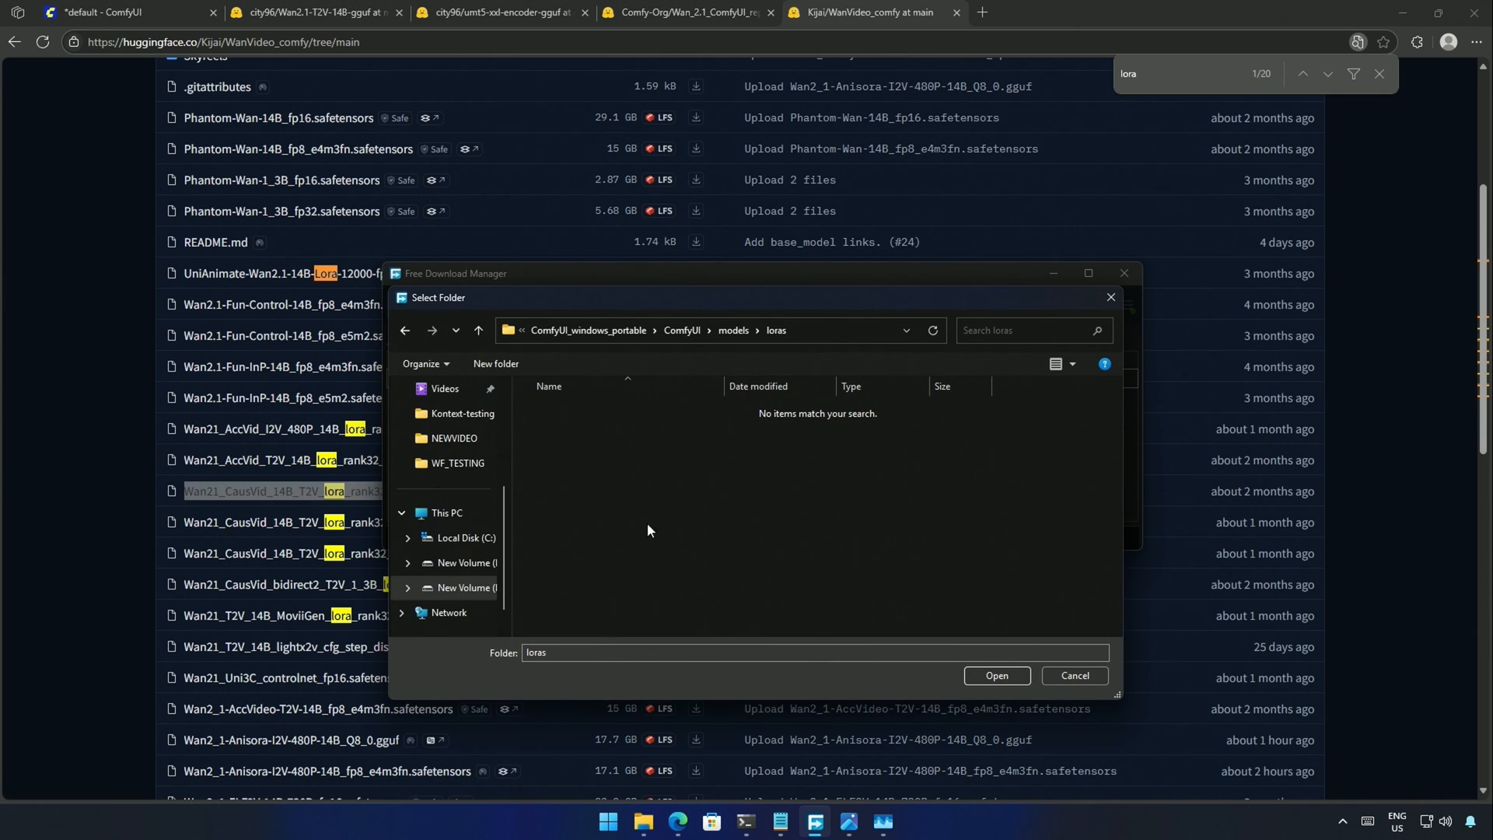
click(1073, 675)
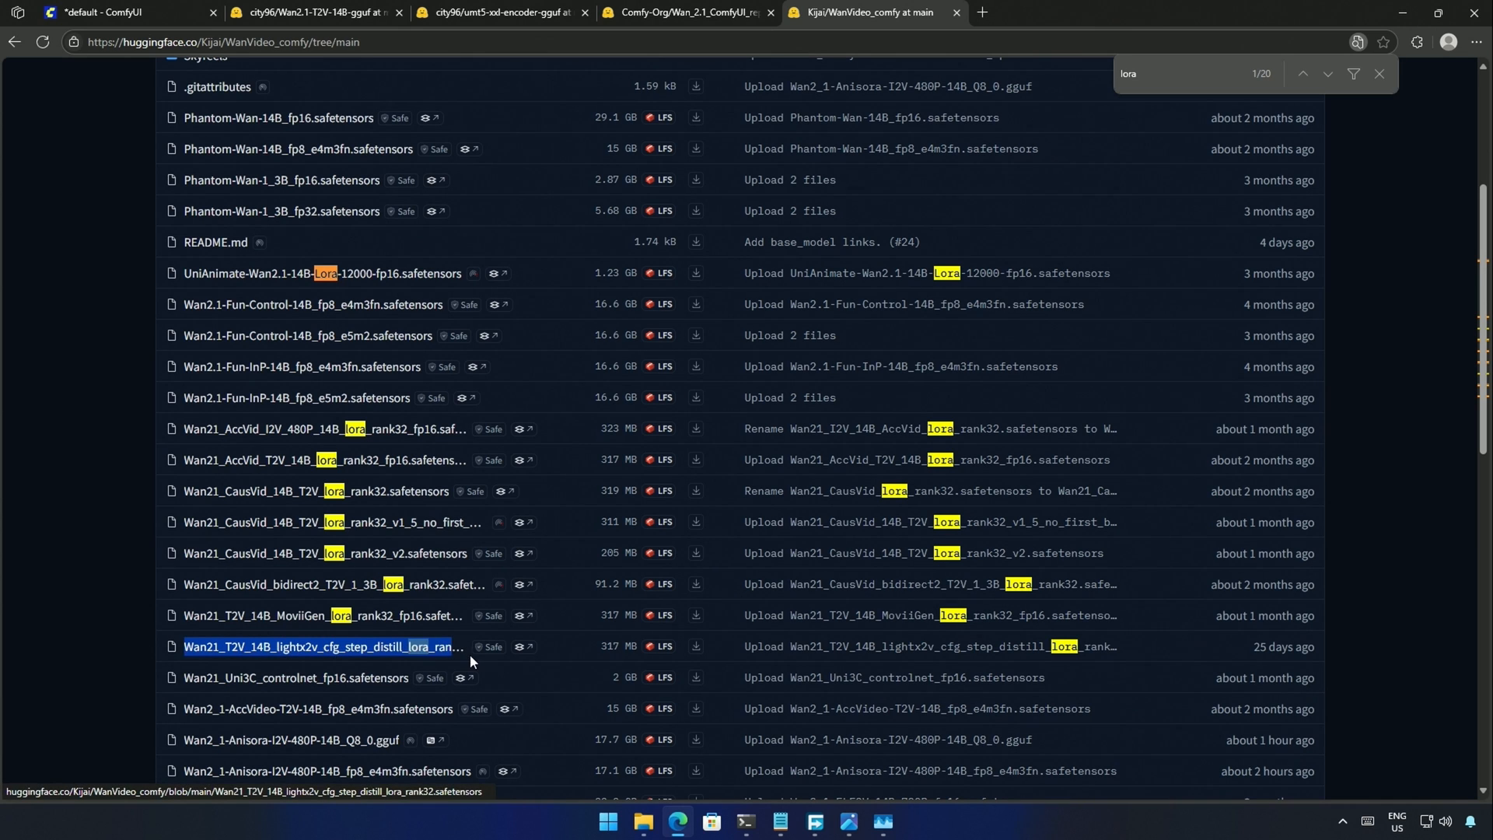
click(697, 647)
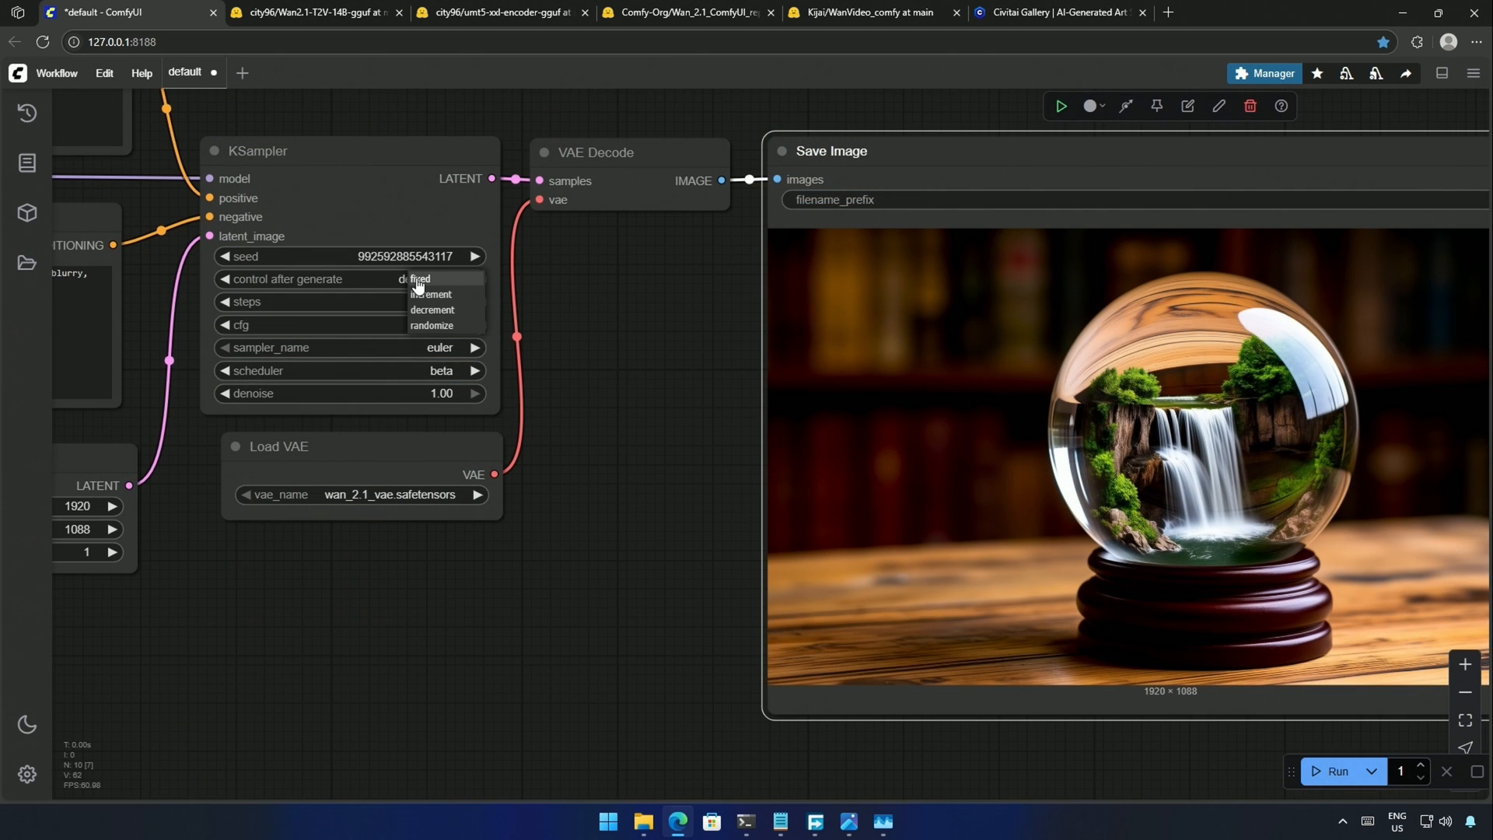
- Set KSampler's control_after_generate to fixed so the seed stays constant
click(418, 278)
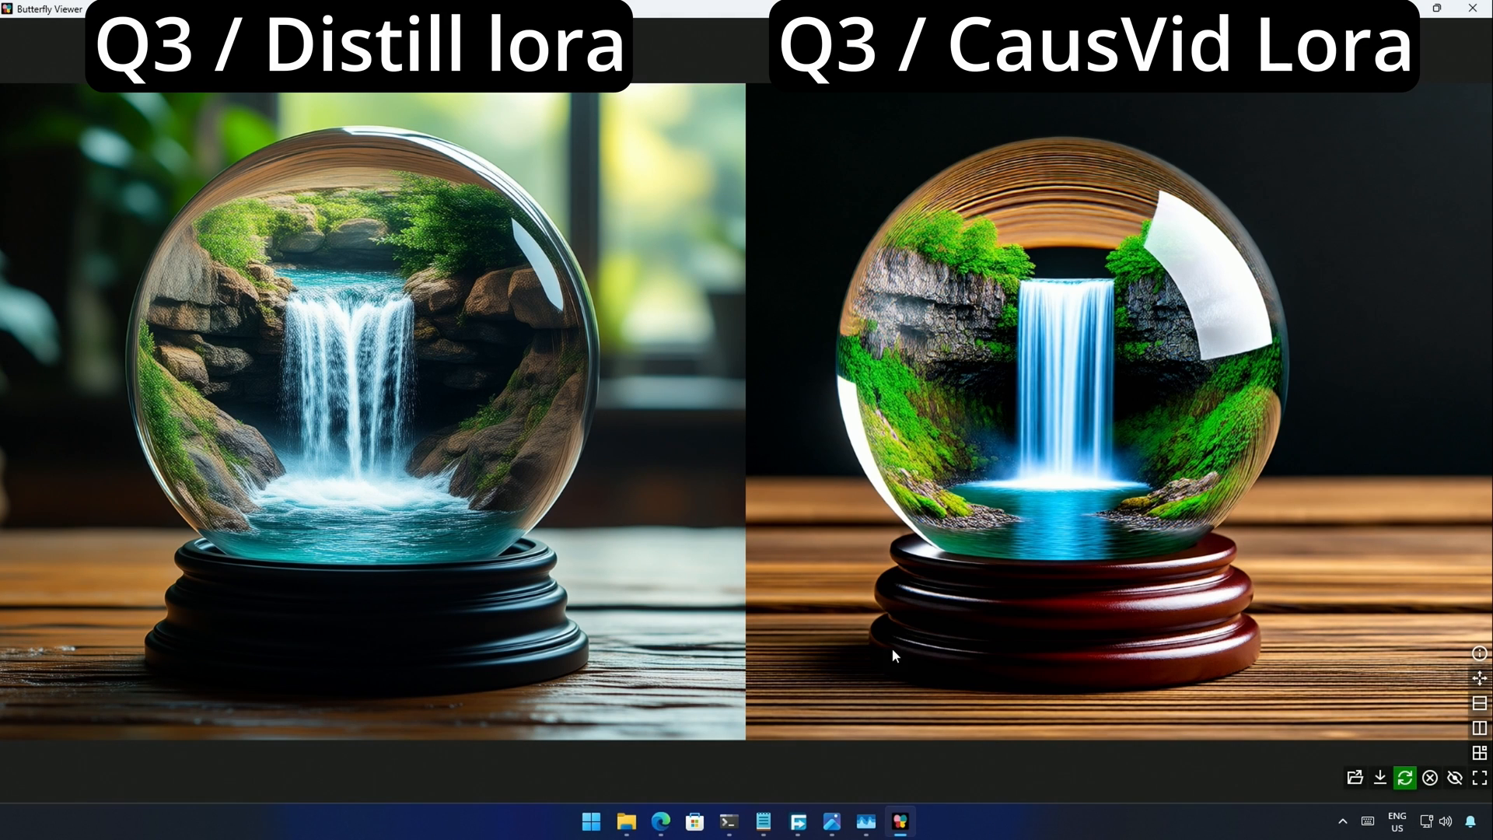
mouse_move(1063, 681)
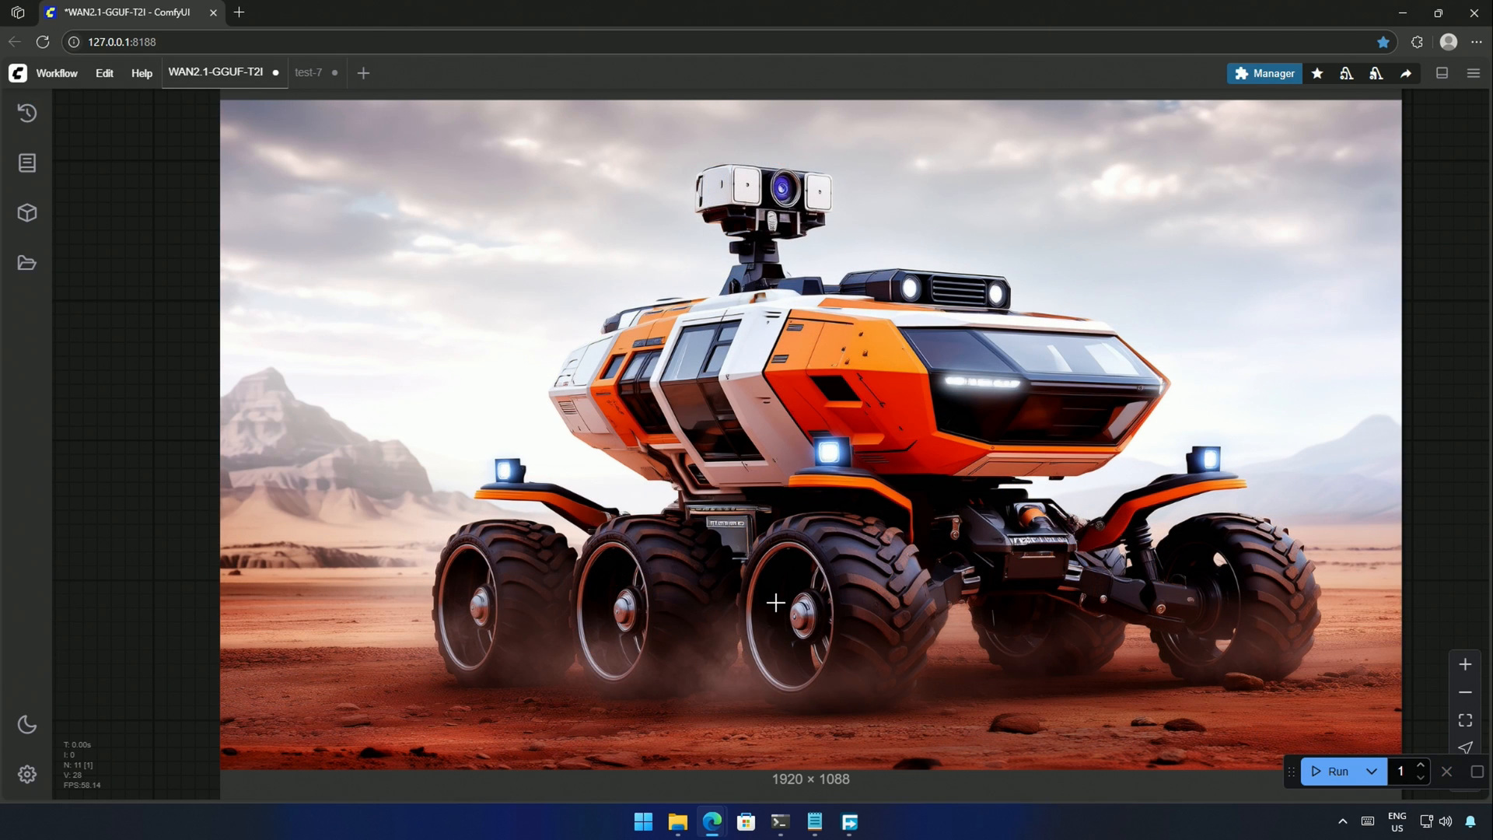
- Load the test-9 workflow and list only its missing custom node packs in Custom Nodes Manager
click(370, 73)
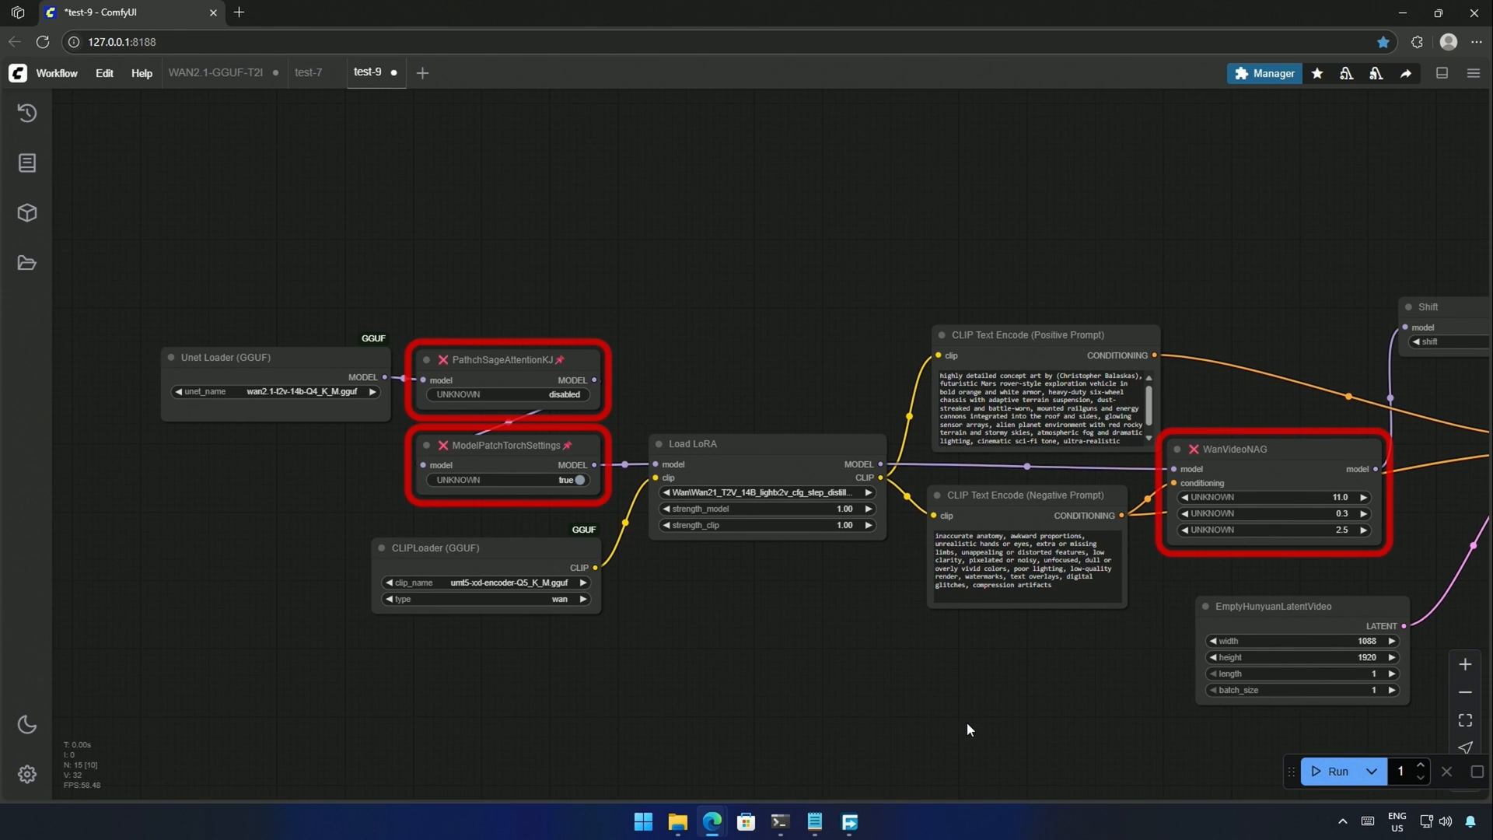
click(1264, 73)
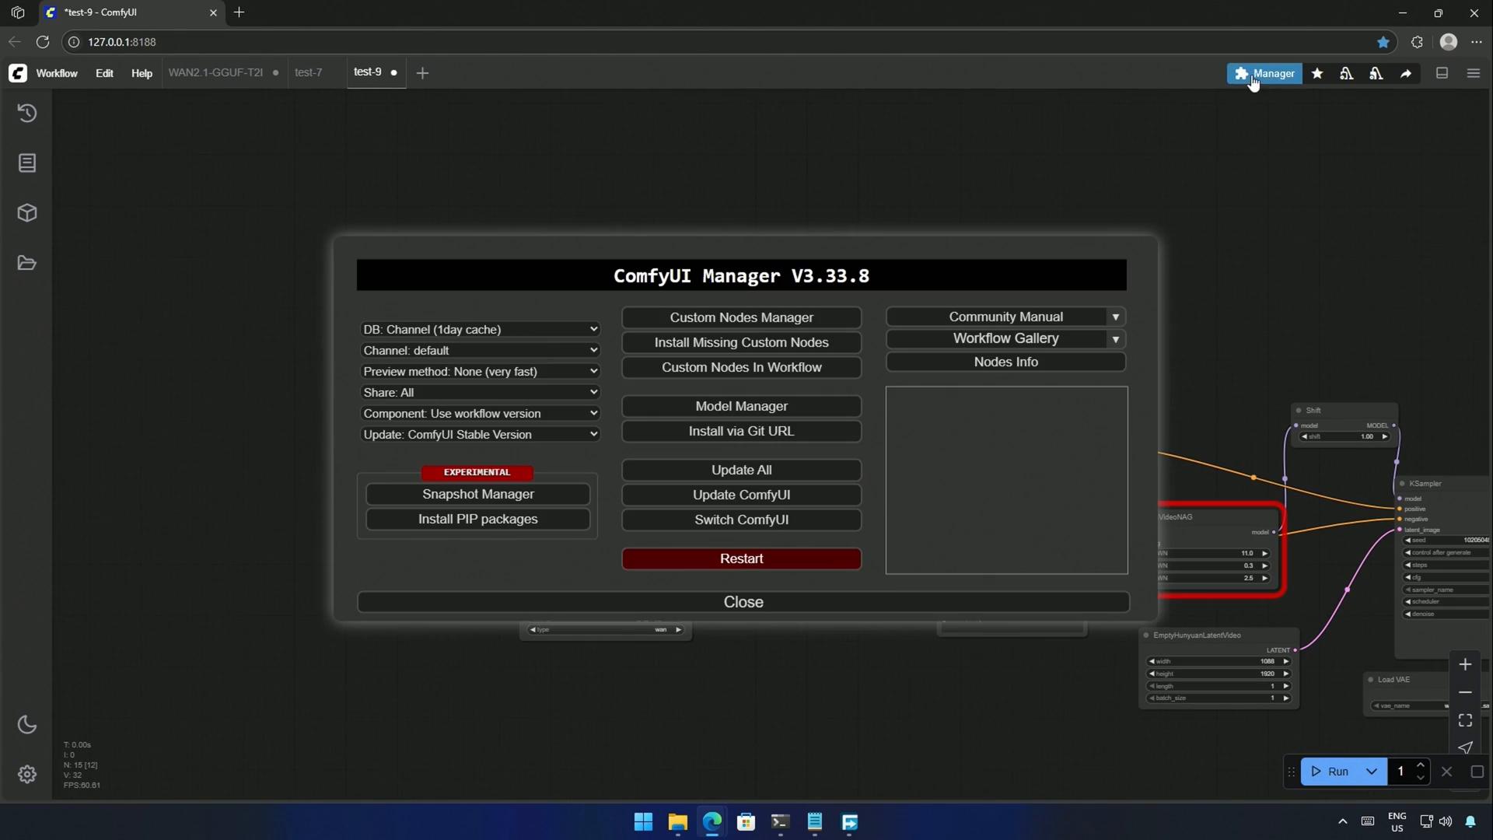
click(740, 317)
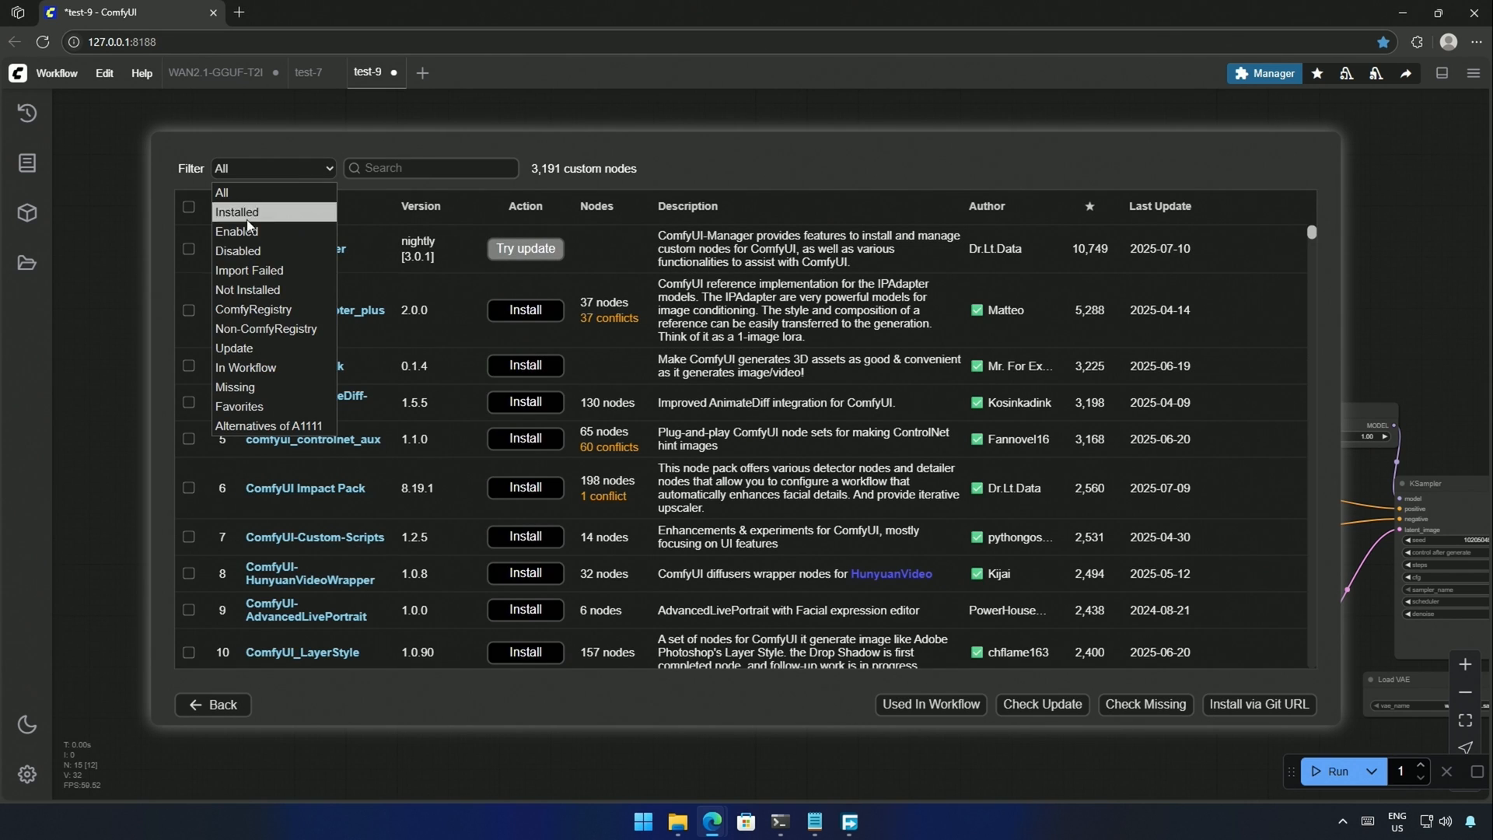
click(235, 388)
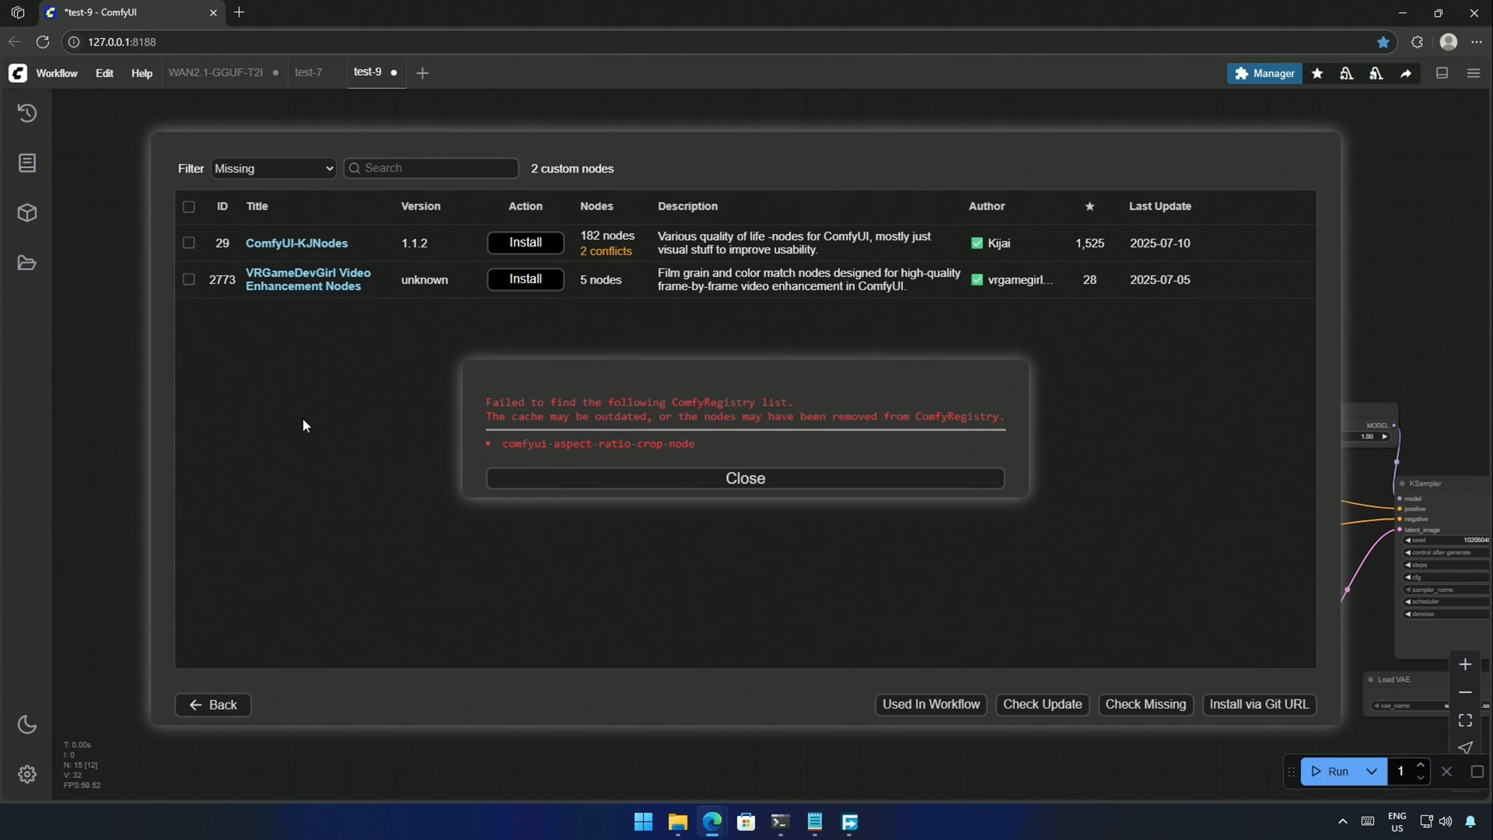
click(744, 478)
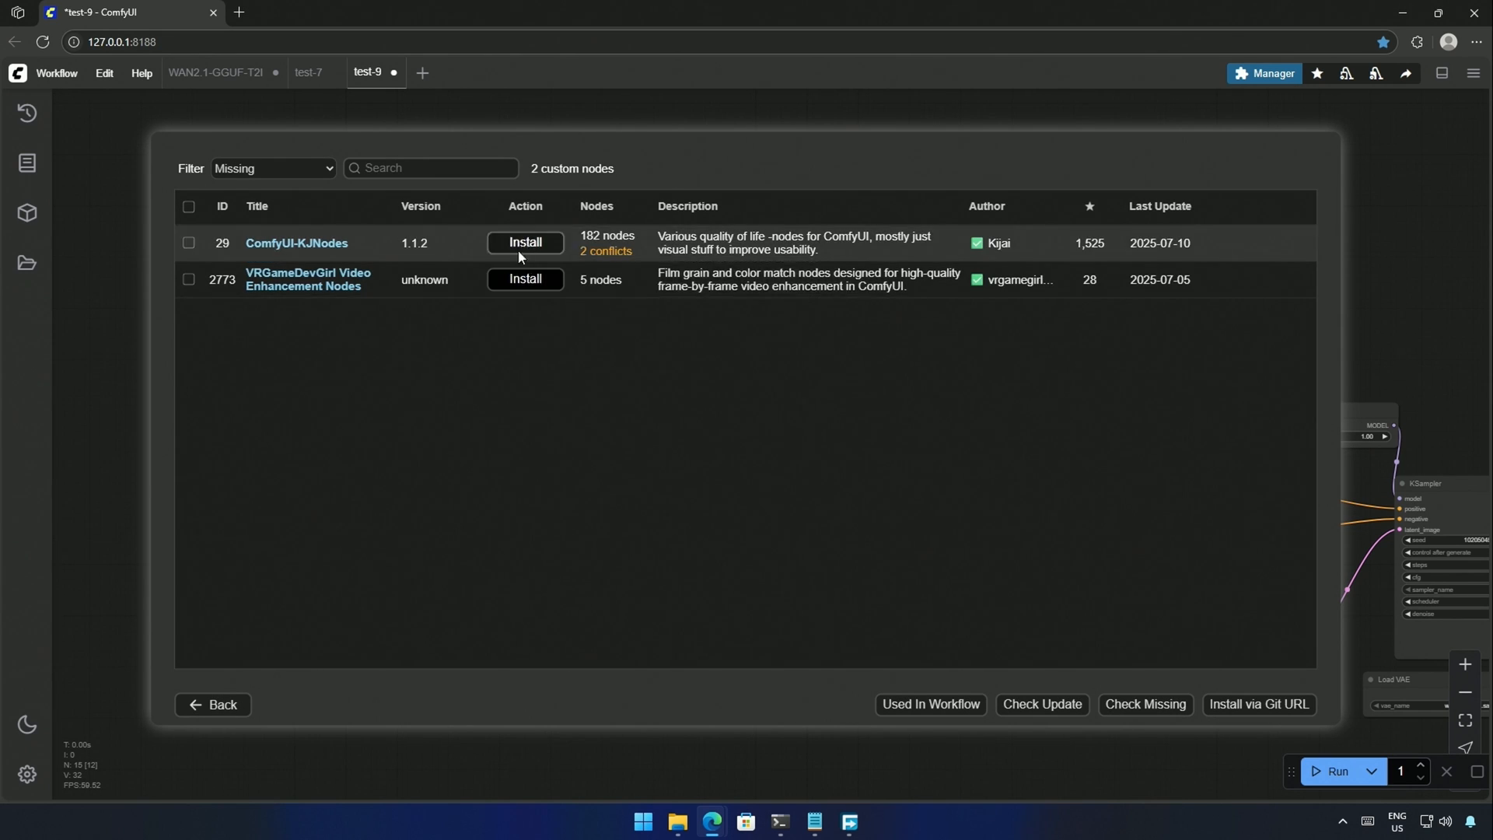
- Install the missing ComfyUI-KJNodes pack and restart the server to load it
click(524, 242)
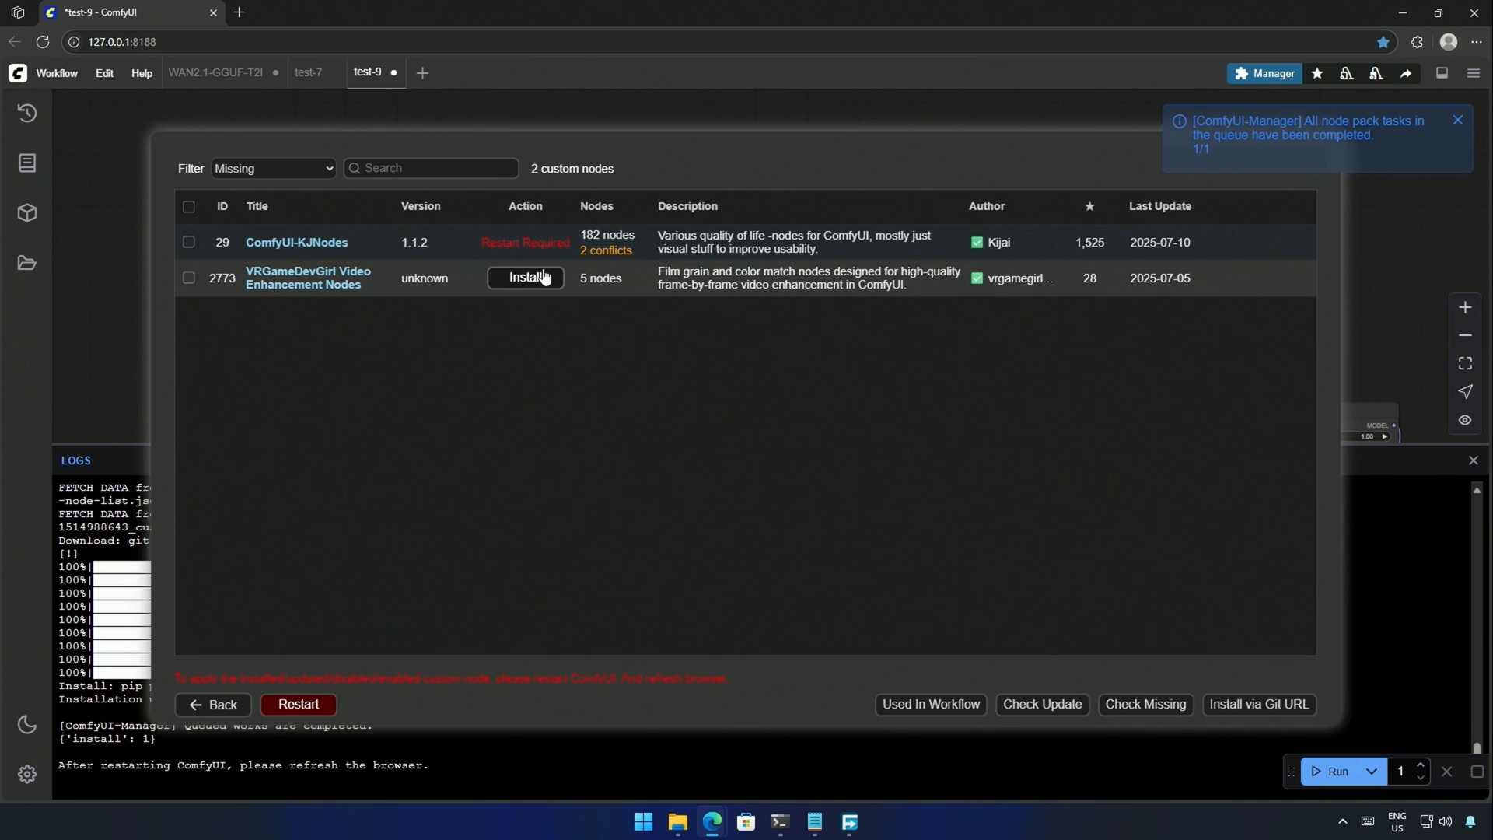
click(298, 704)
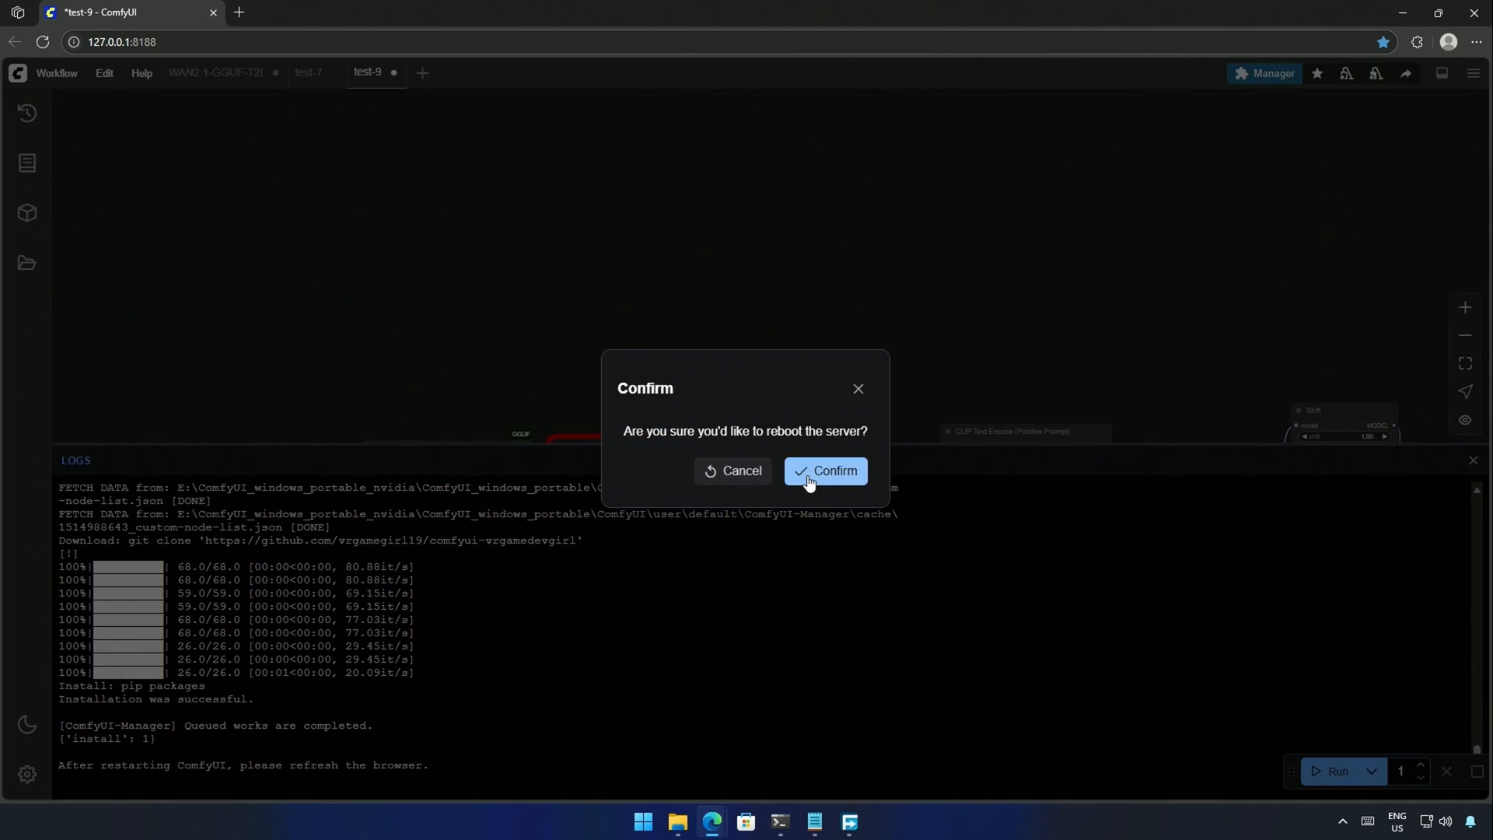
click(824, 470)
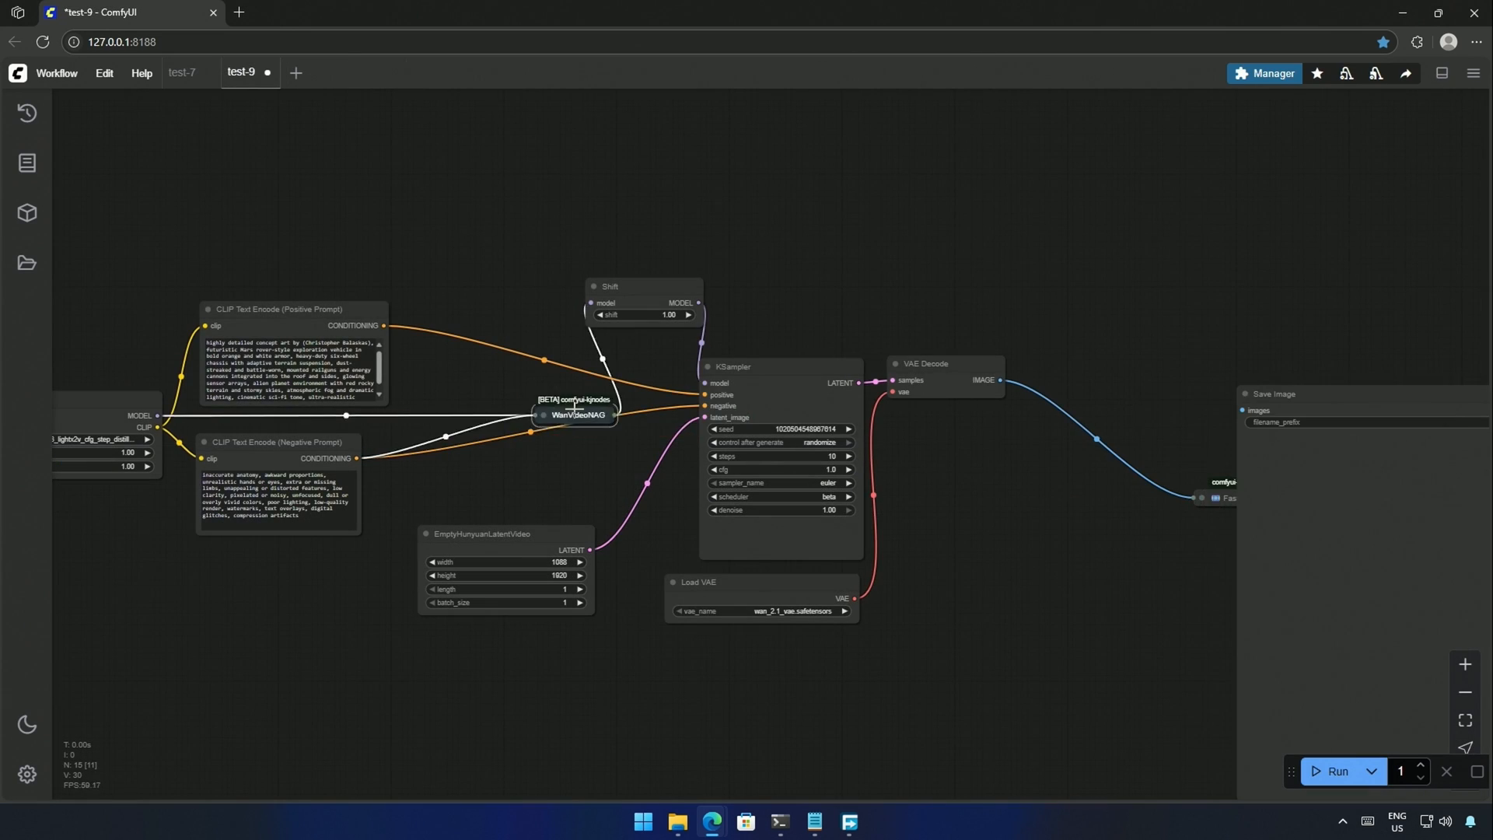
- Check the WanVideoNAG node's actions before queuing the Mars rover generation
right_click(574, 414)
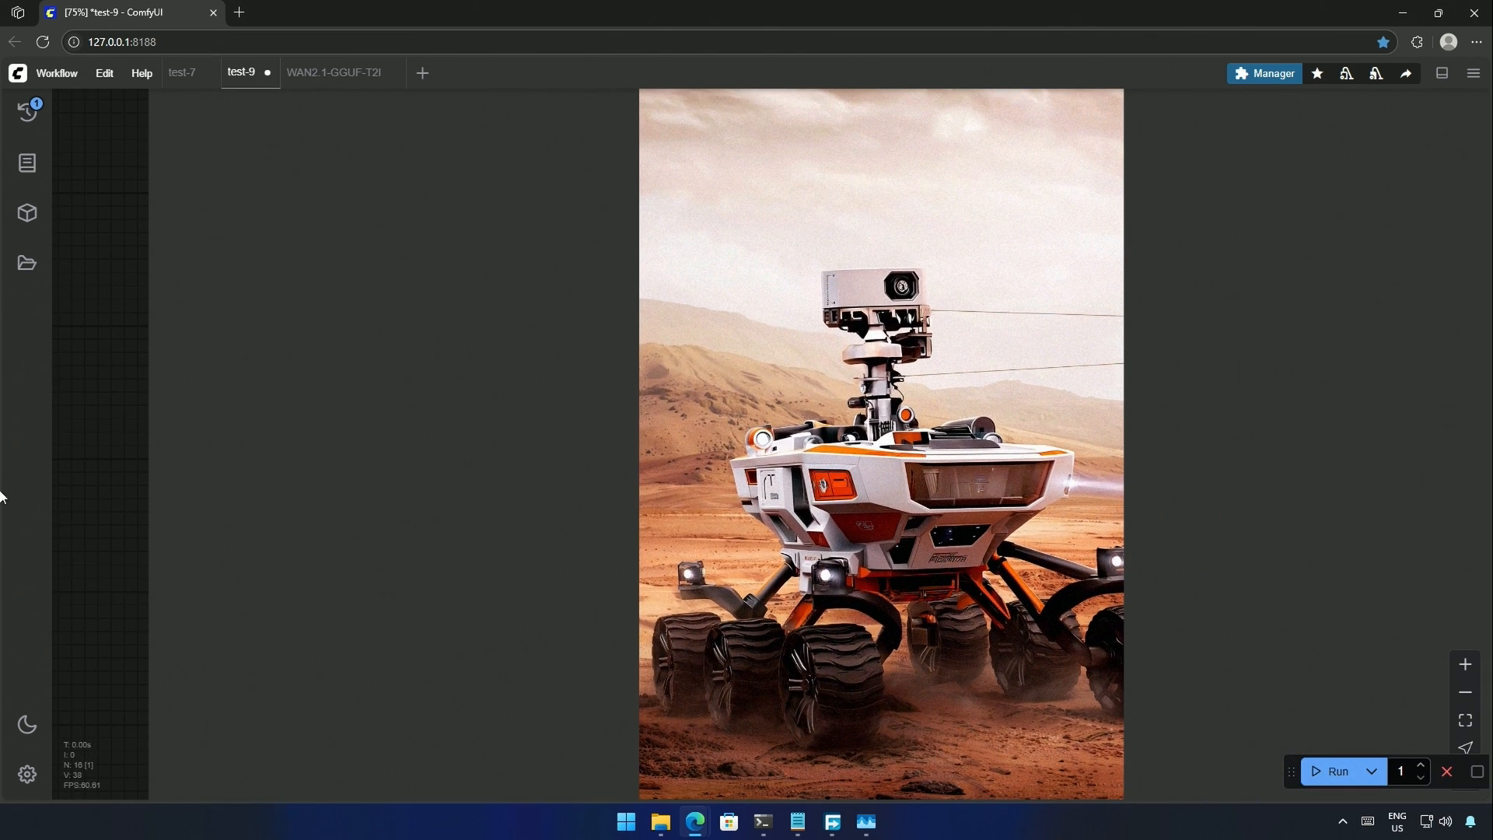
- Queue another 1920×1088 generation and watch sampling progress in the console
click(762, 821)
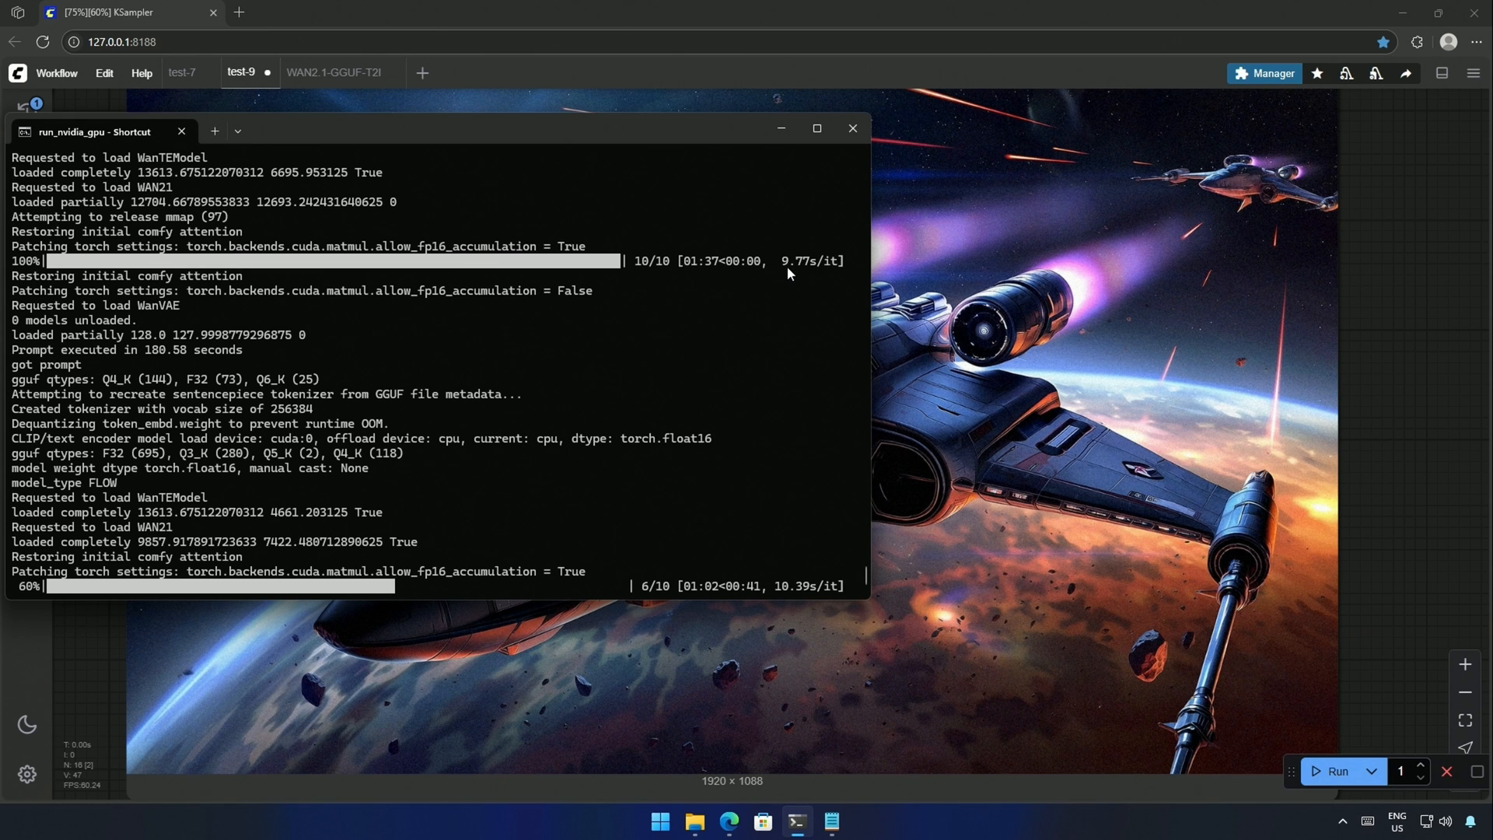
mouse_move(796, 599)
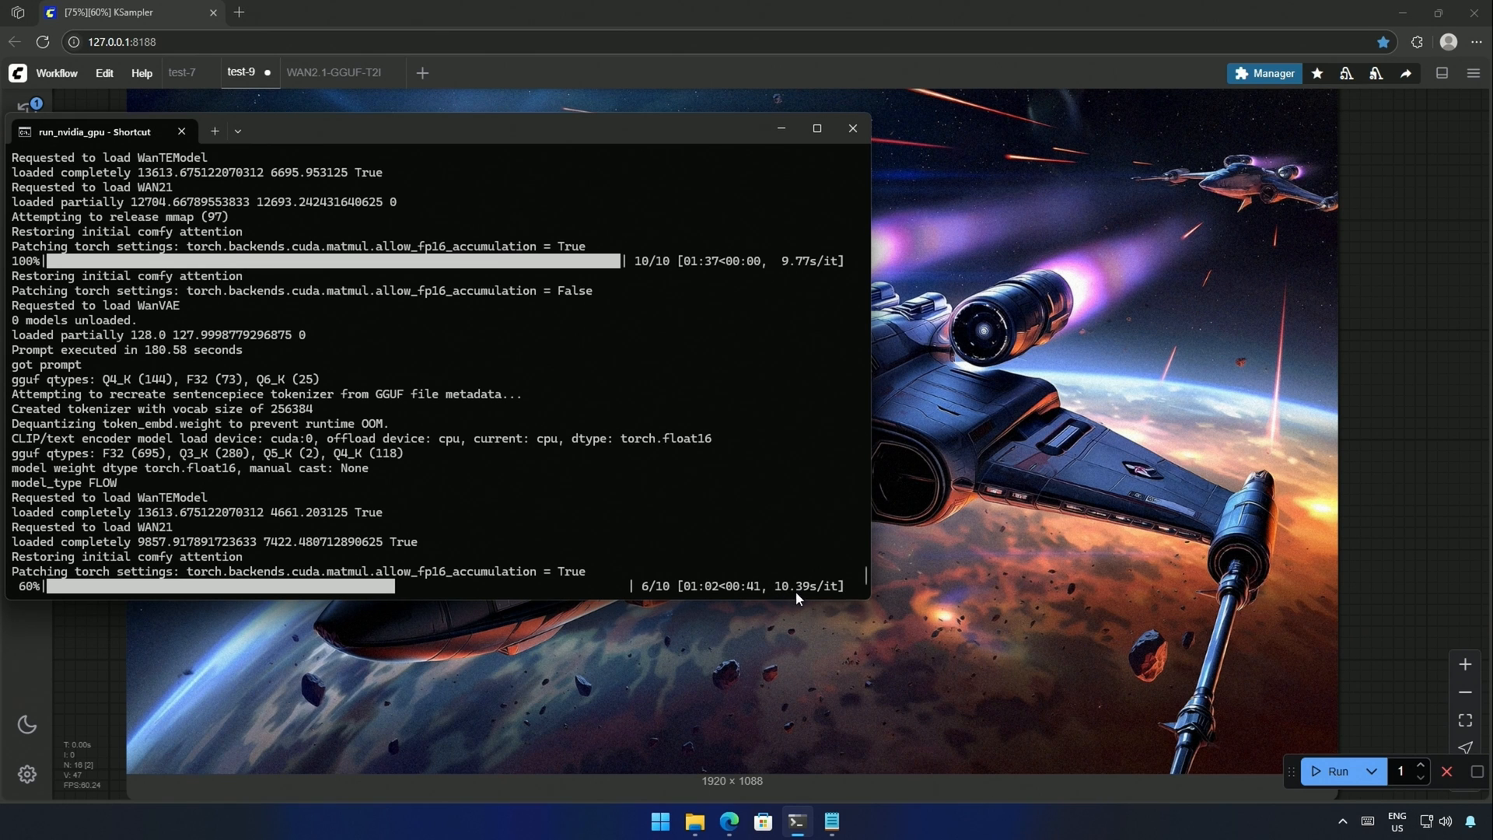
mouse_move(784, 769)
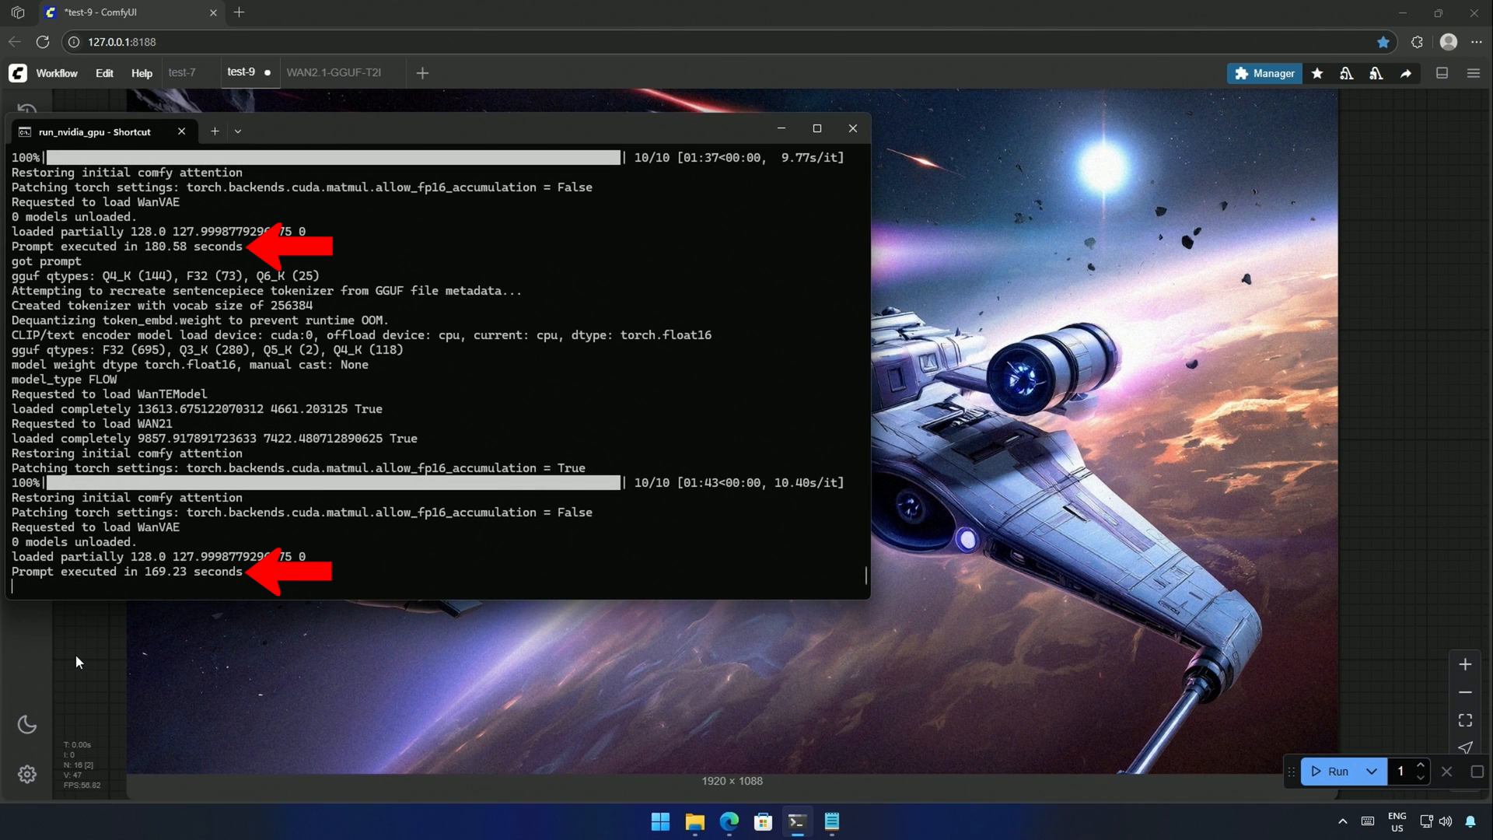
- Change the positive prompt to 'text "Go away", carved into a tree trunk' and generate it
click(851, 128)
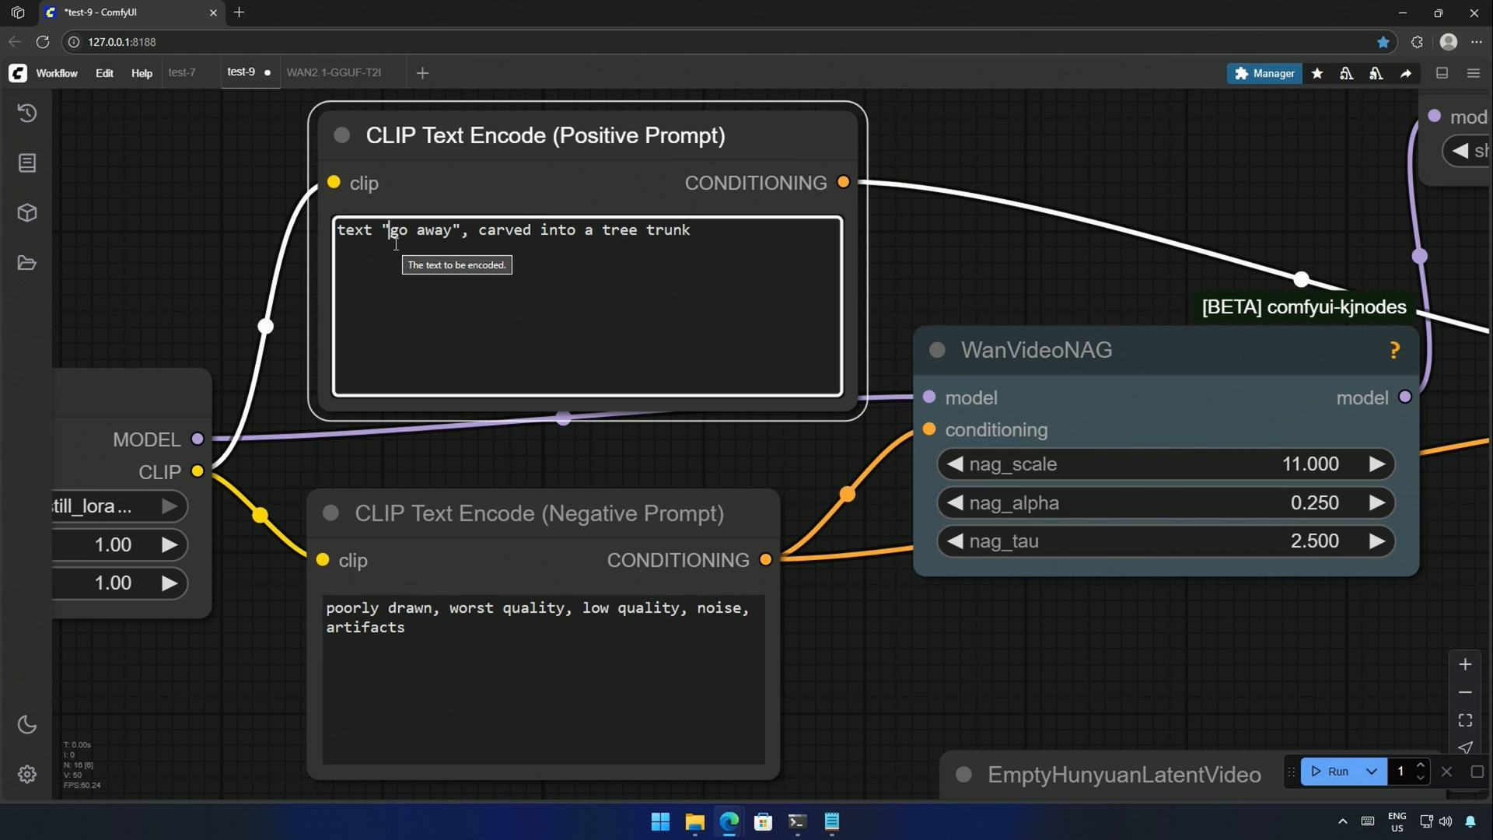
text(G)
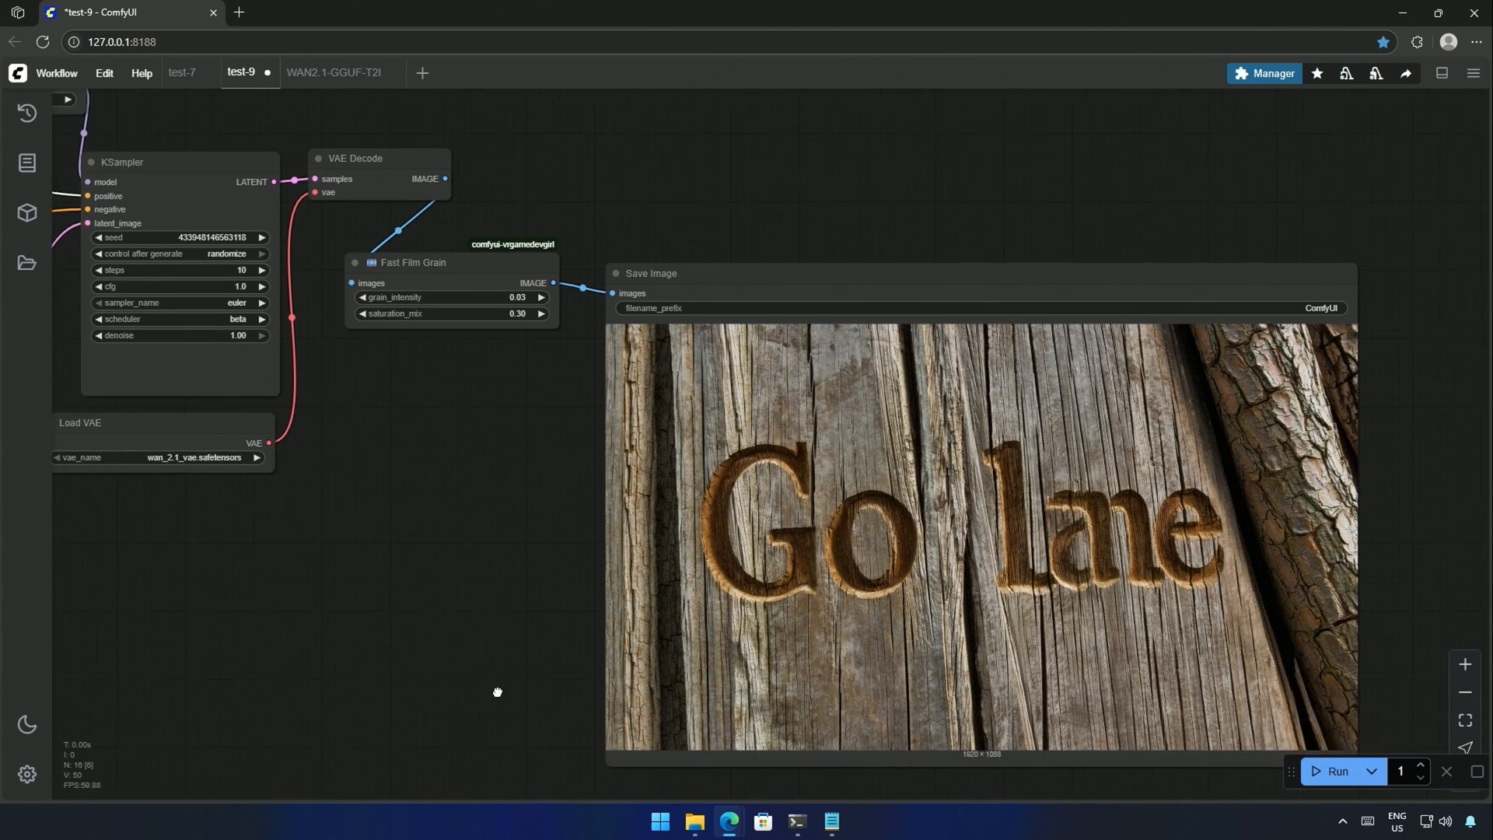
drag(498, 690, 434, 694)
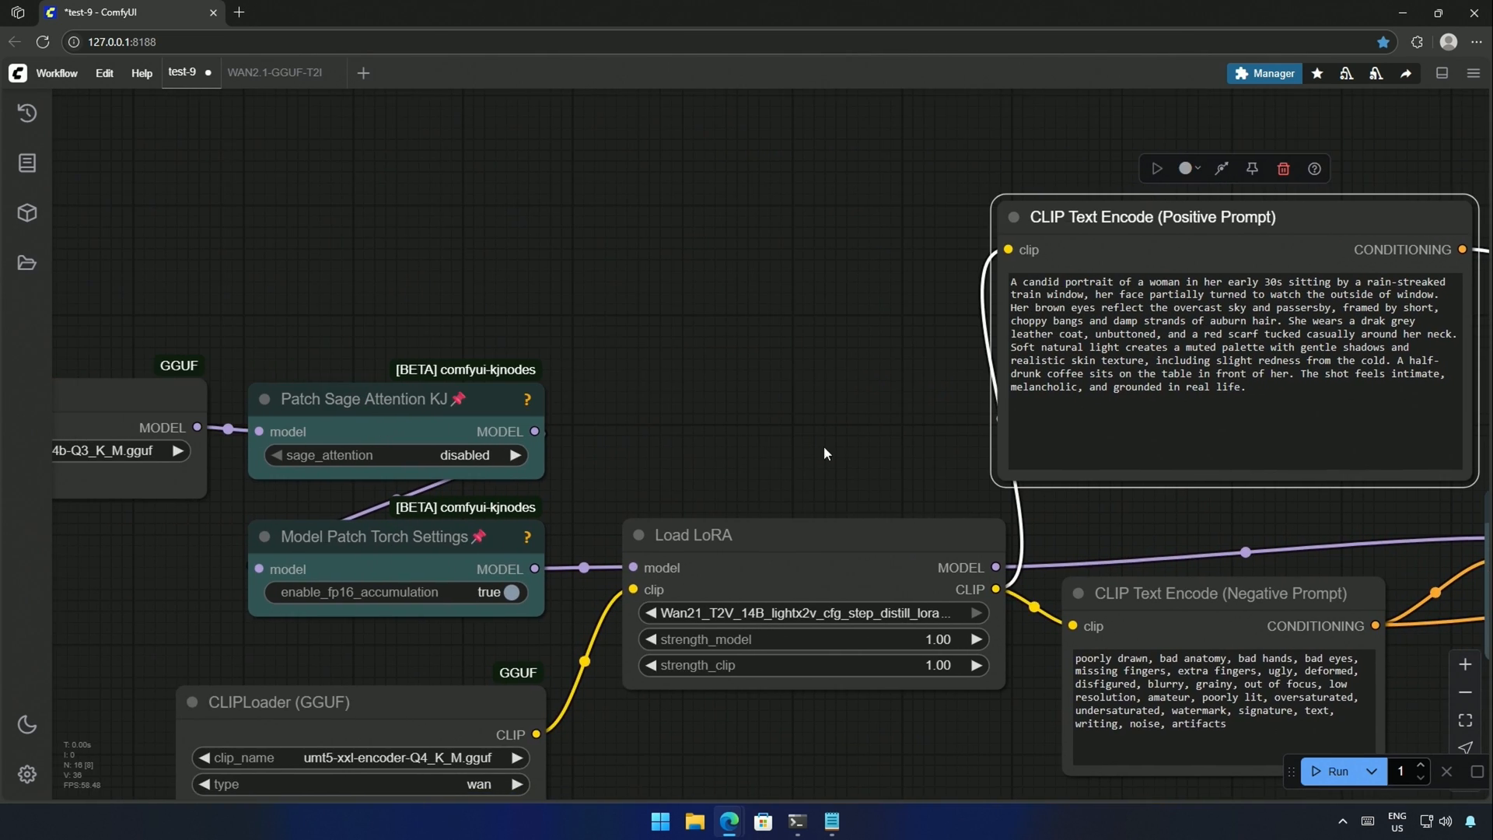
- Bring the WanVideoNAG node into view beside the train-window woman portrait prompt
drag(824, 452, 516, 416)
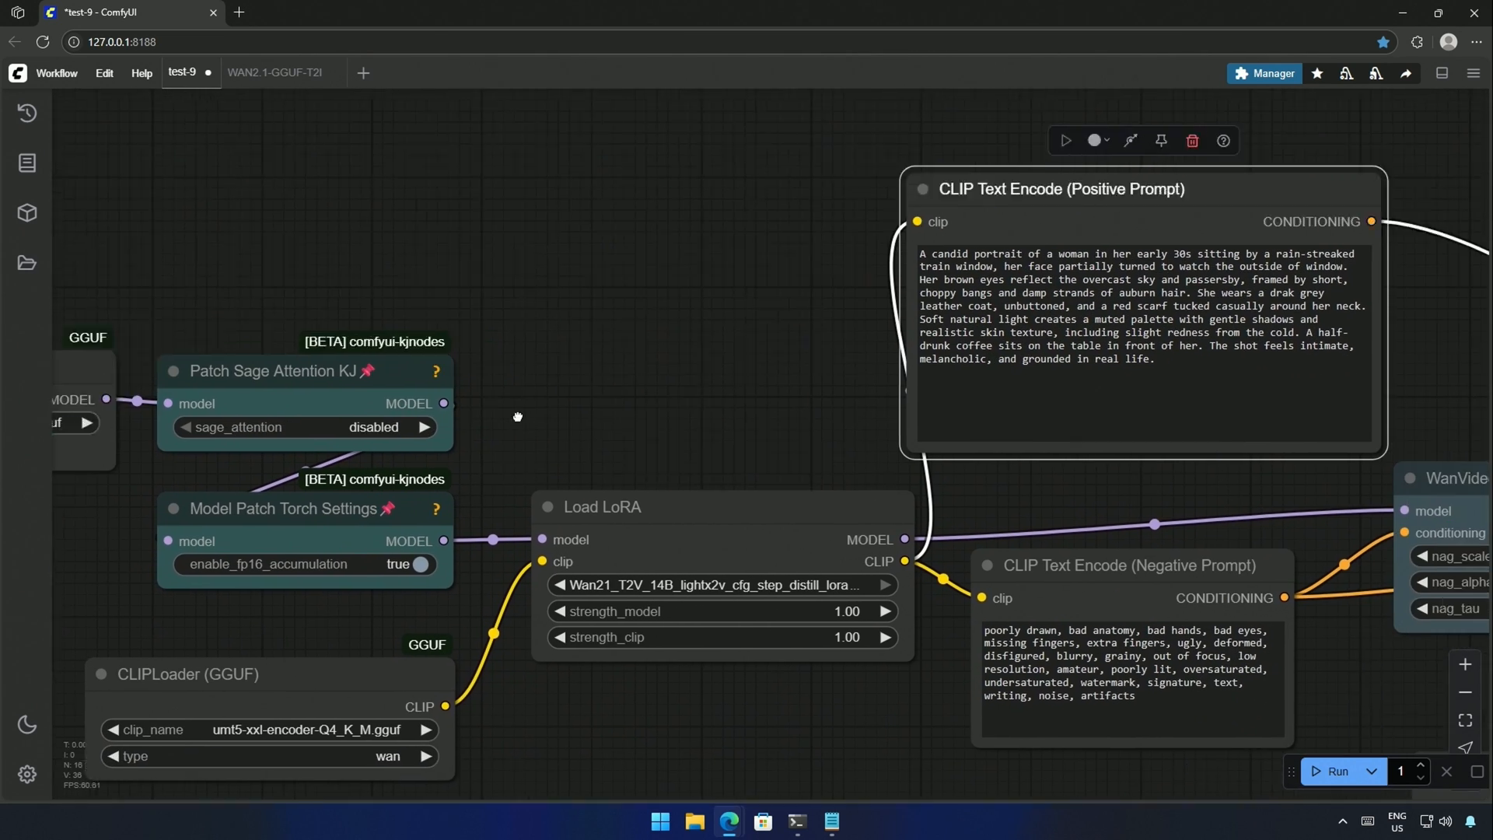